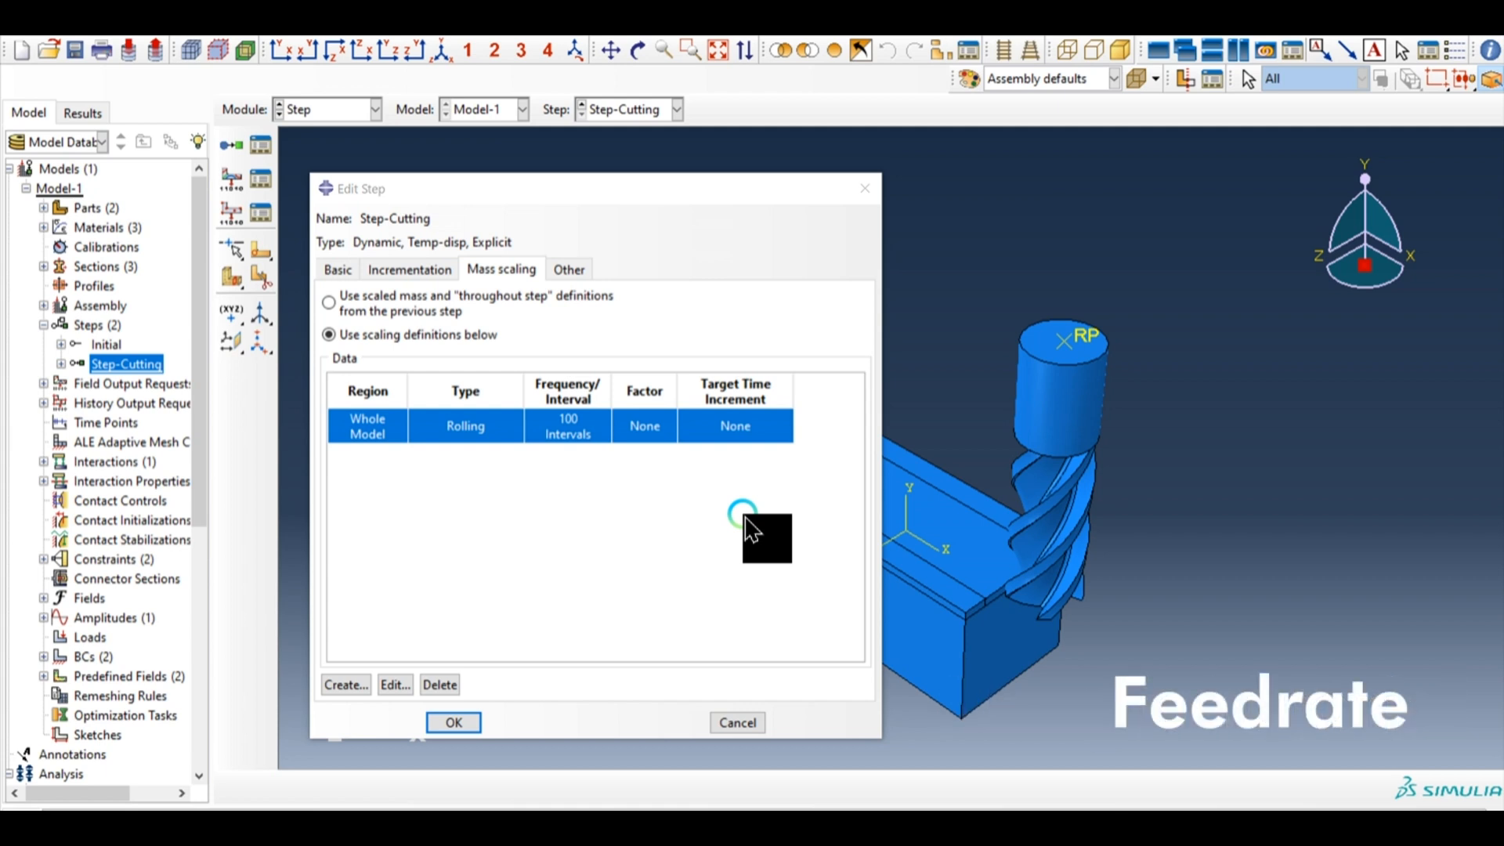
mouse_move(619, 202)
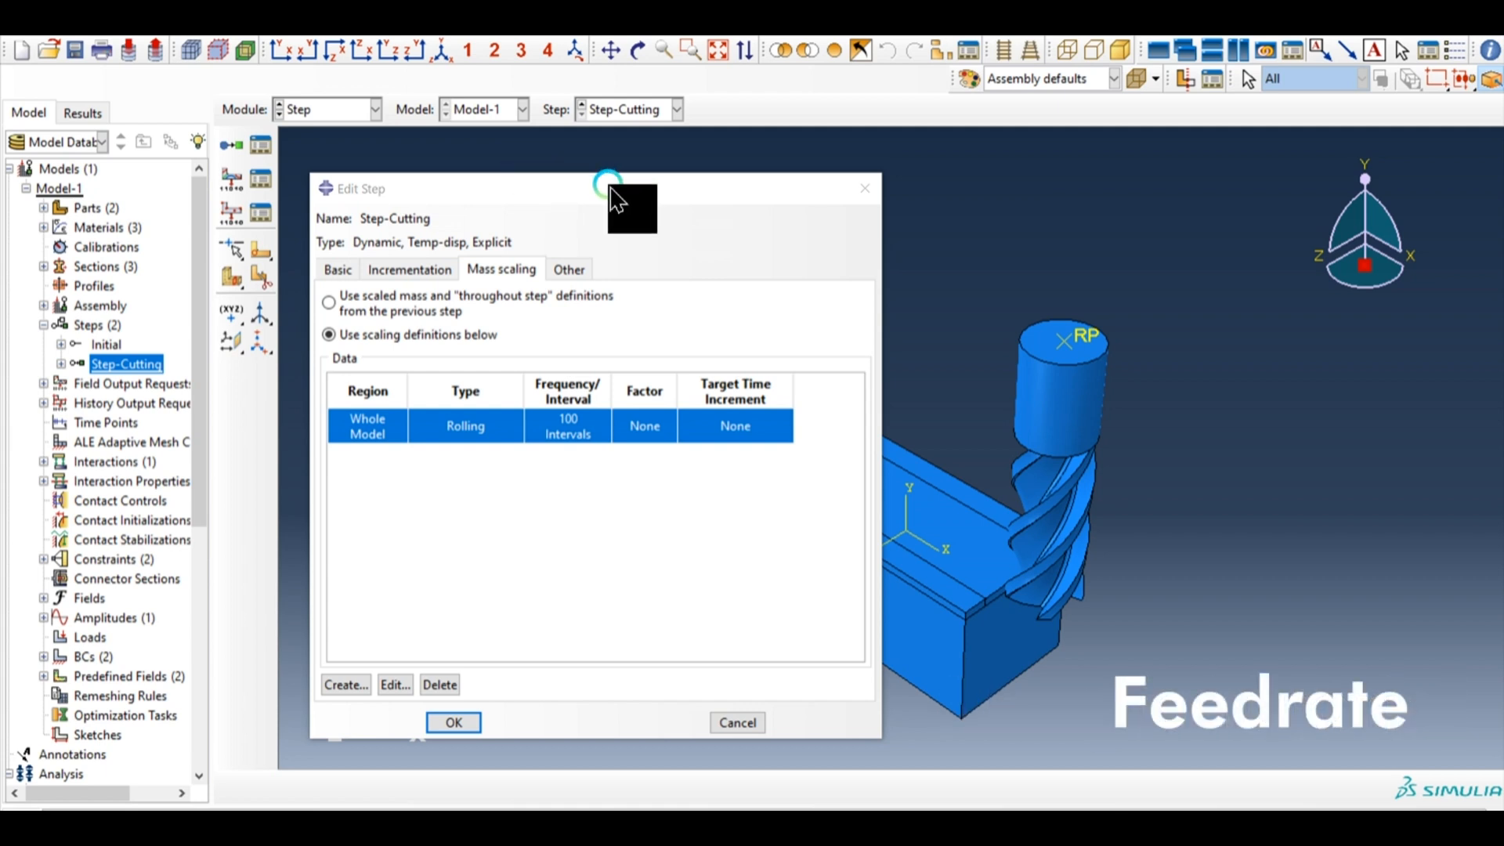
mouse_move(633, 288)
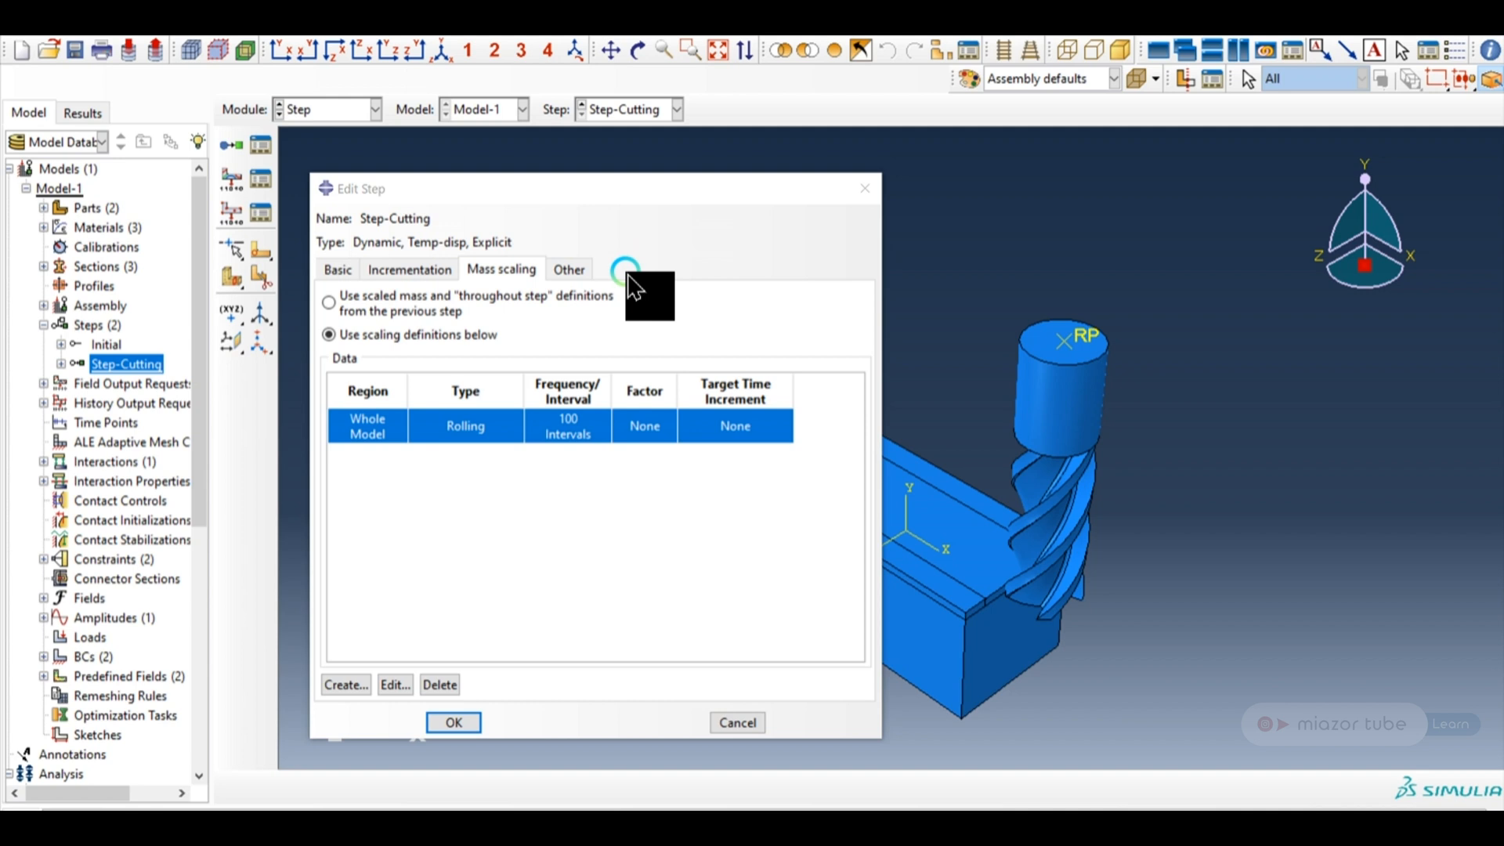
mouse_move(552, 249)
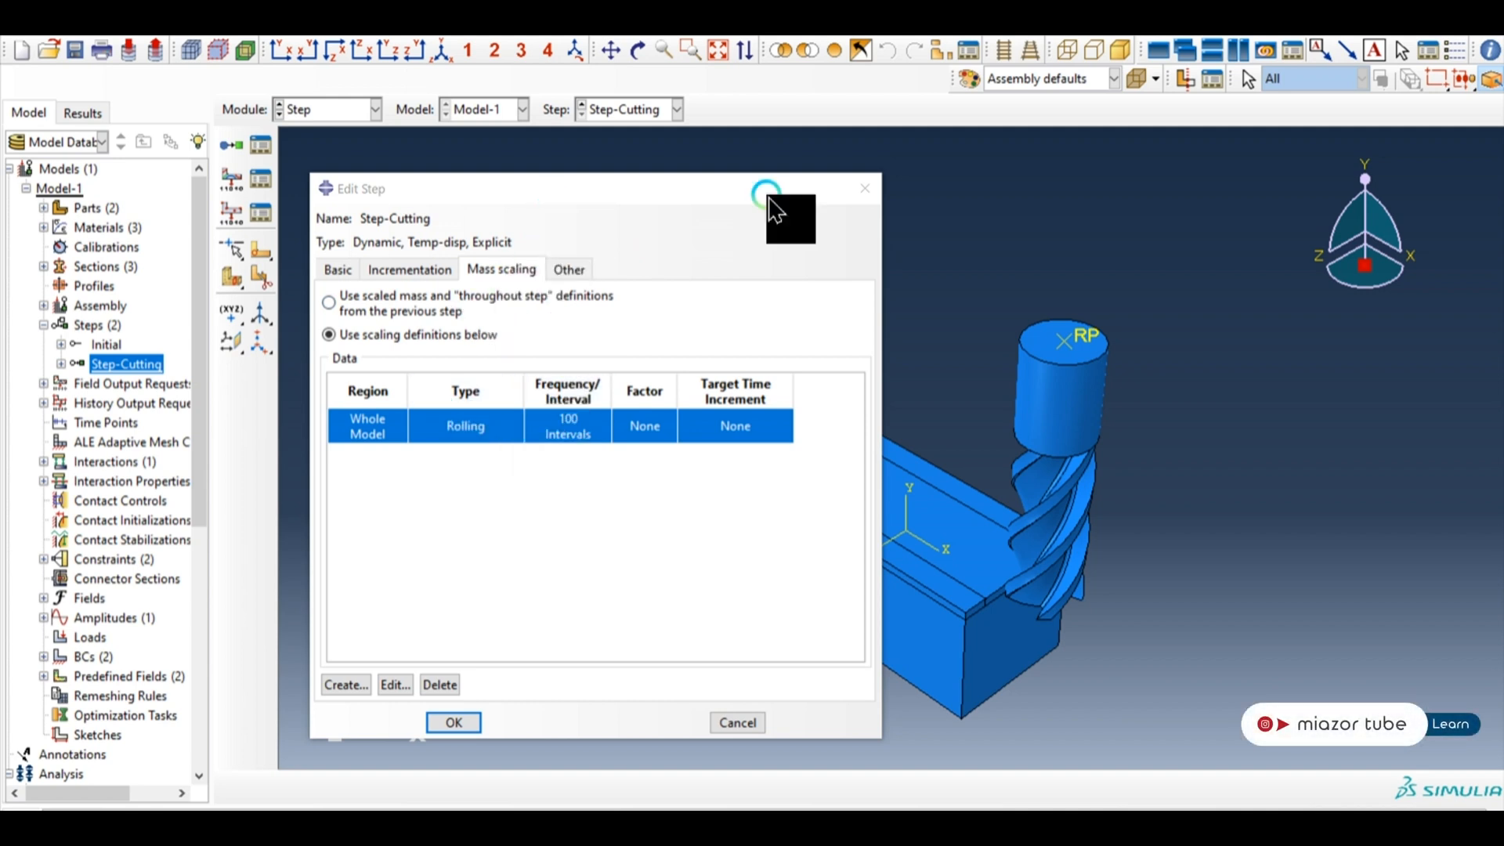
Close the Step-Cutting step editor with OK after reviewing its rolling mass scaling.
click(452, 722)
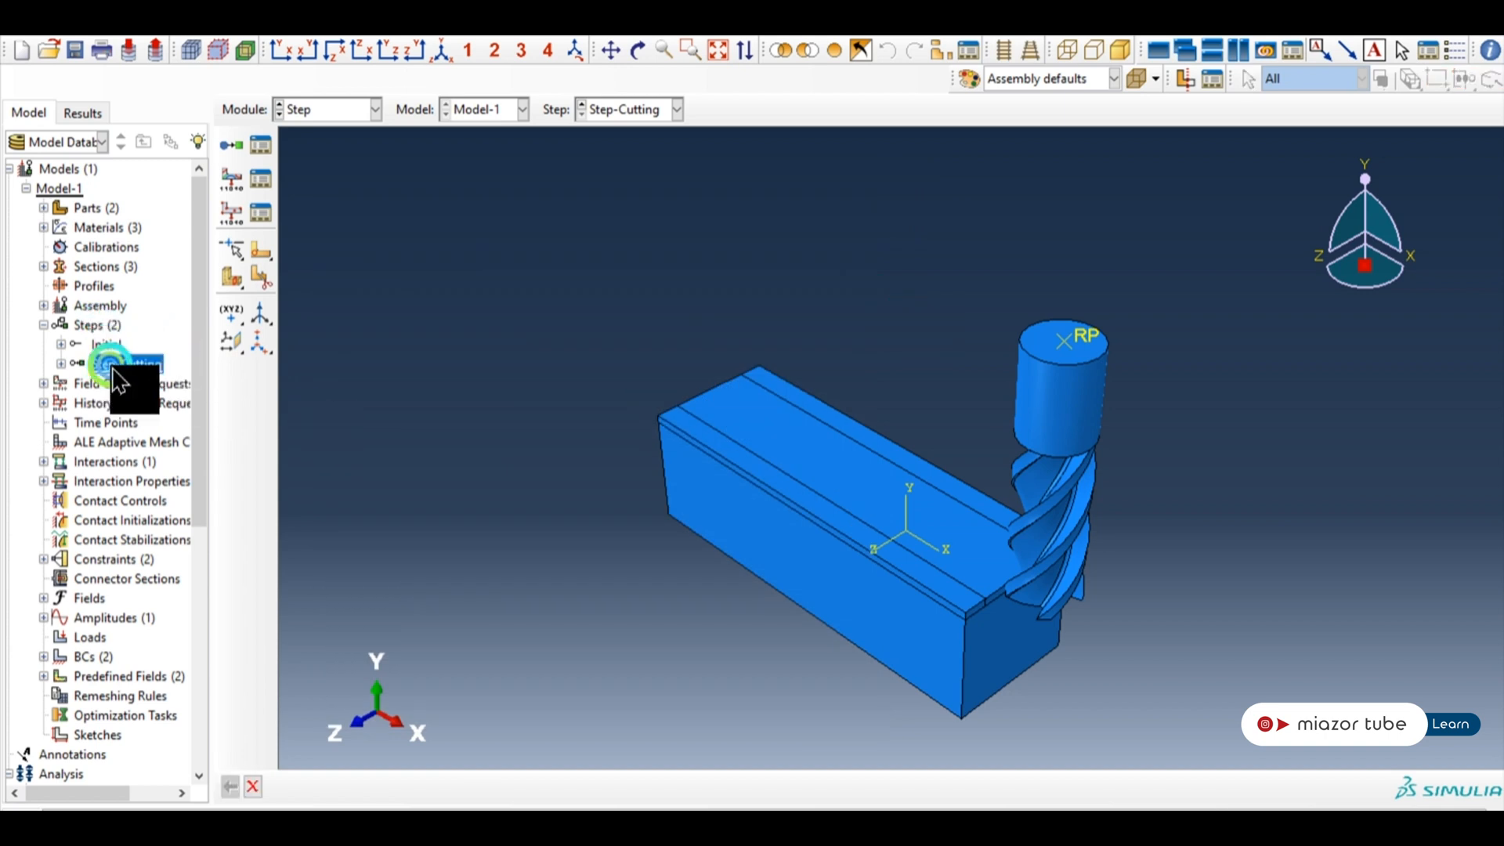
Reopen Step-Cutting and check its 0.1 time period and the rolling mass scaling definition.
double_click(125, 362)
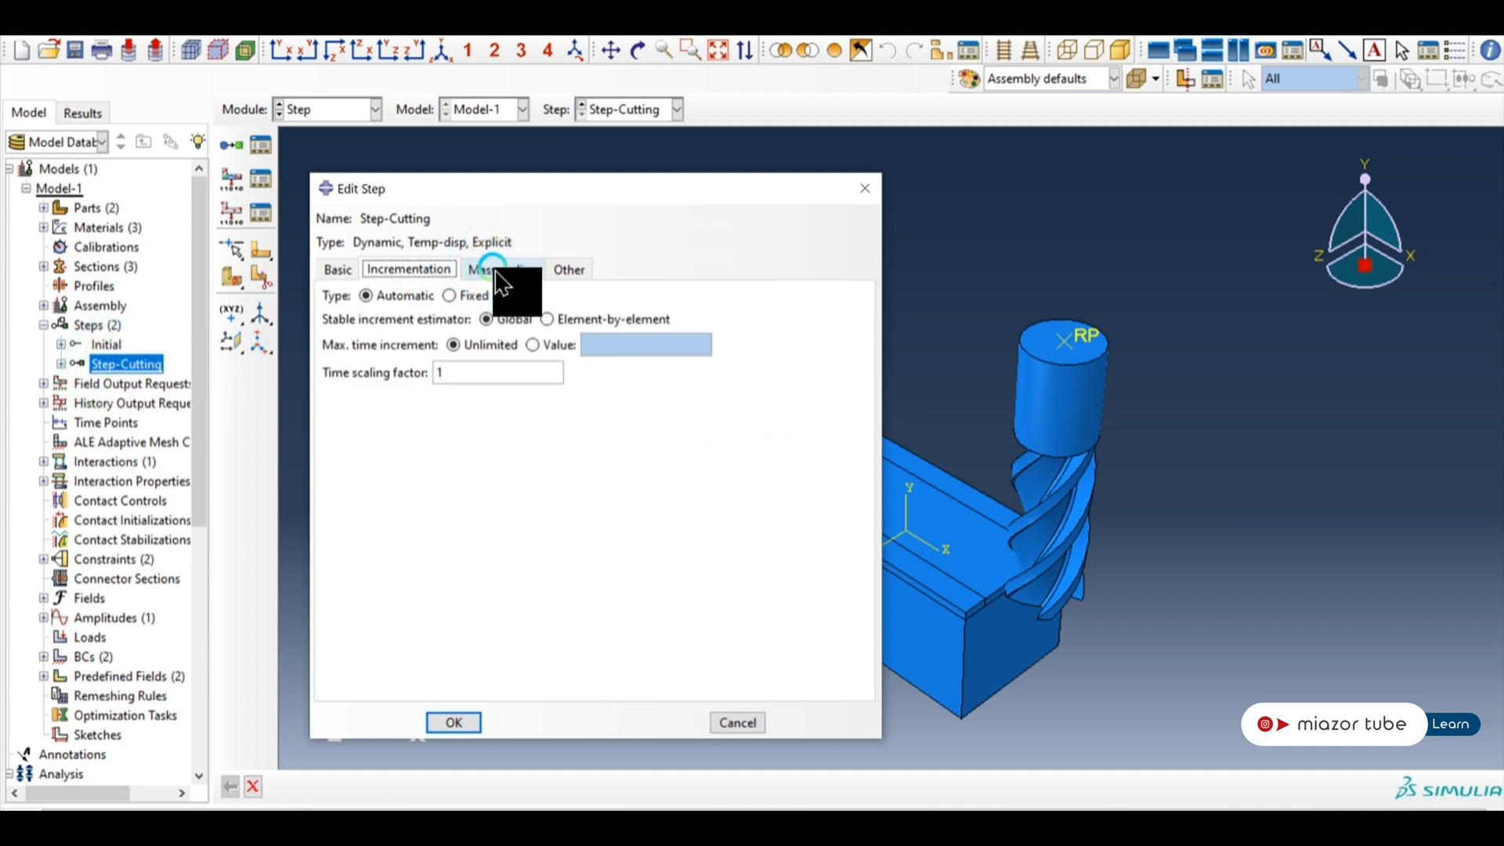
click(502, 268)
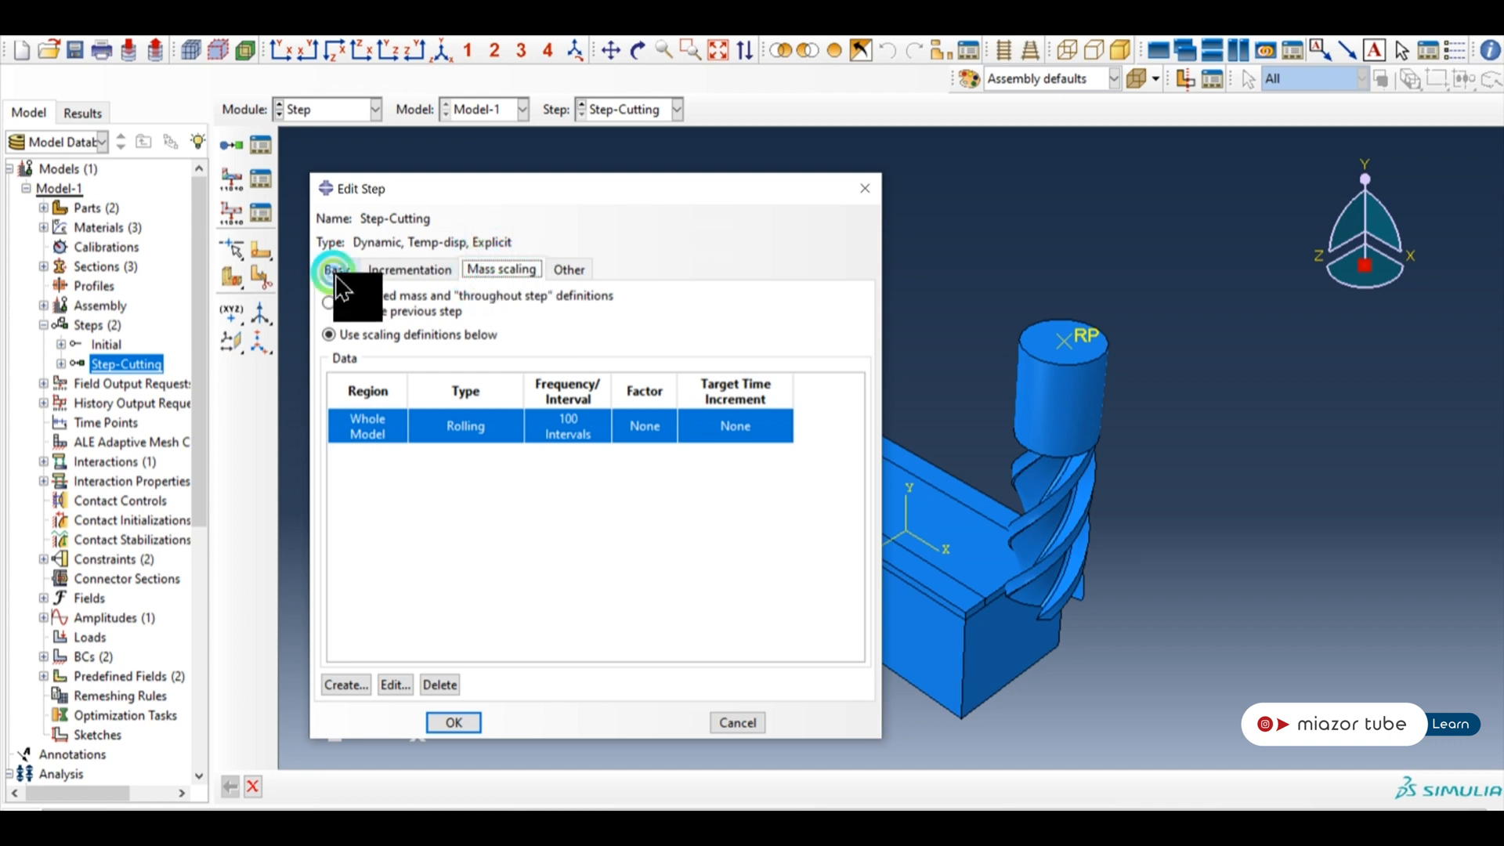
click(335, 269)
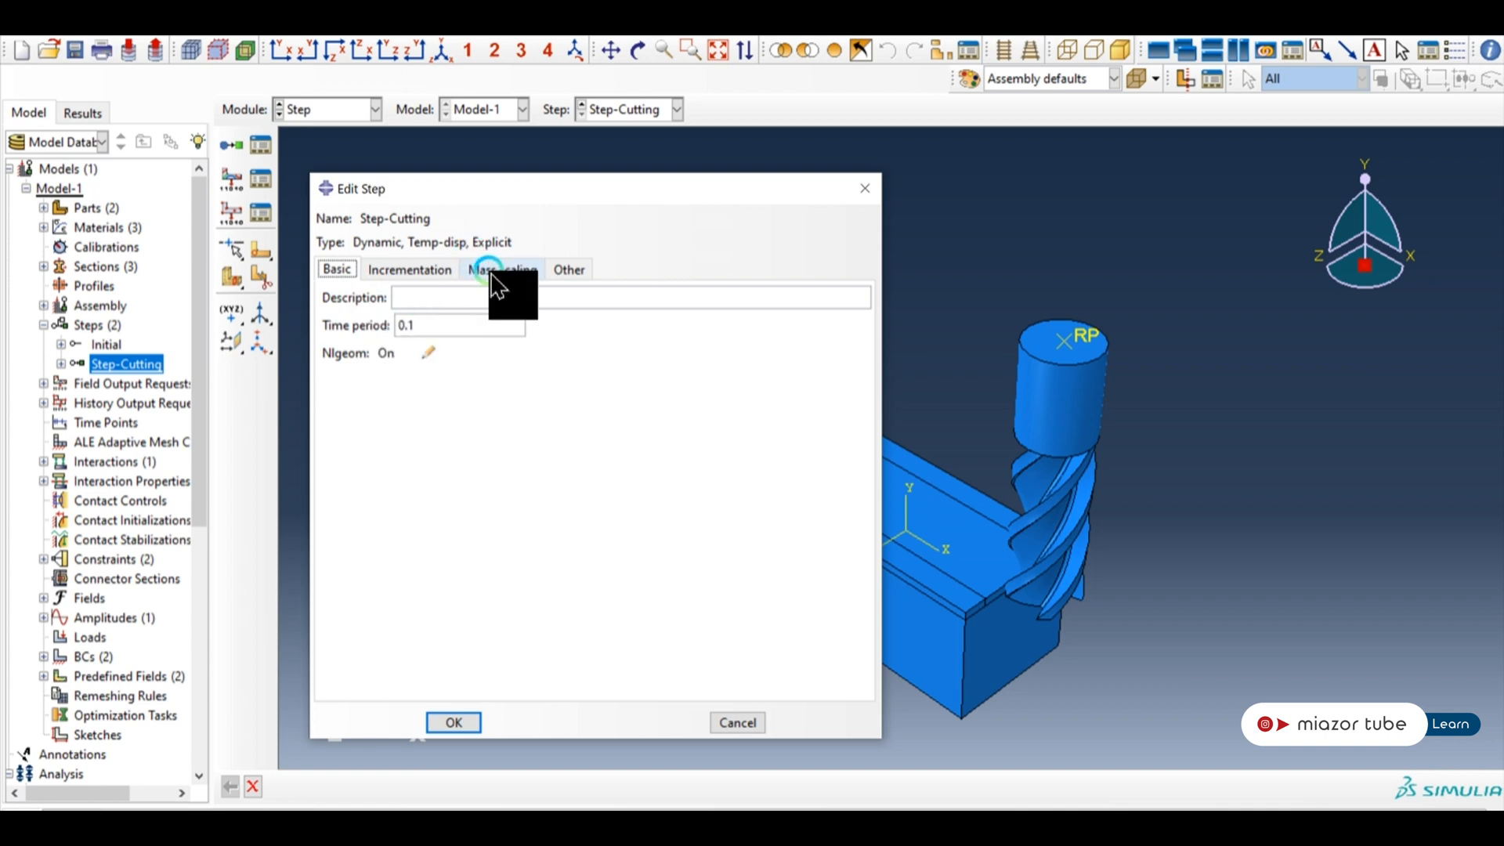
click(501, 270)
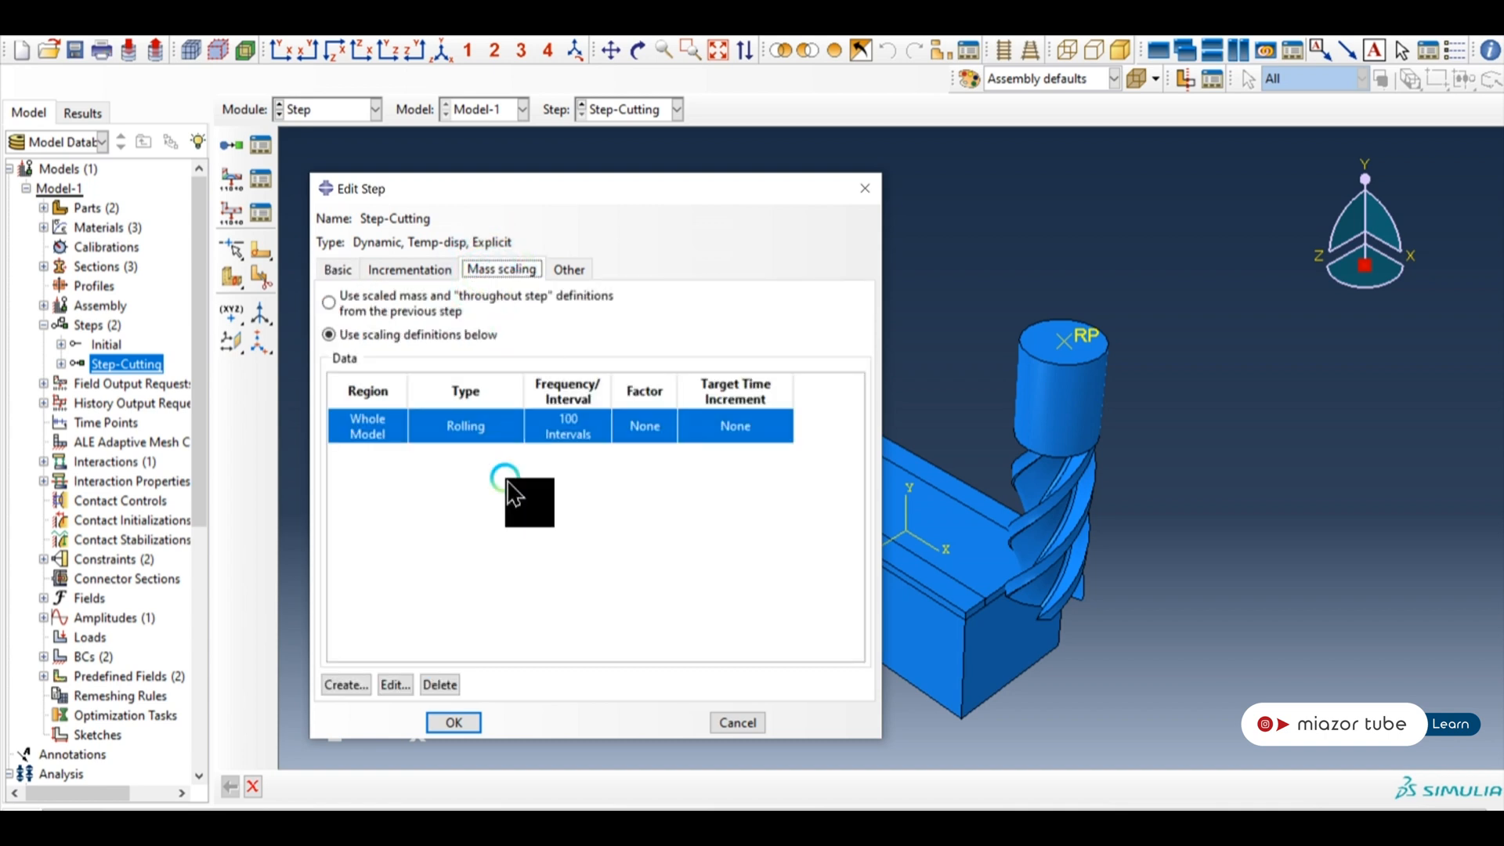
mouse_move(398, 629)
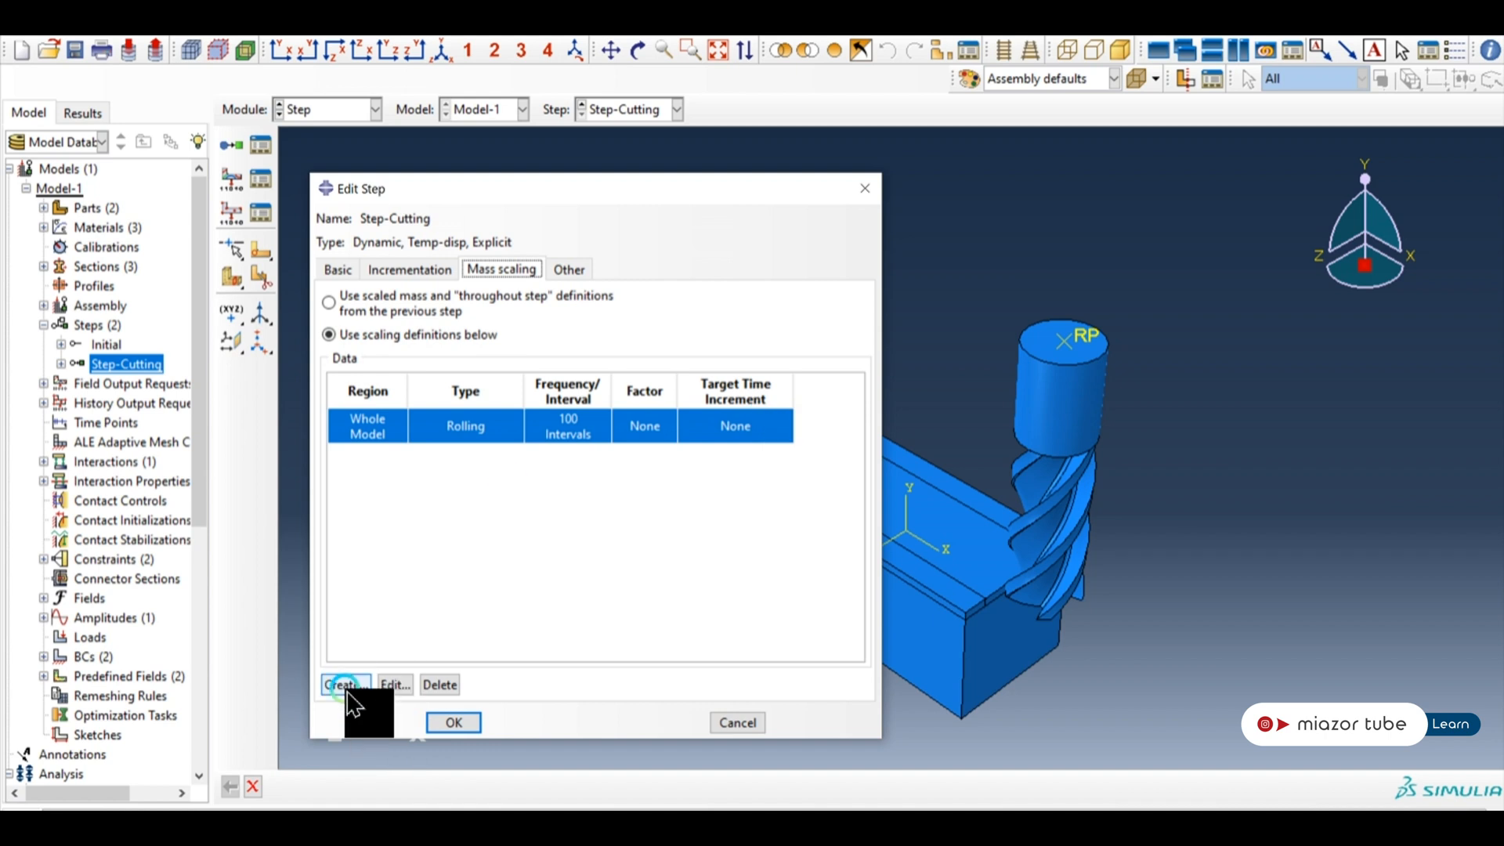
Start a new mass scaling definition from the Mass scaling tab.
click(342, 684)
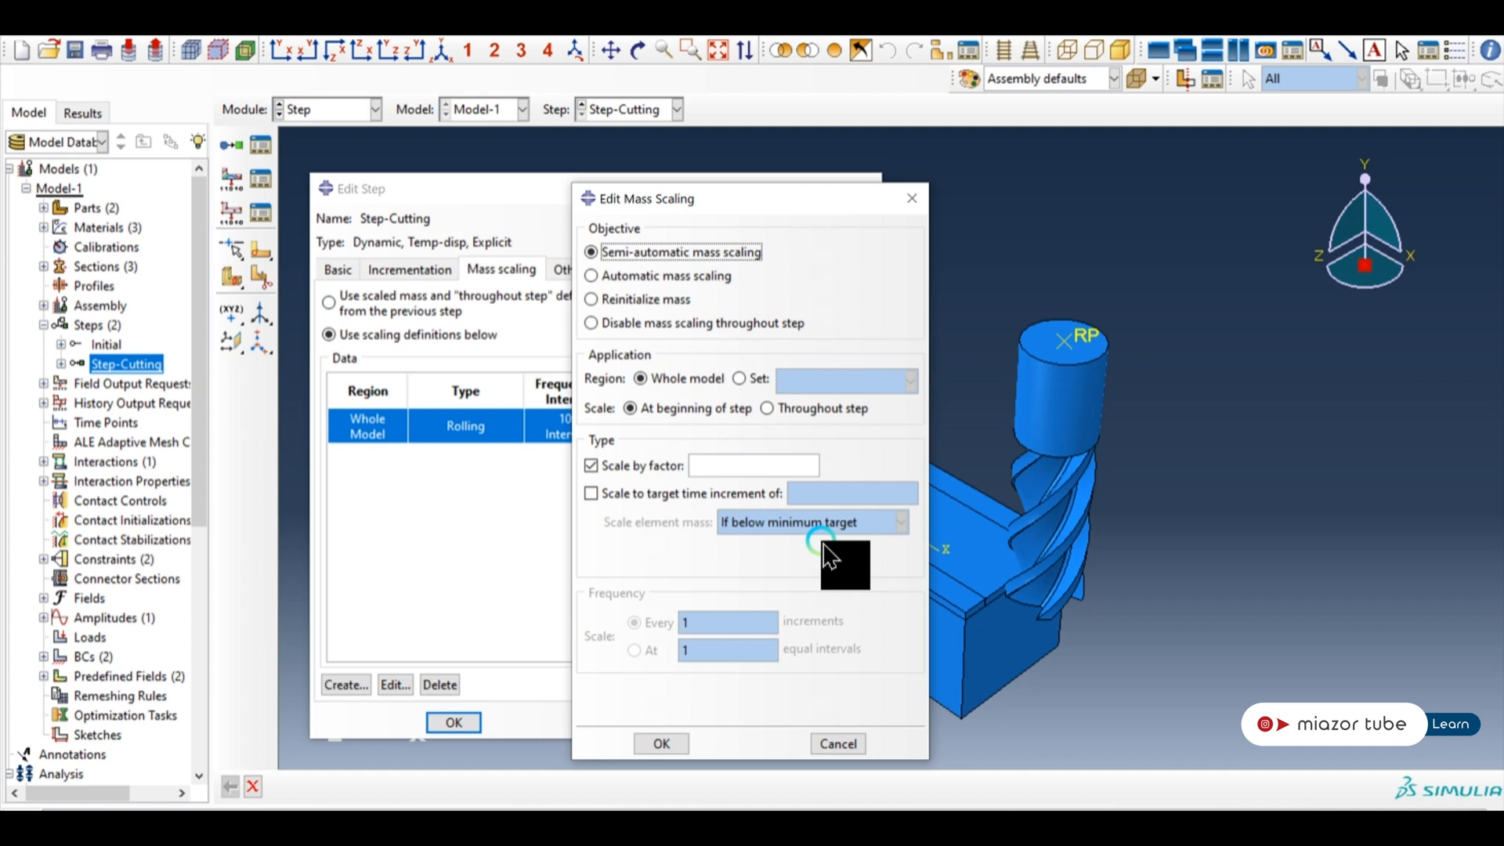
mouse_move(652, 298)
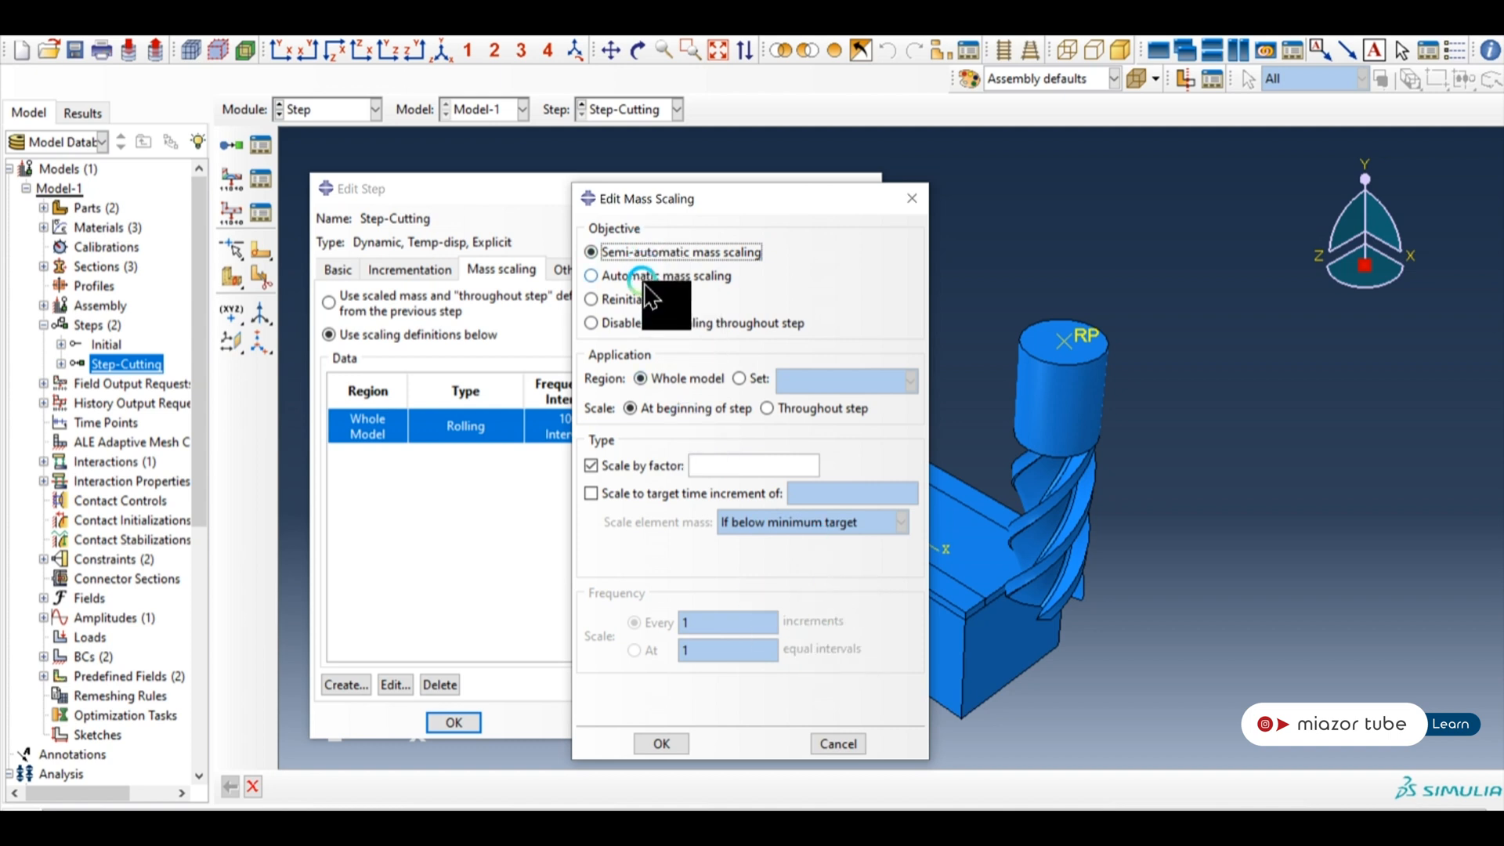
Choose automatic mass scaling and move into the rolling nodes-in-cross-section field.
click(593, 276)
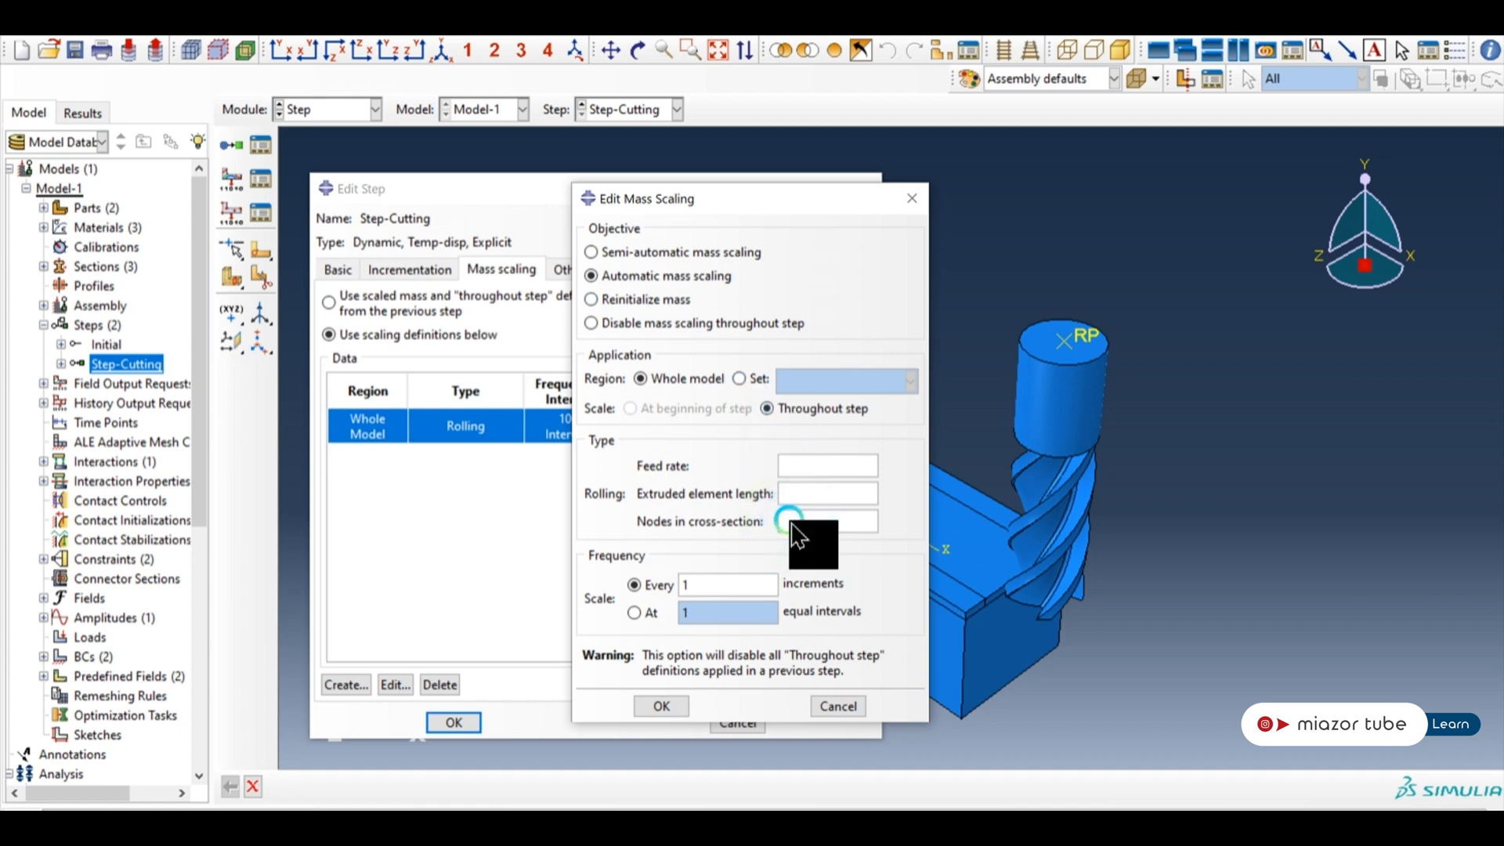
mouse_move(788, 498)
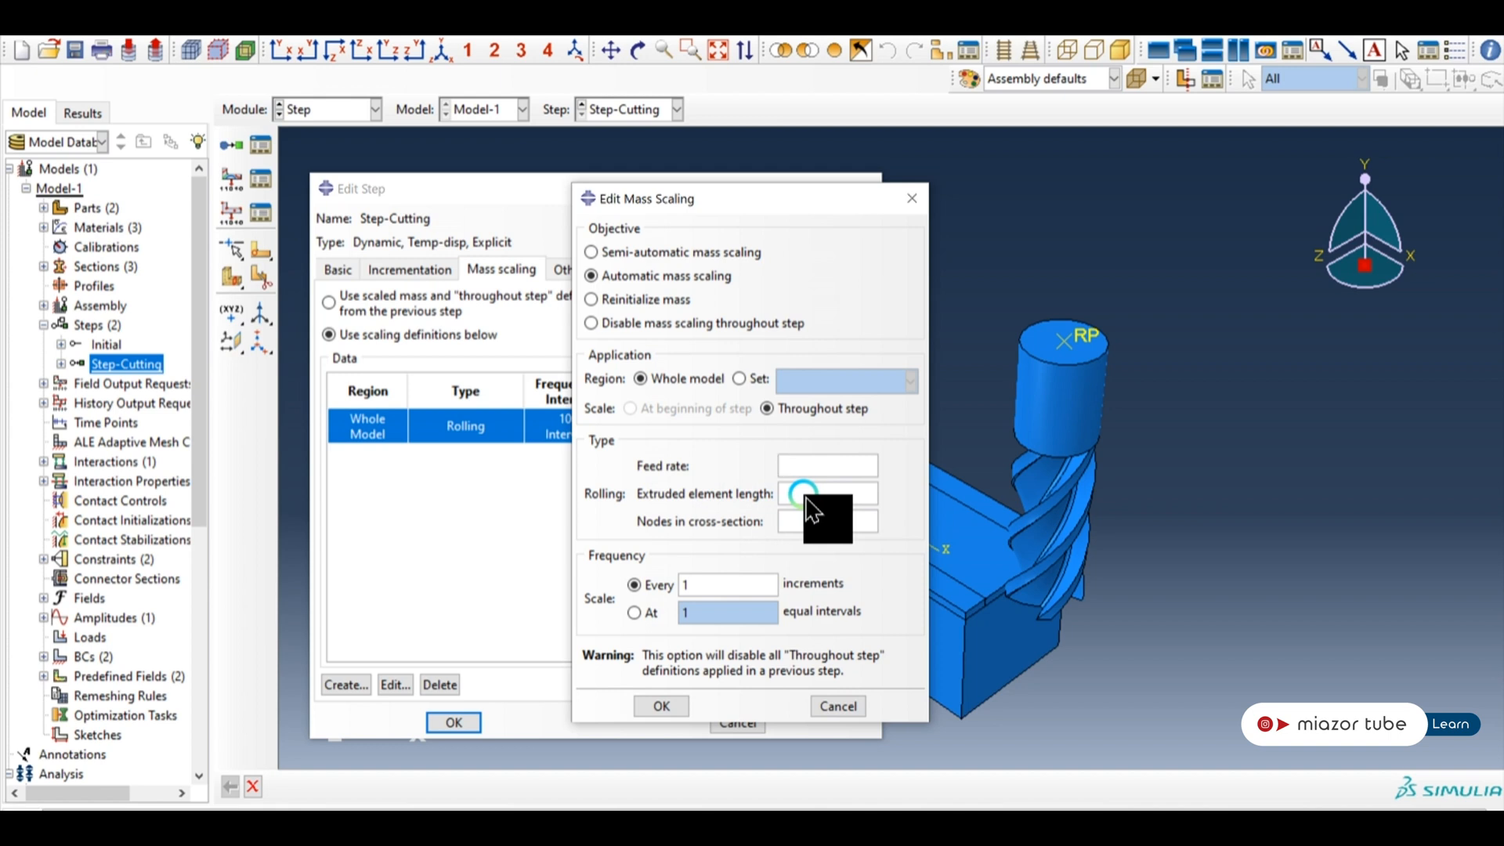
mouse_move(814, 498)
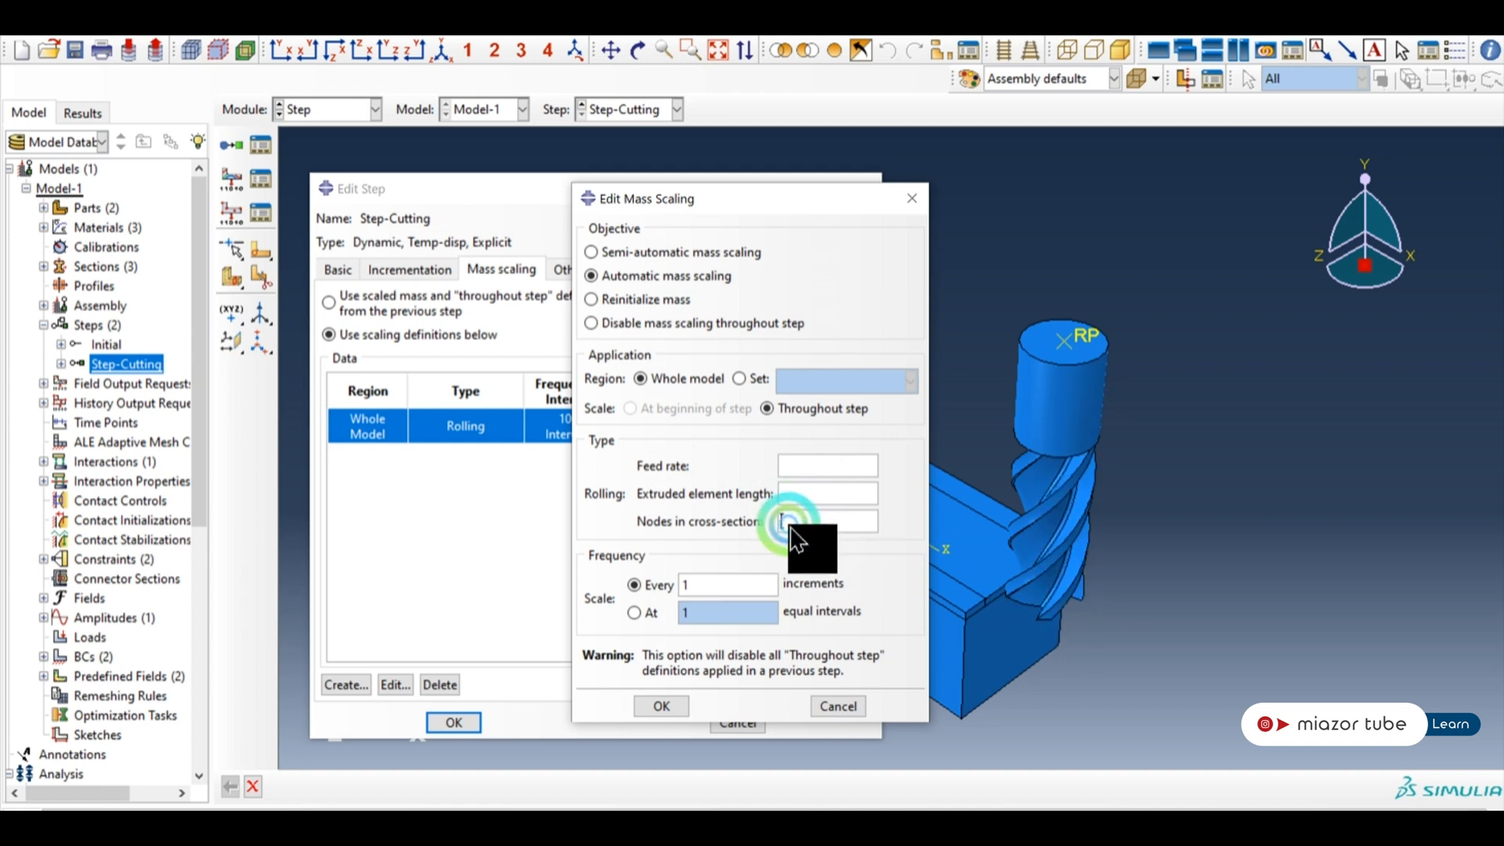
click(827, 520)
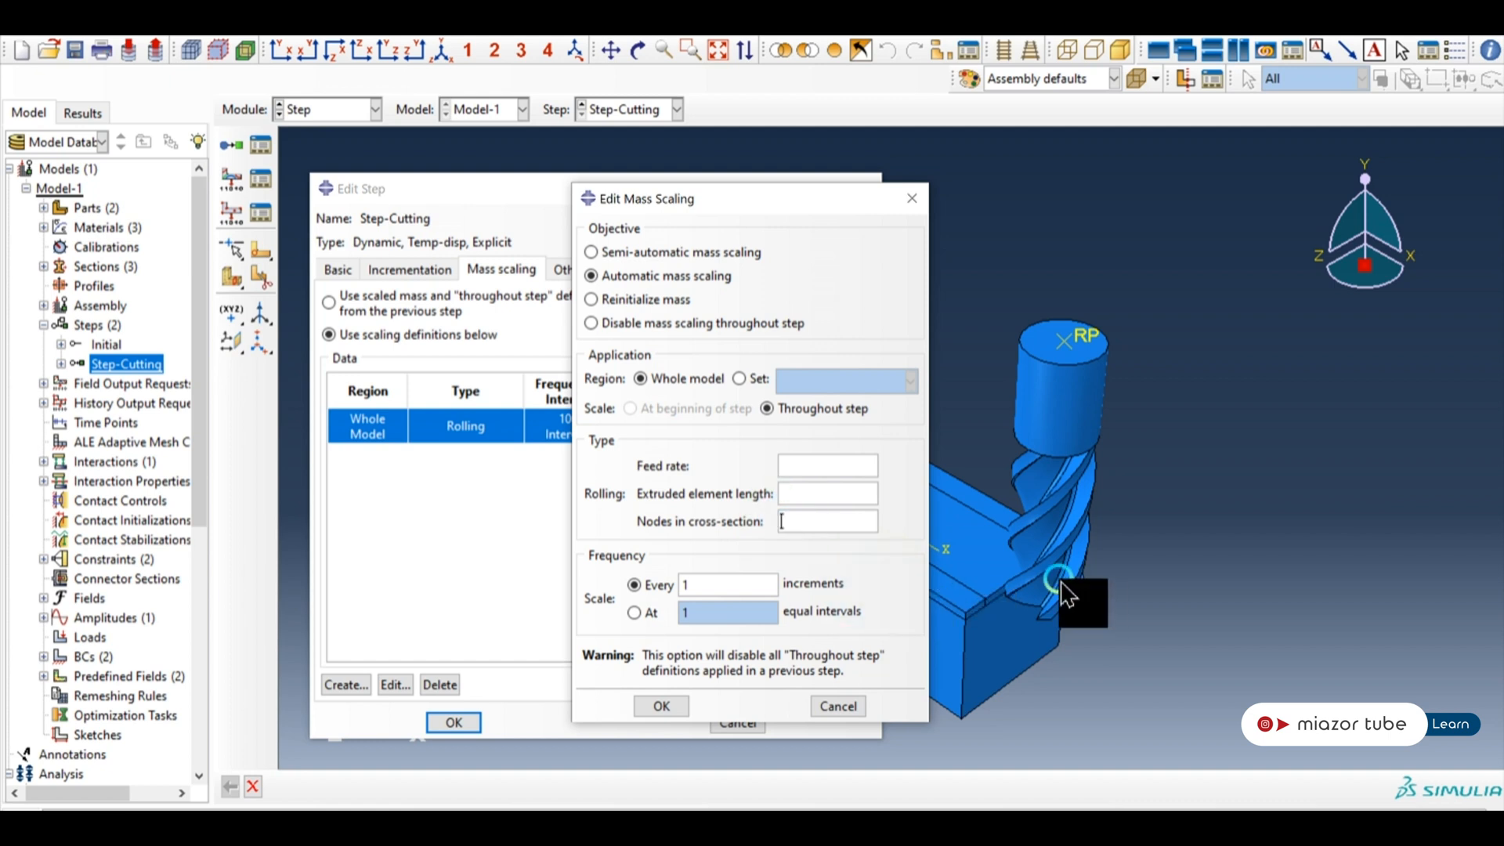
mouse_move(1040, 514)
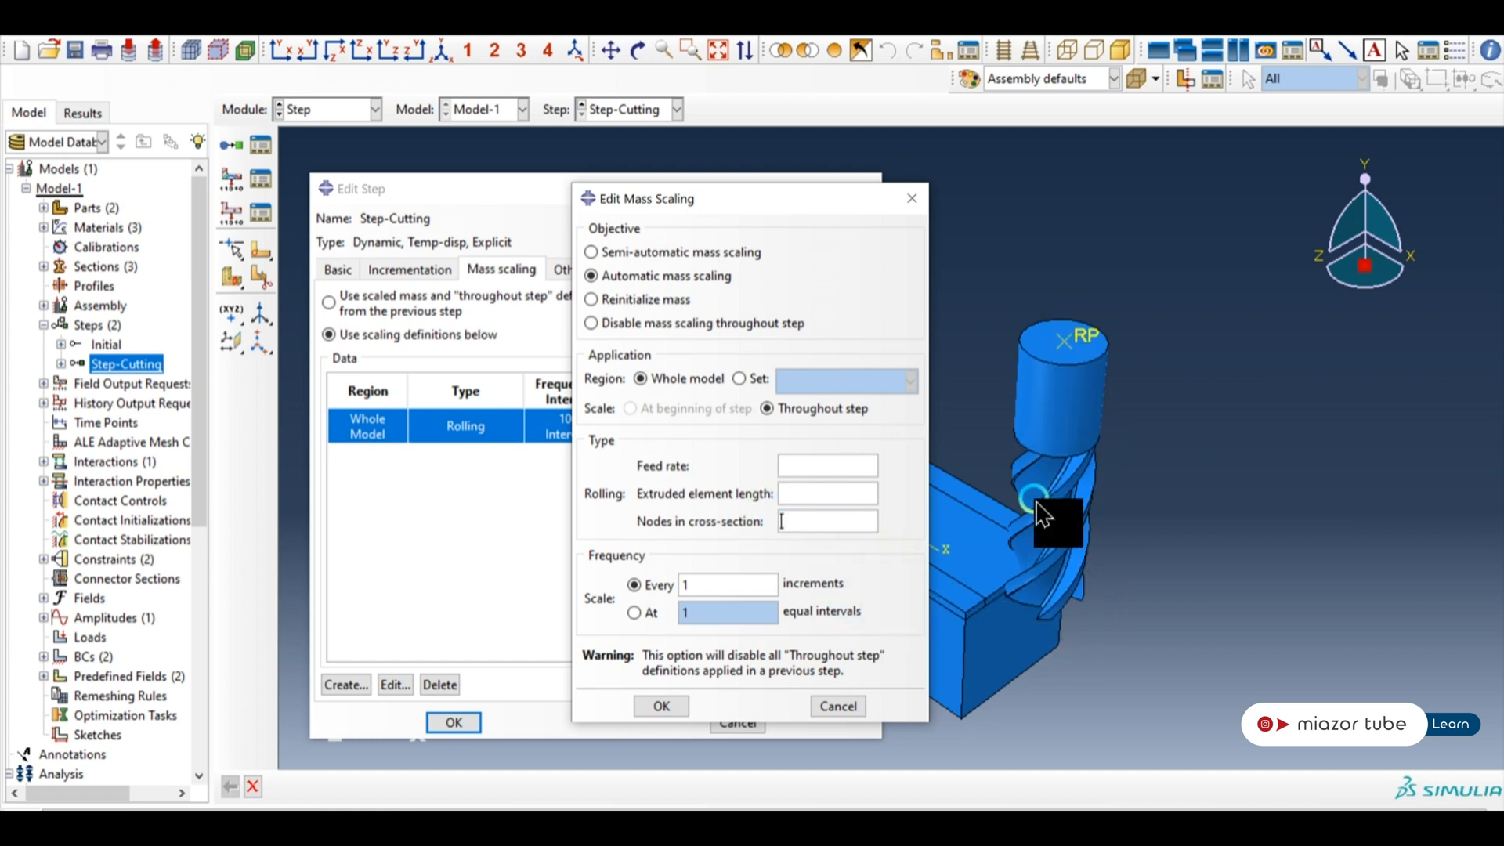
mouse_move(849, 528)
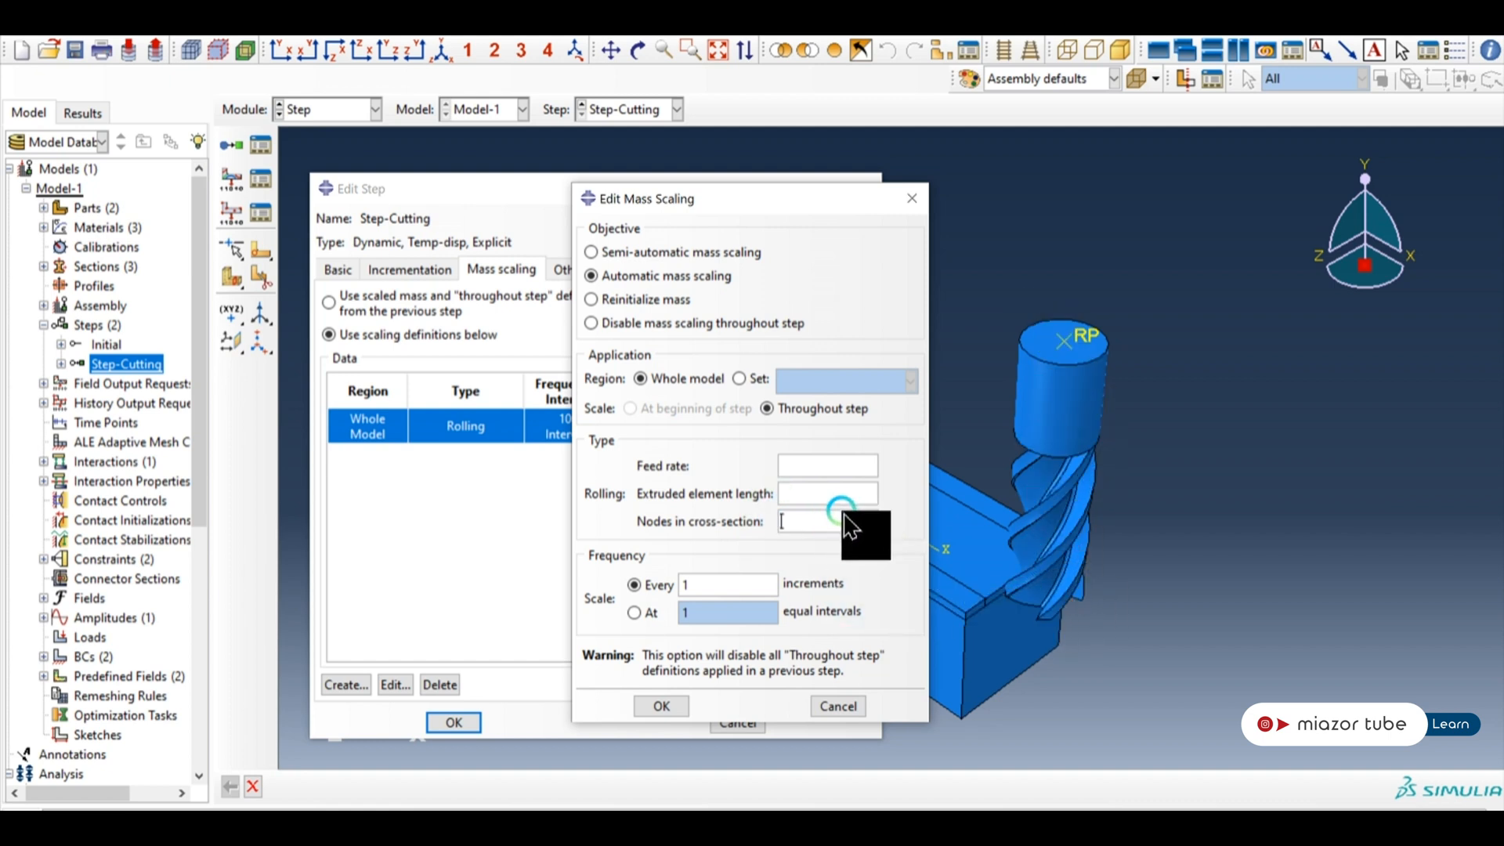
mouse_move(1045, 556)
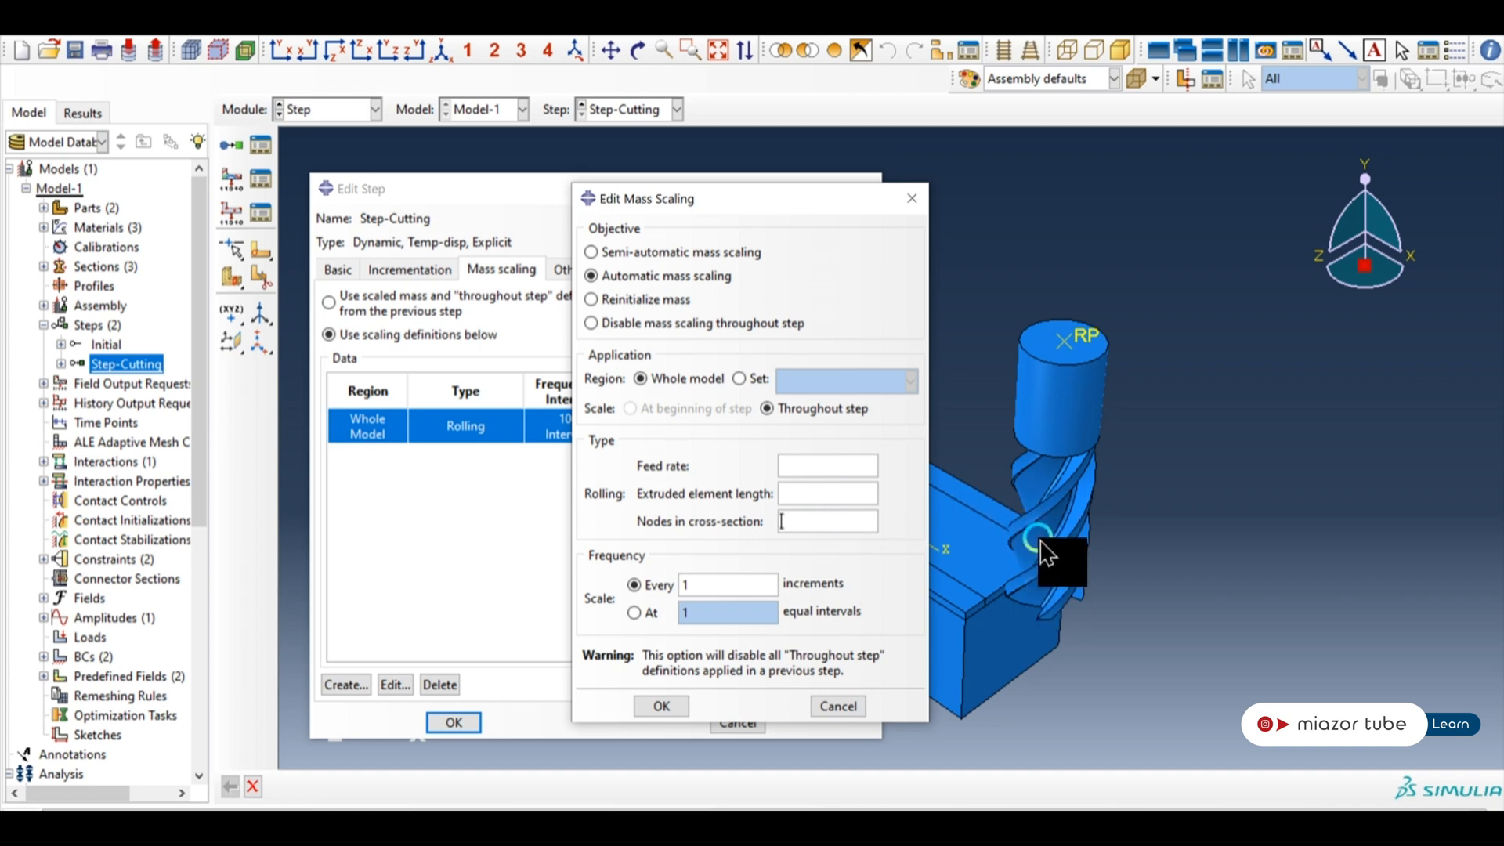
mouse_move(1070, 349)
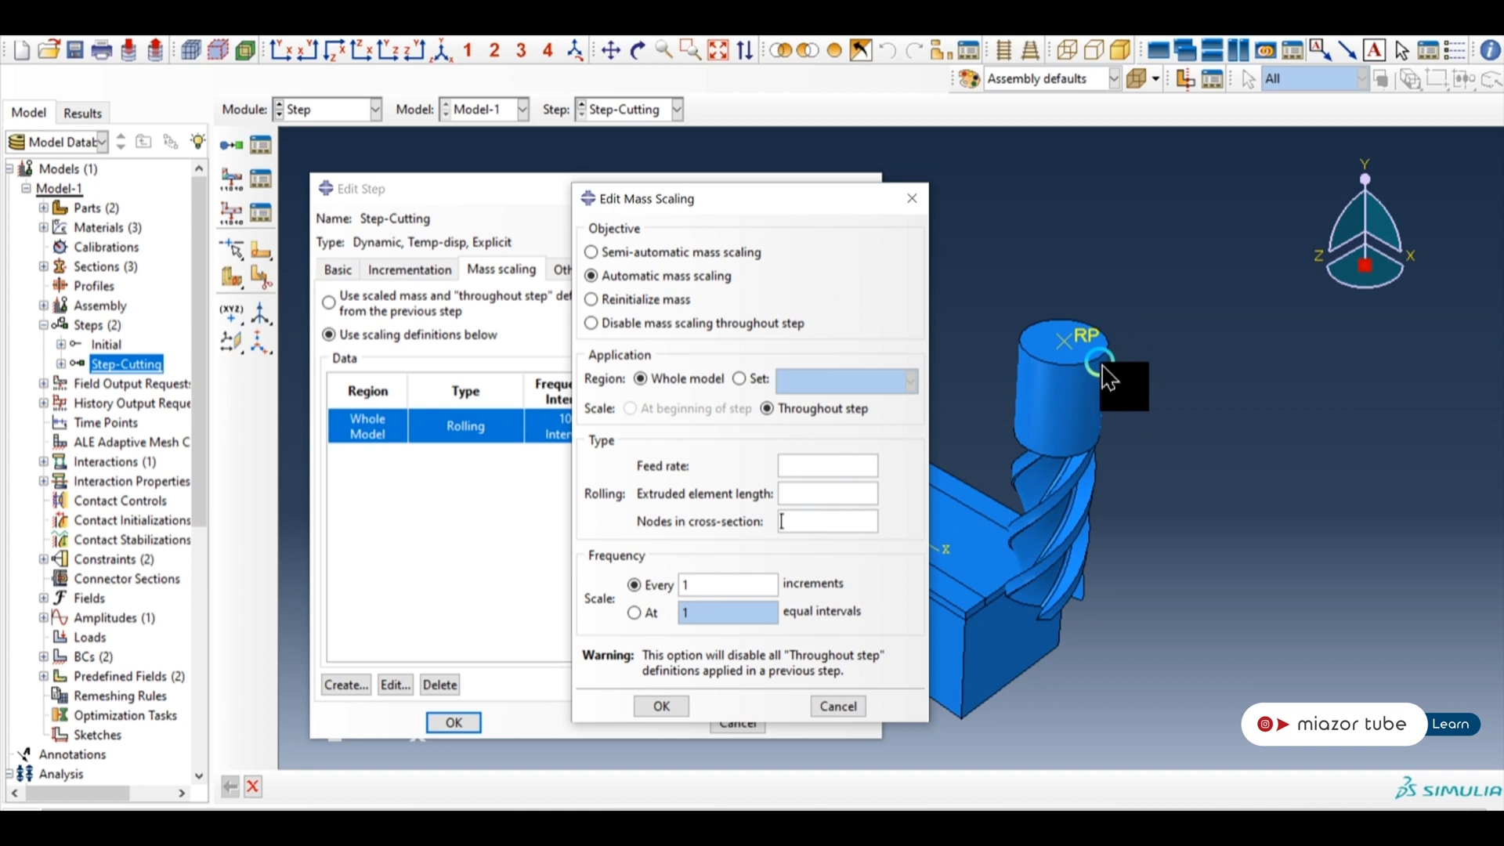
mouse_move(820, 523)
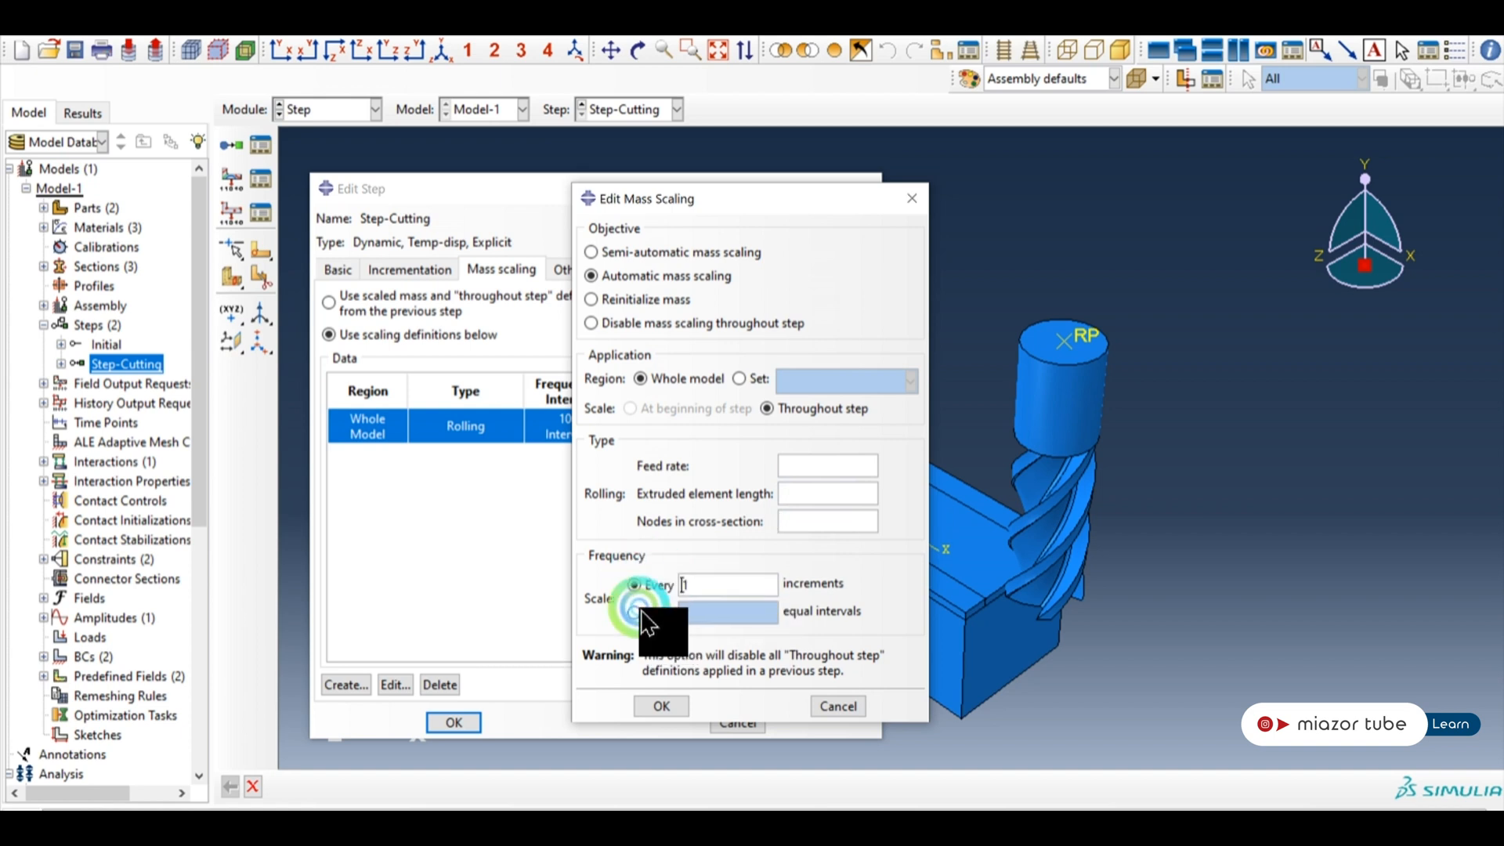
mouse_move(835, 707)
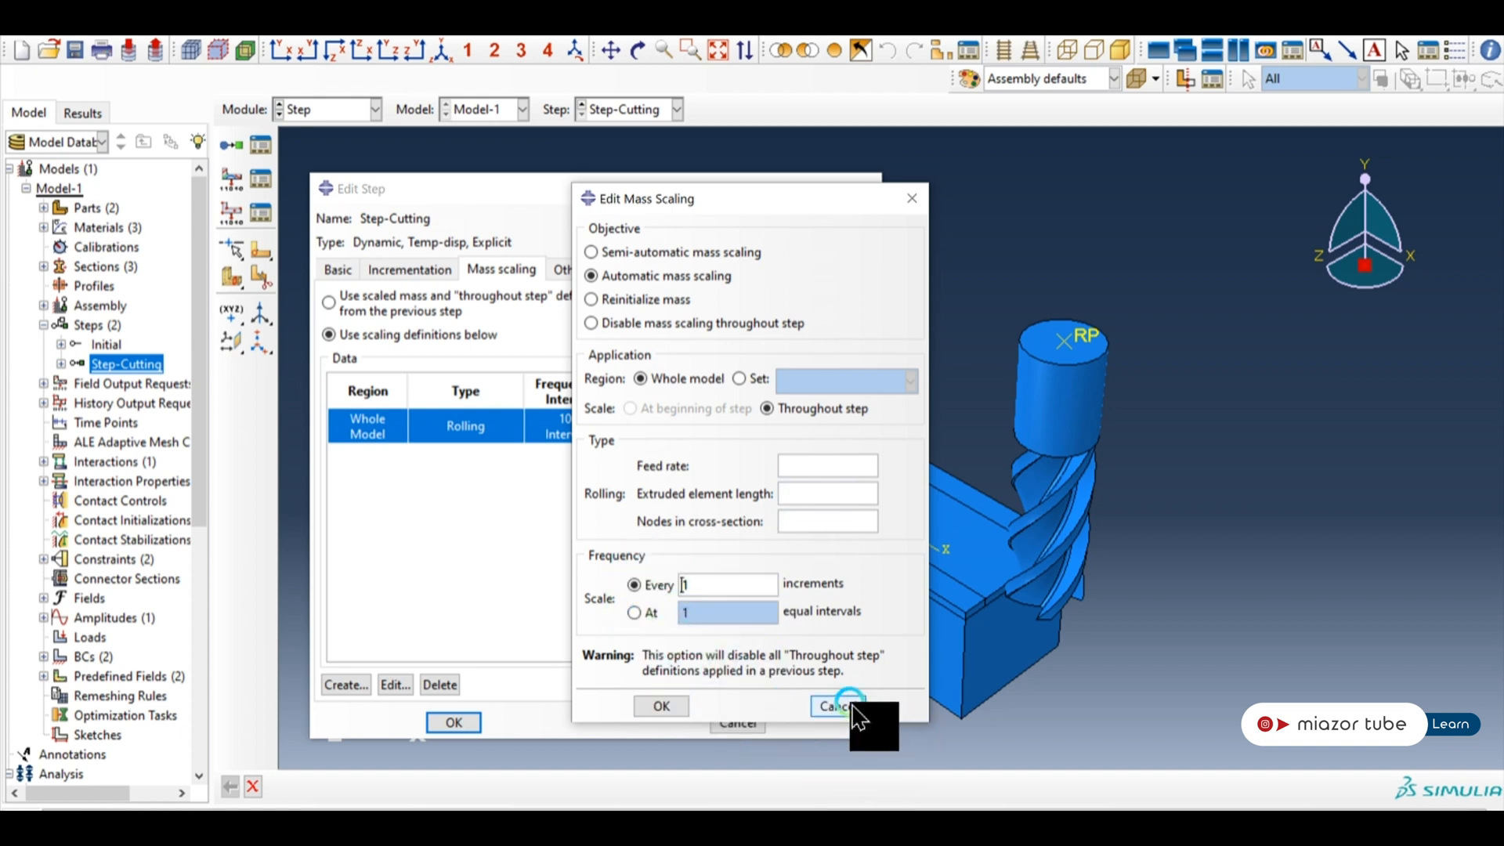
Cancel the new mass scaling definition and close the Step-Cutting editor unchanged.
click(834, 707)
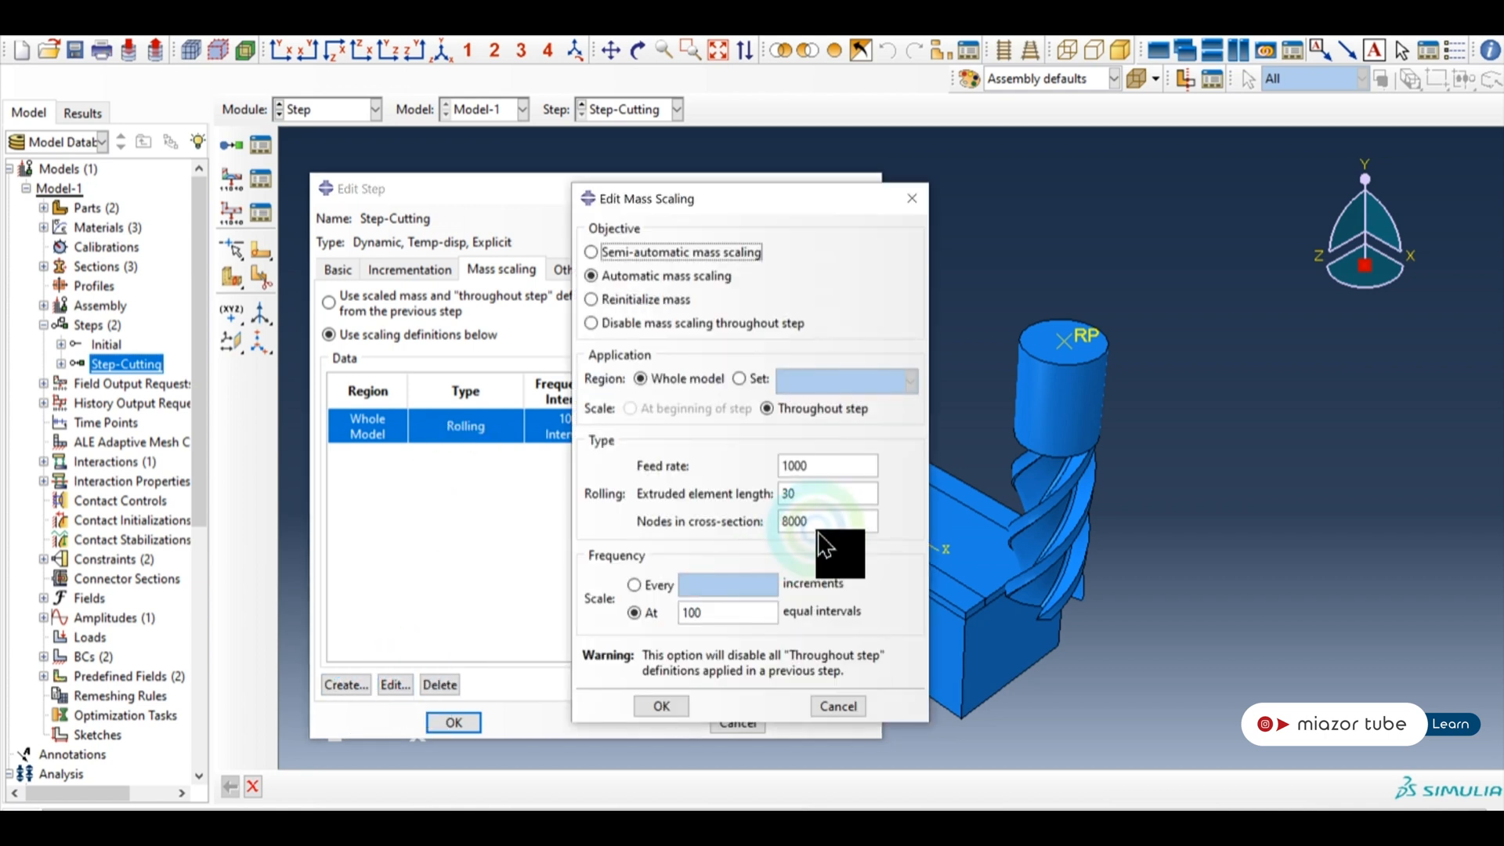
mouse_move(1072, 349)
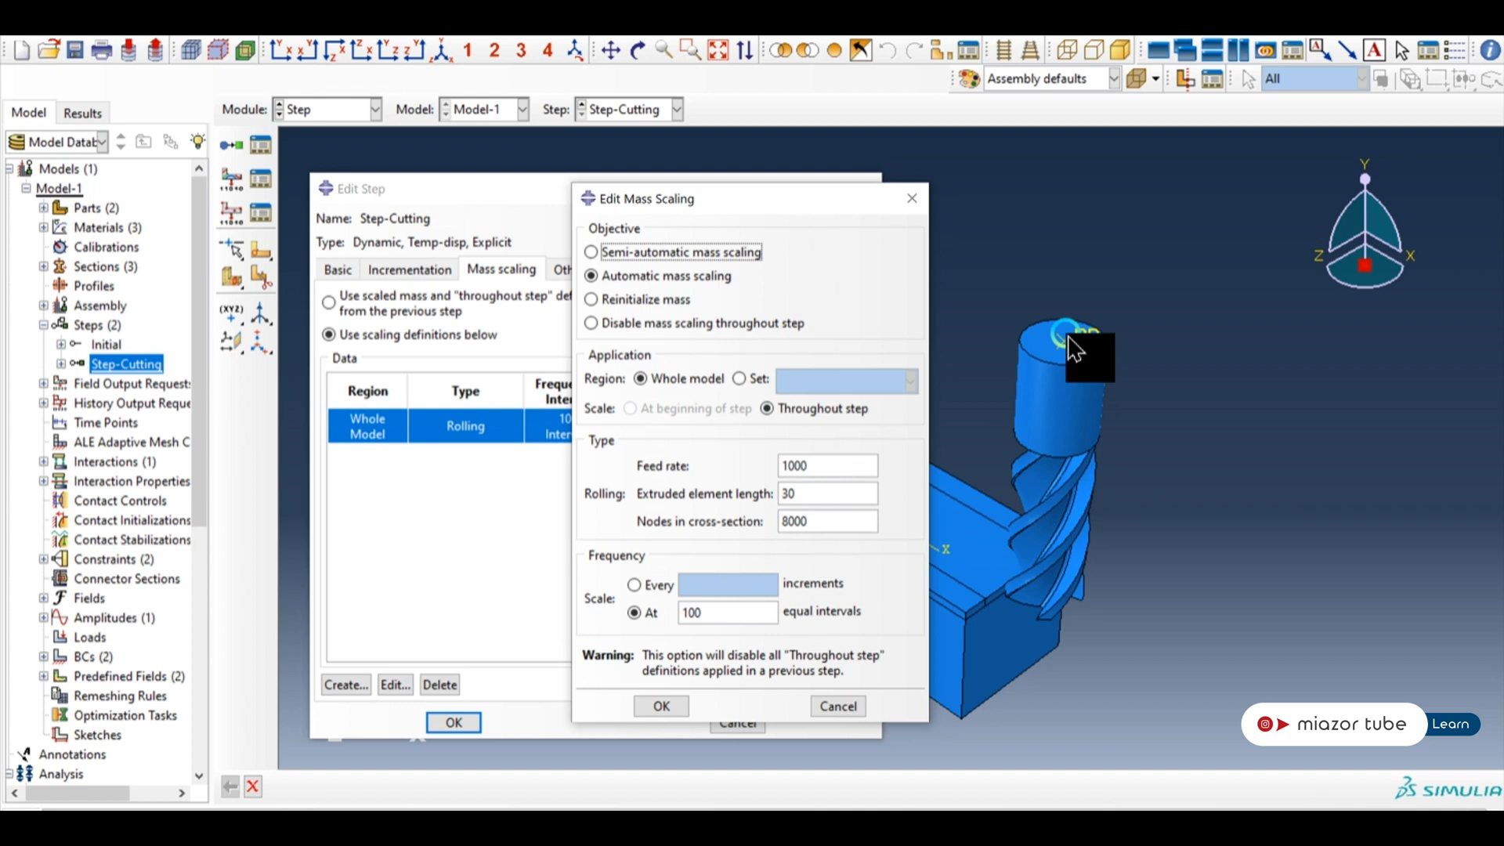
mouse_move(1034, 622)
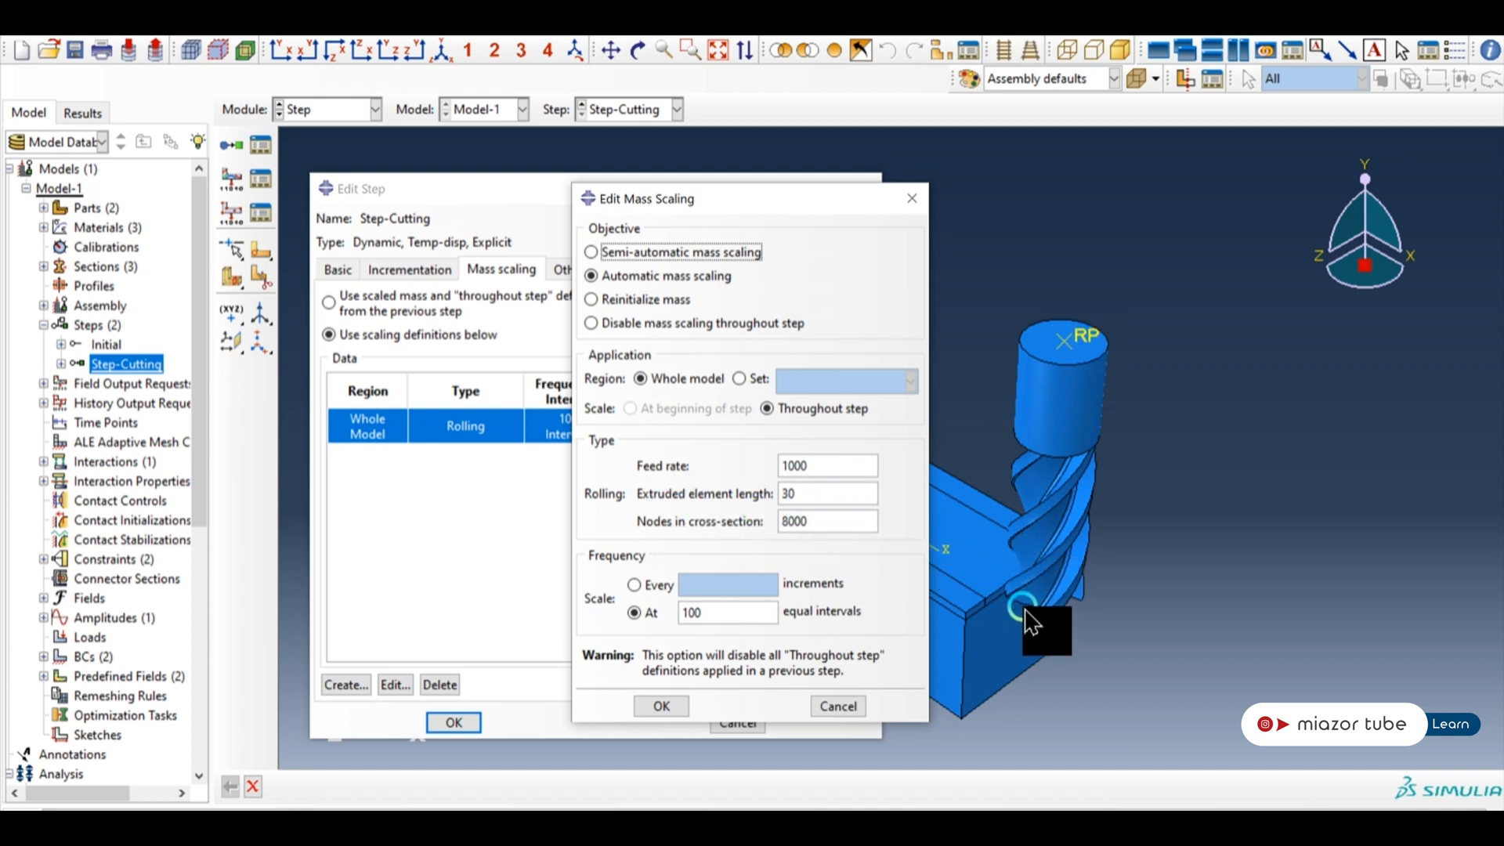
mouse_move(1070, 360)
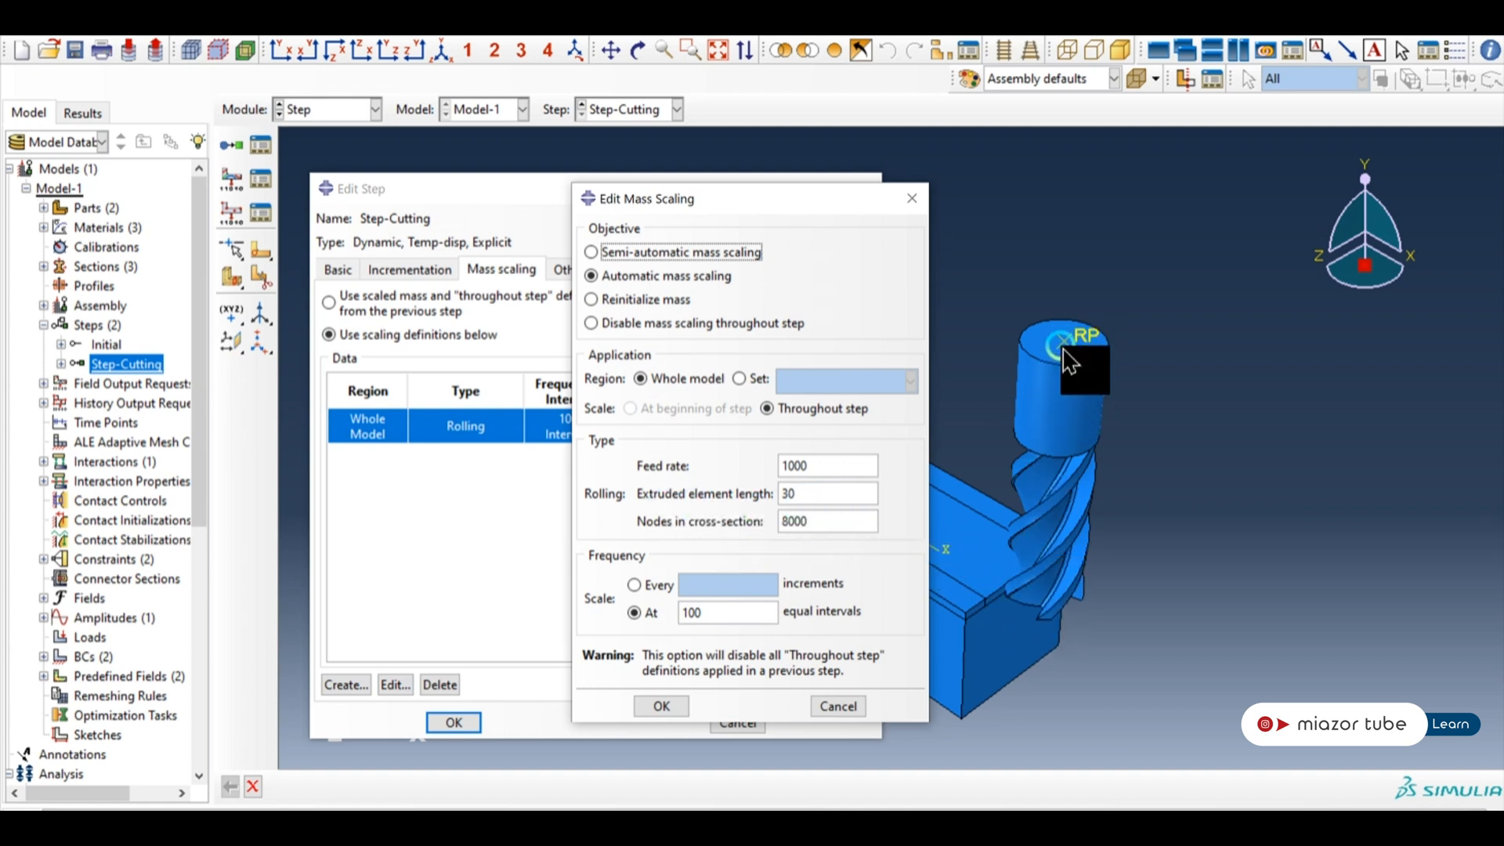
mouse_move(840, 476)
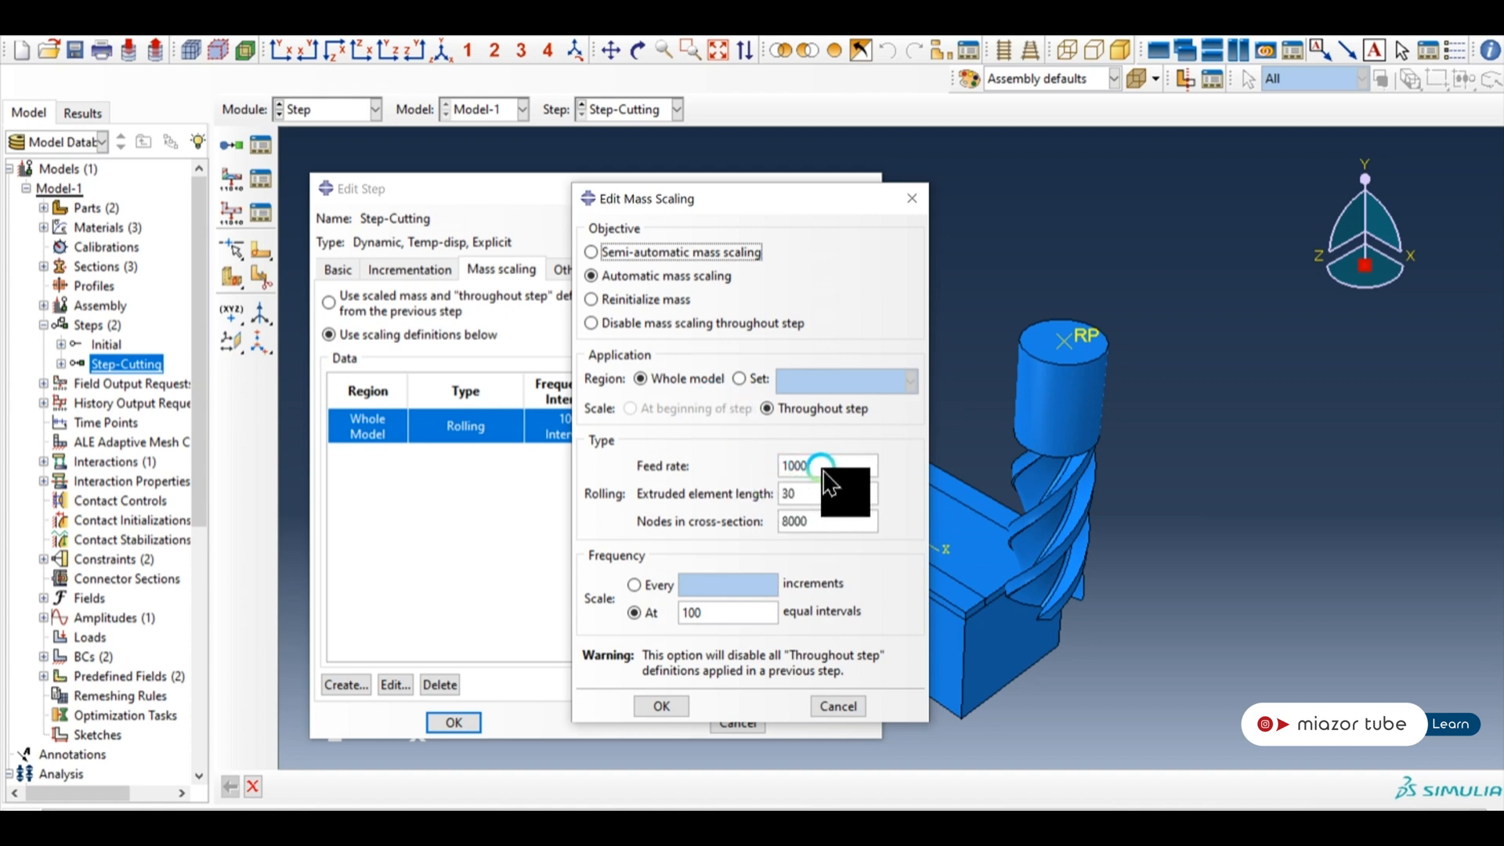
mouse_move(749, 700)
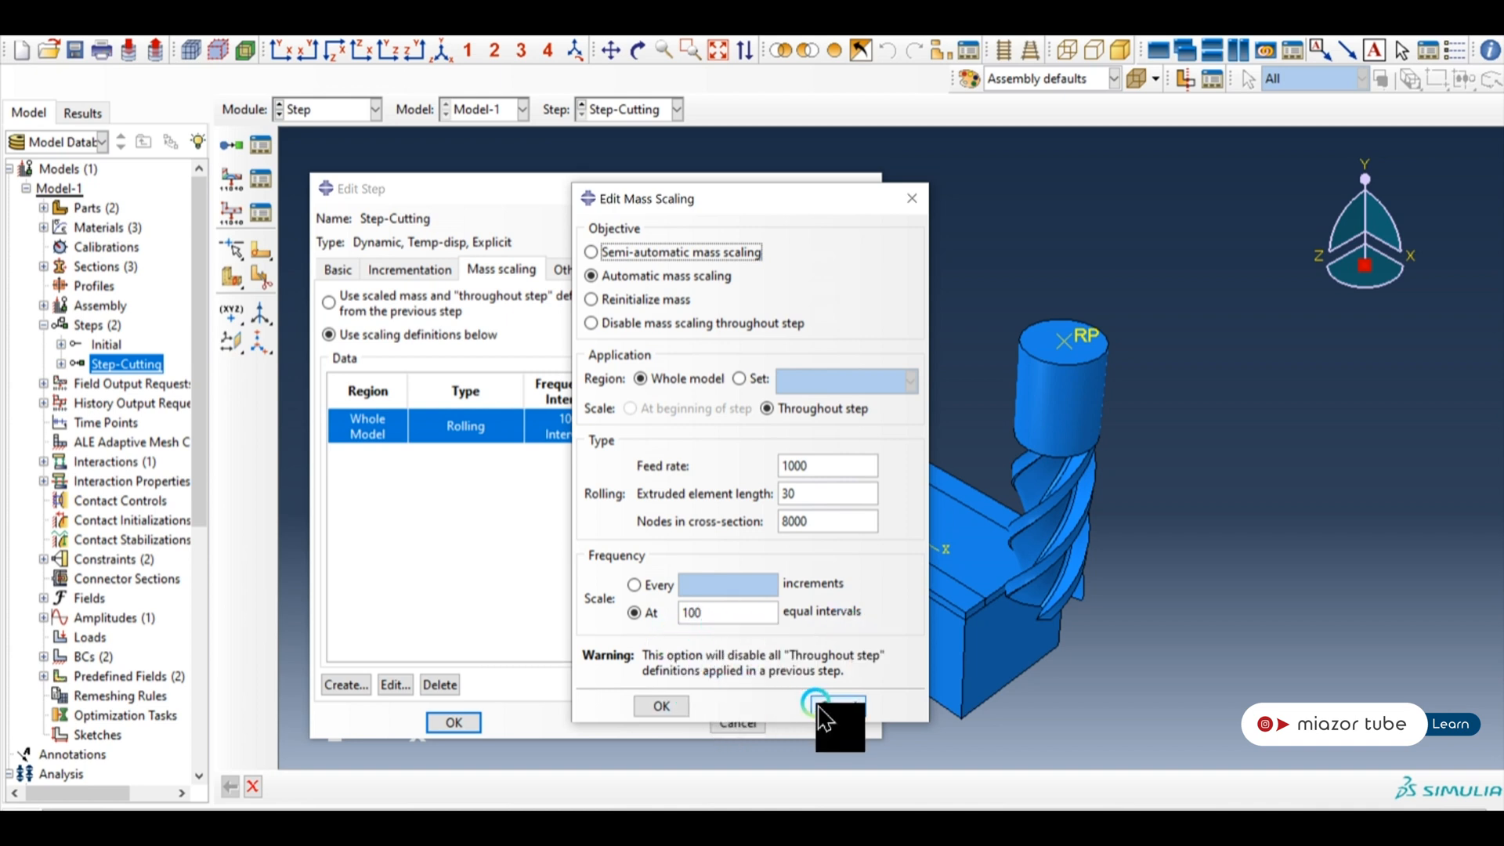
click(659, 706)
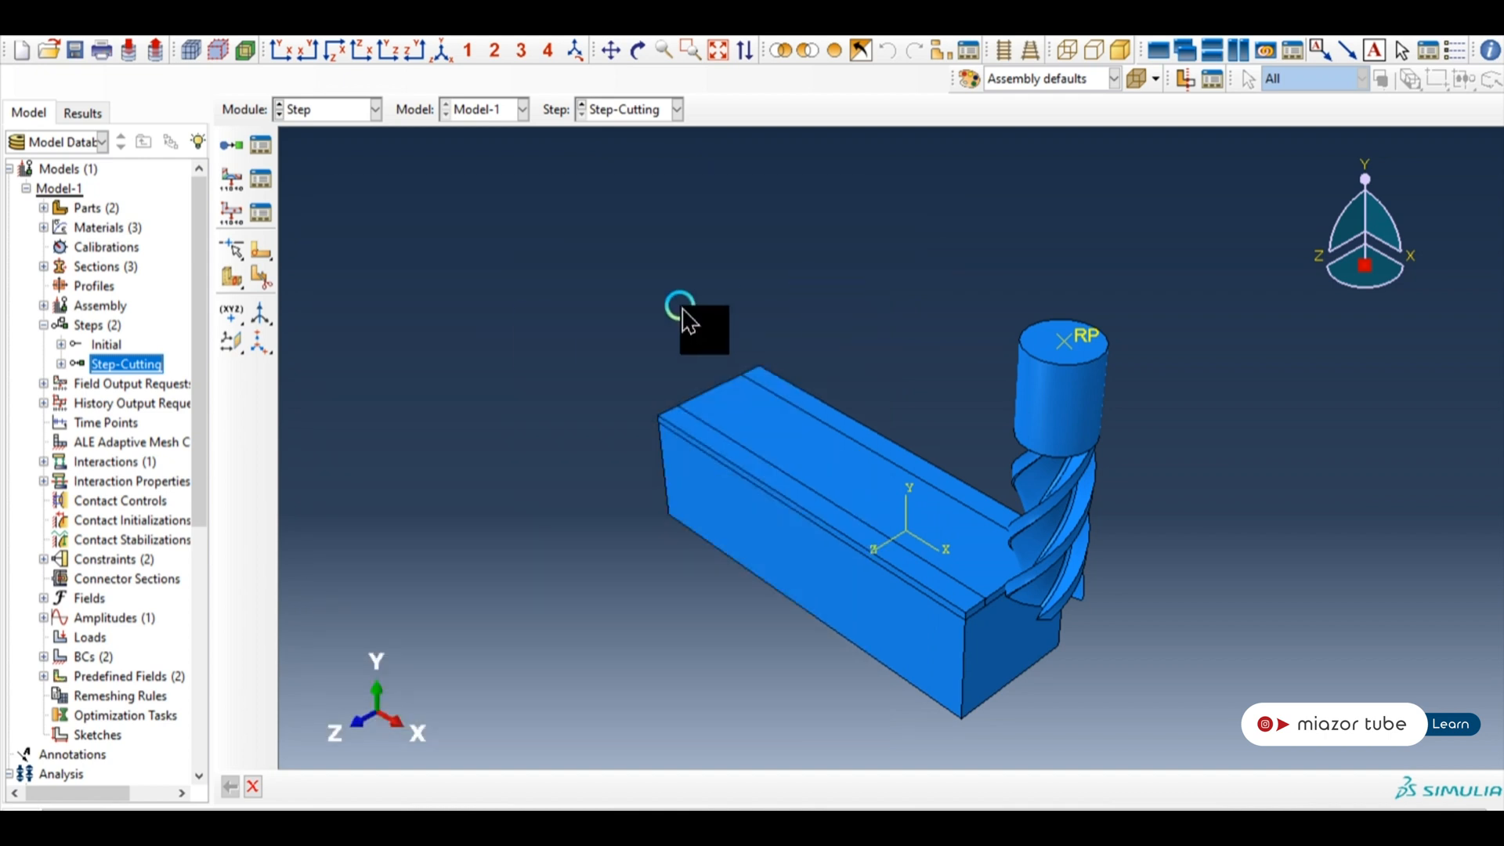
Load job 1's results from the model tree, then bring up job 1's monitor.
scroll(down, 3)
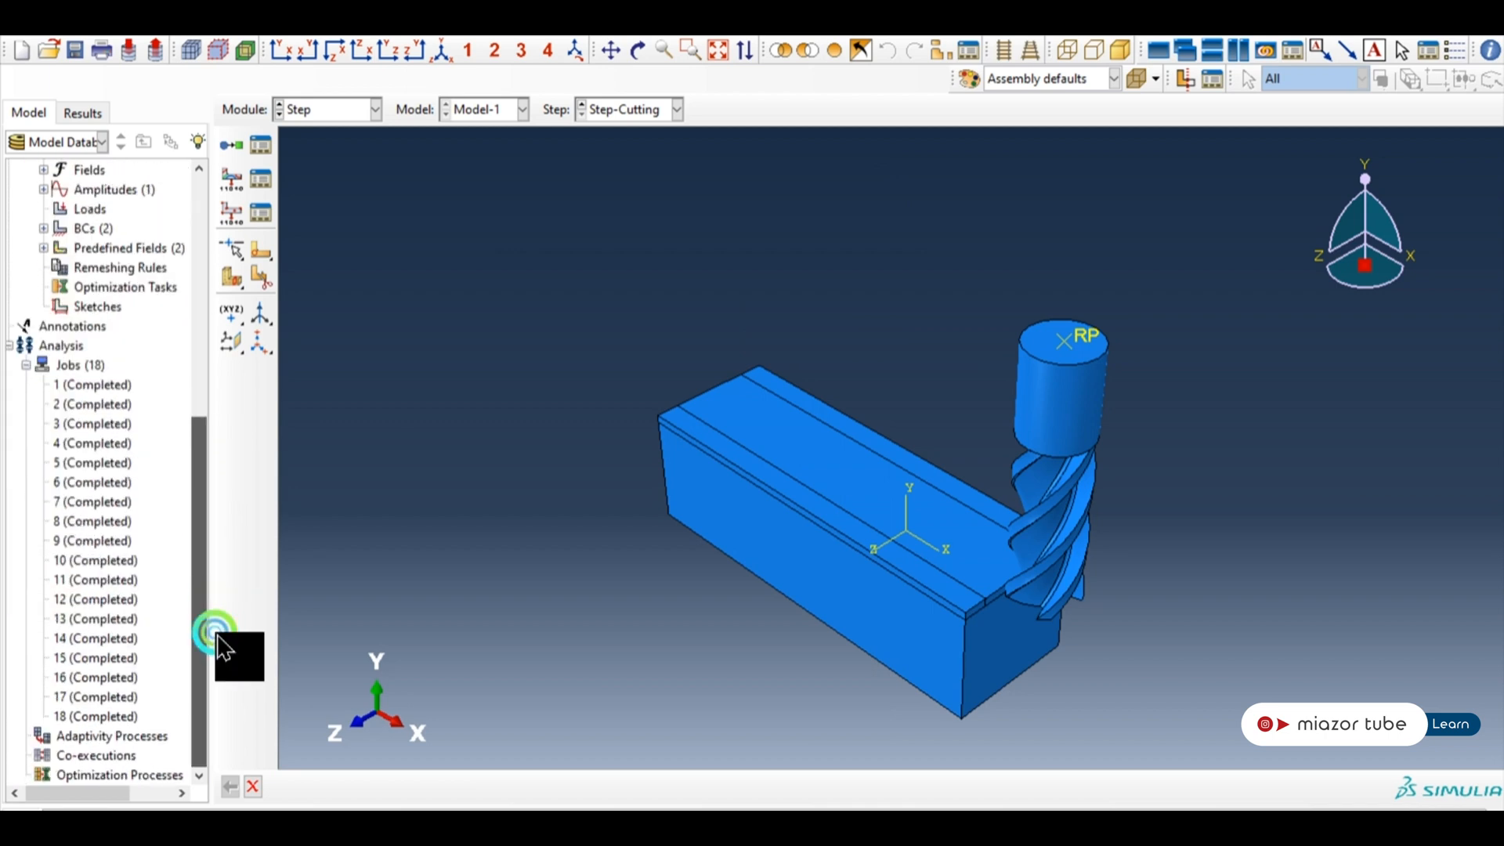
right_click(92, 385)
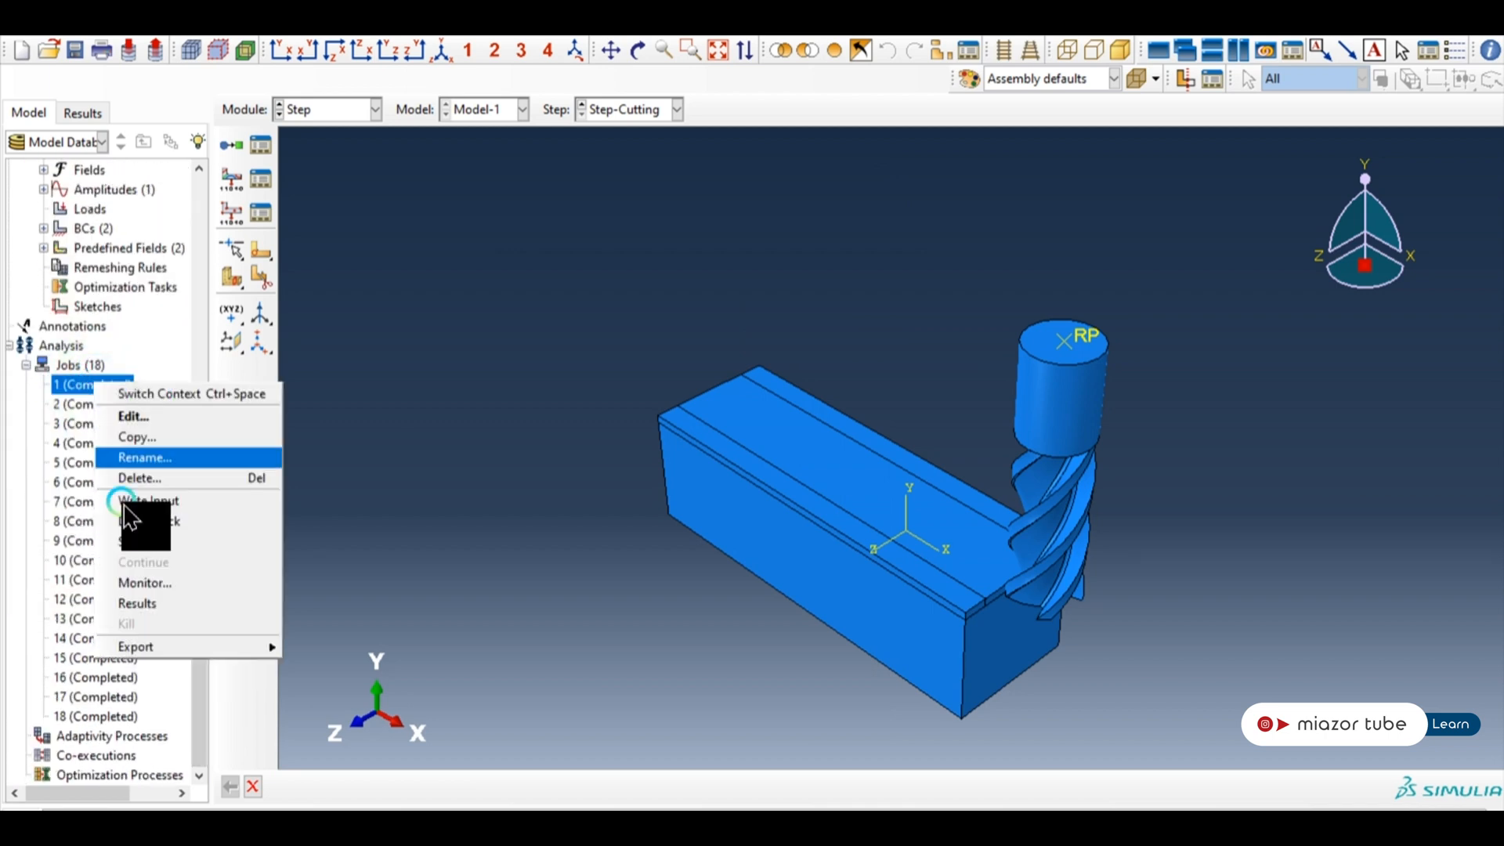
mouse_move(161, 605)
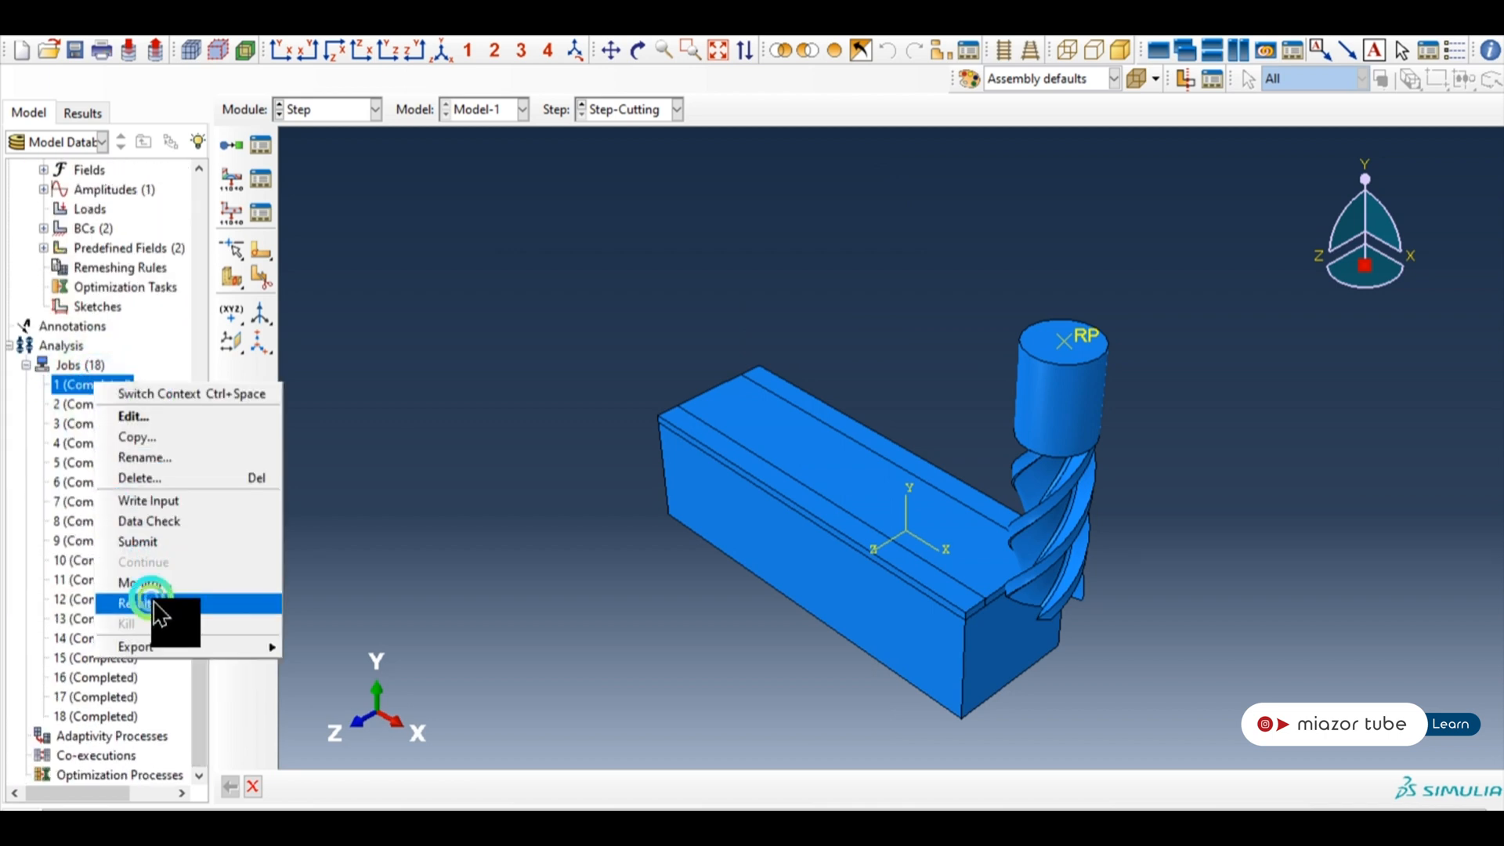
click(130, 601)
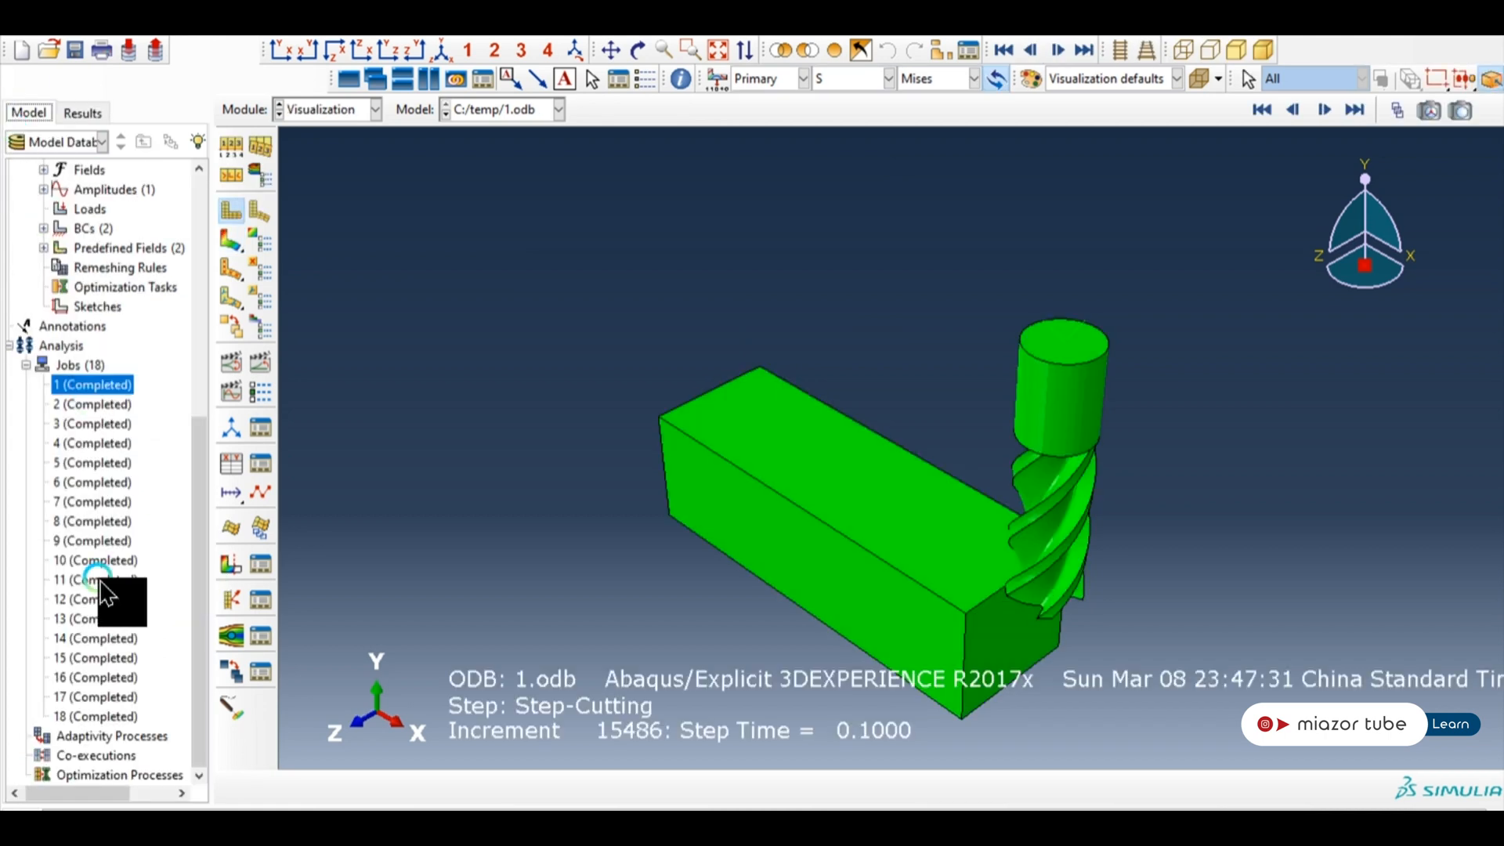
right_click(91, 384)
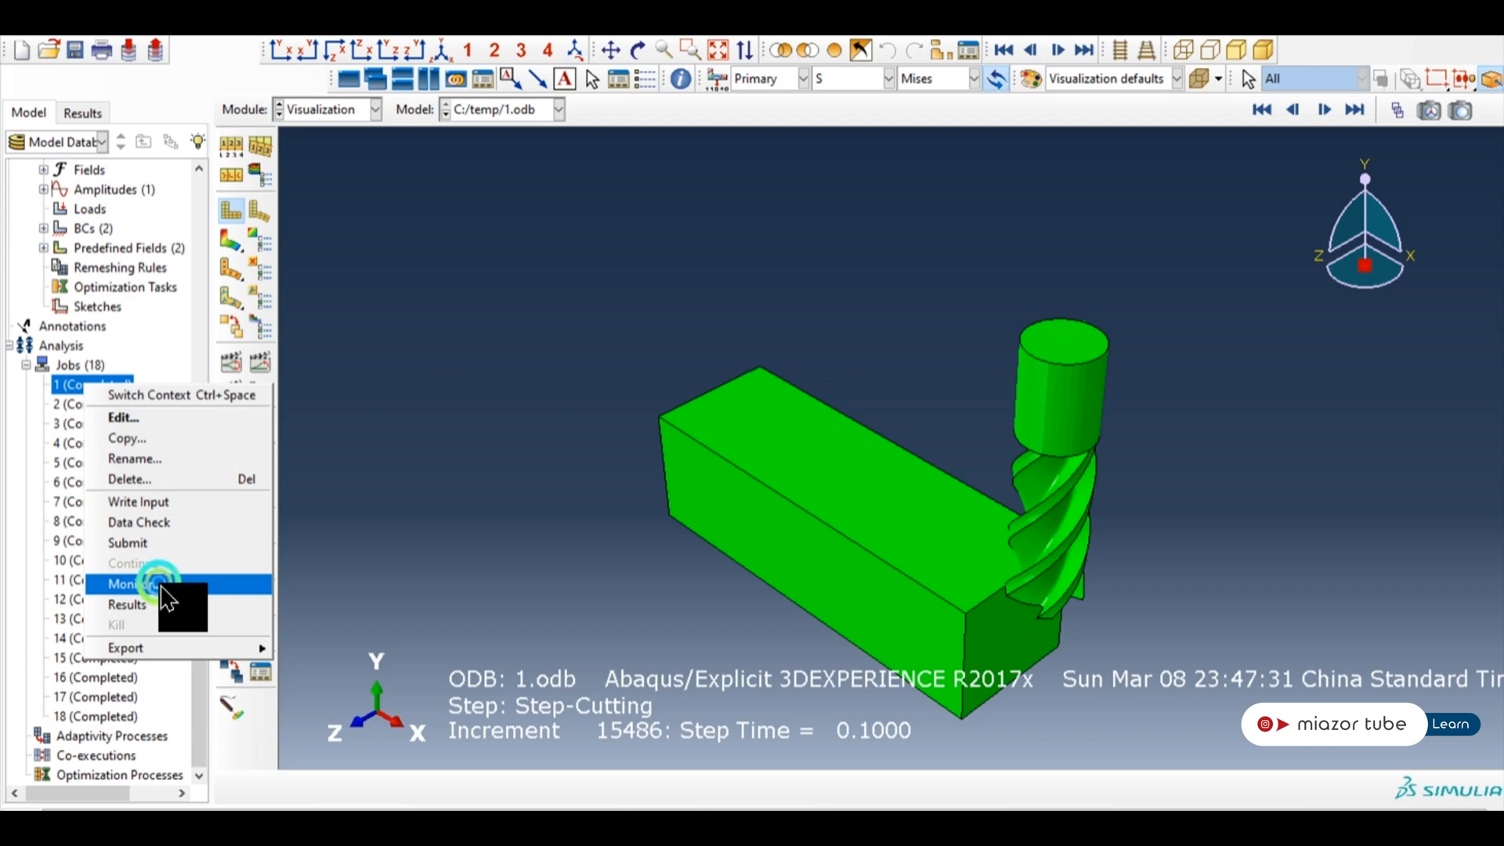
click(131, 583)
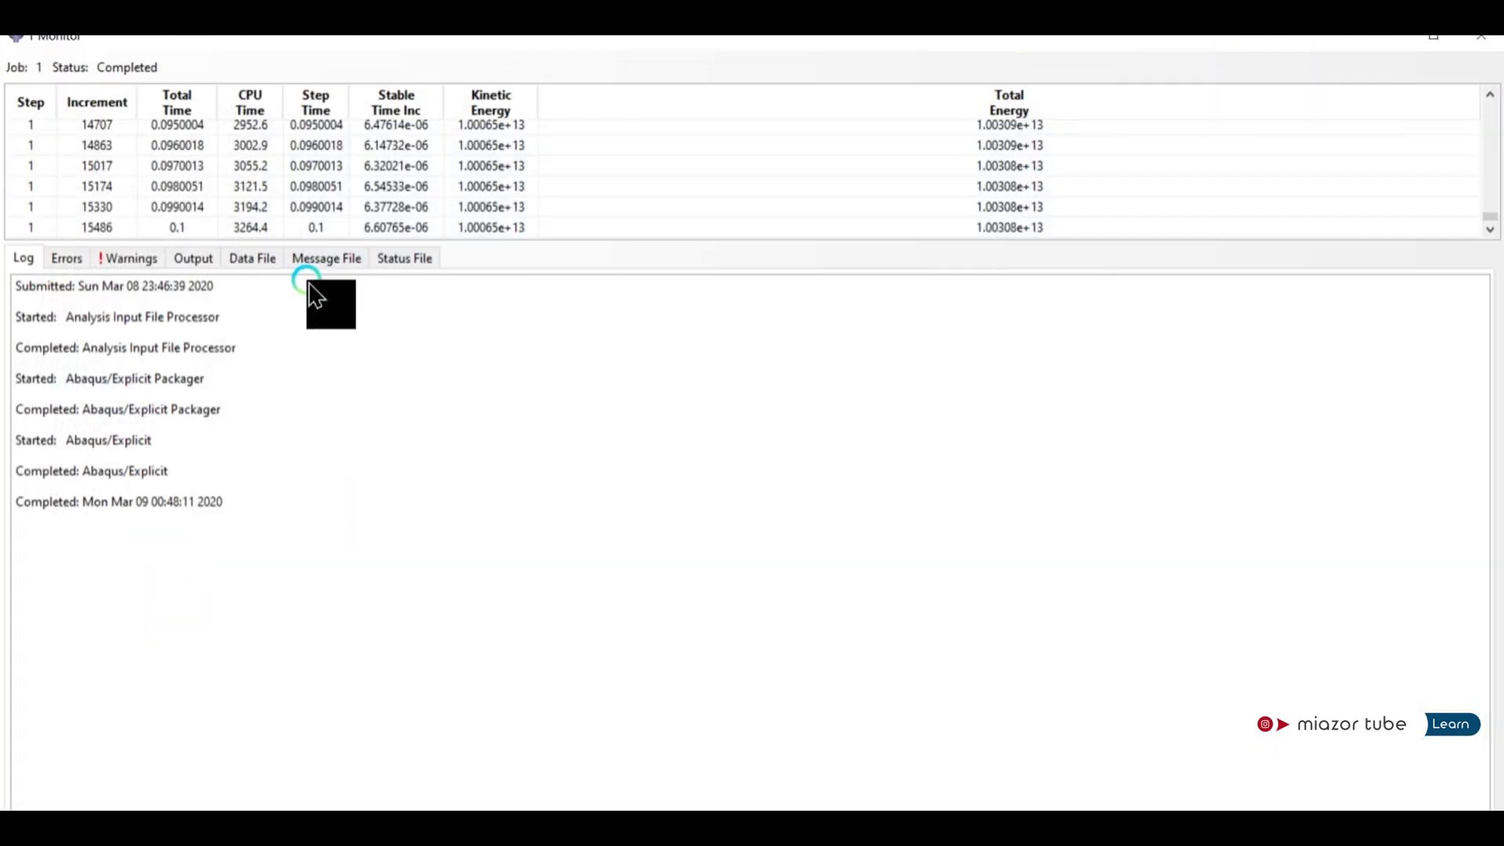
Browse job 1's data file and status file listings in the monitor.
click(325, 258)
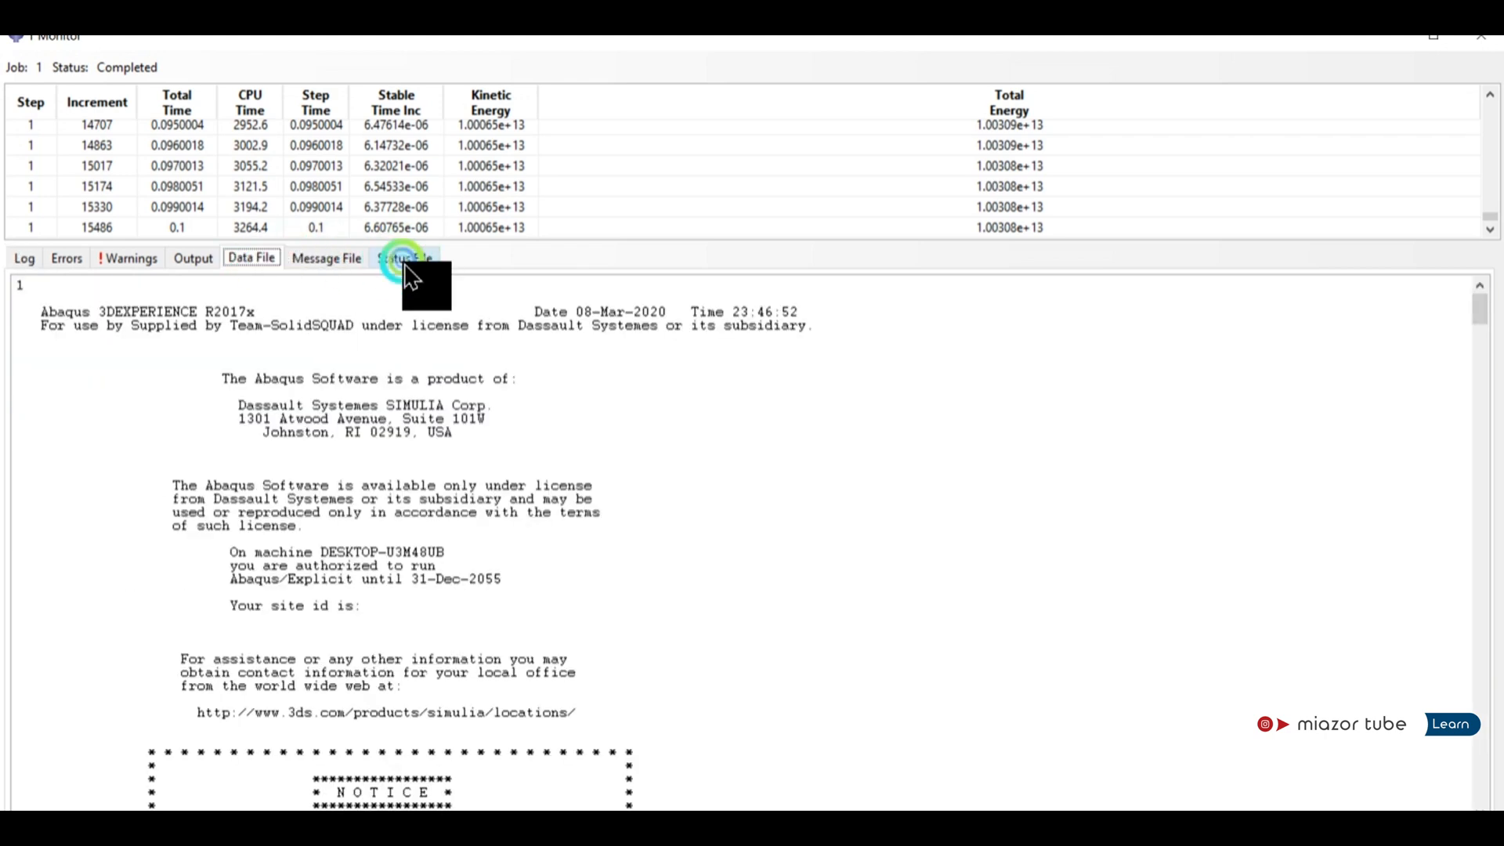
click(404, 257)
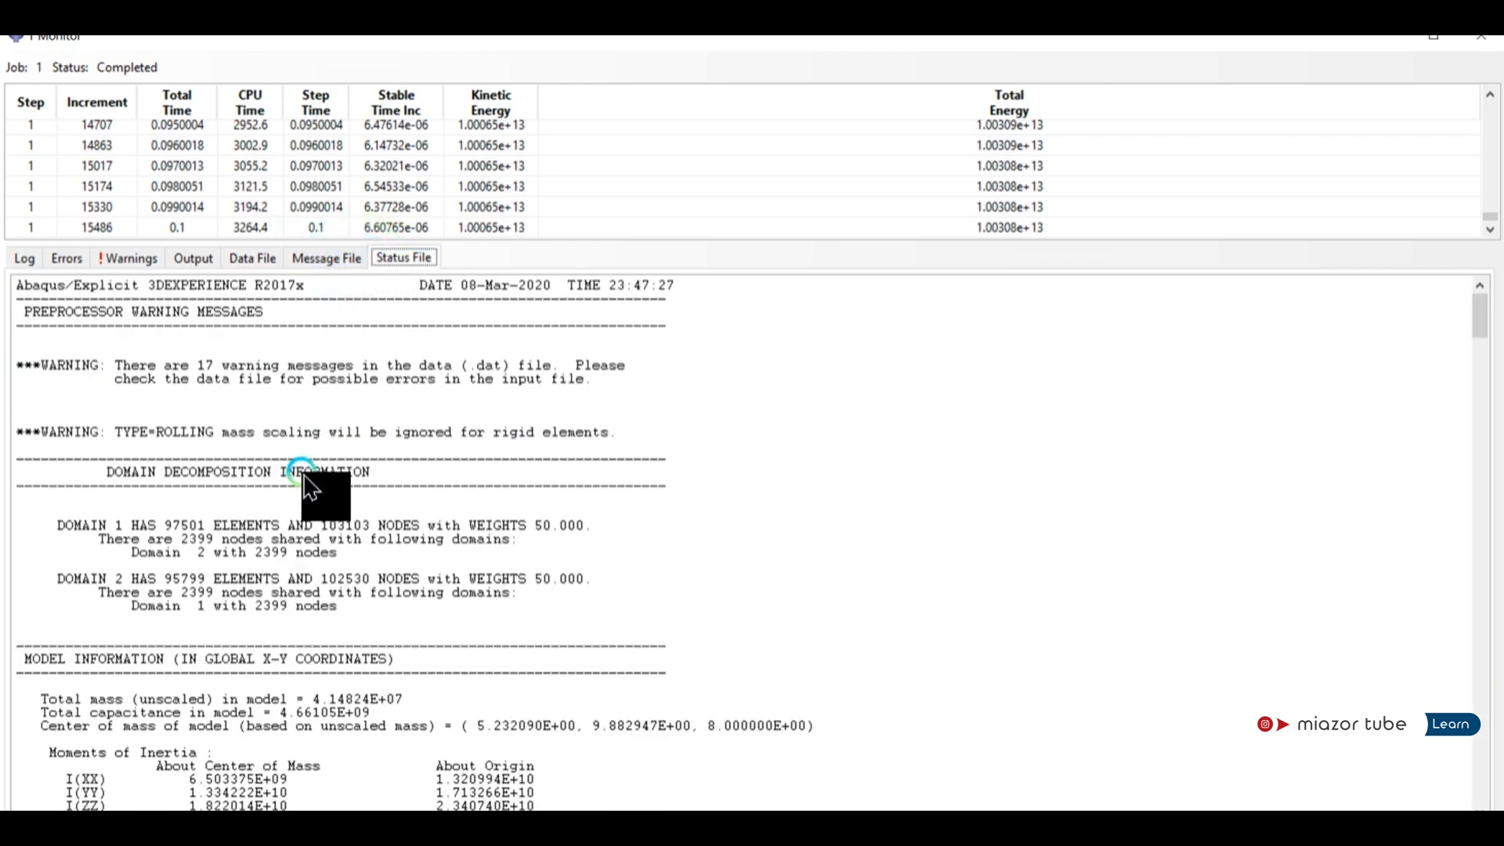
scroll(down, 3)
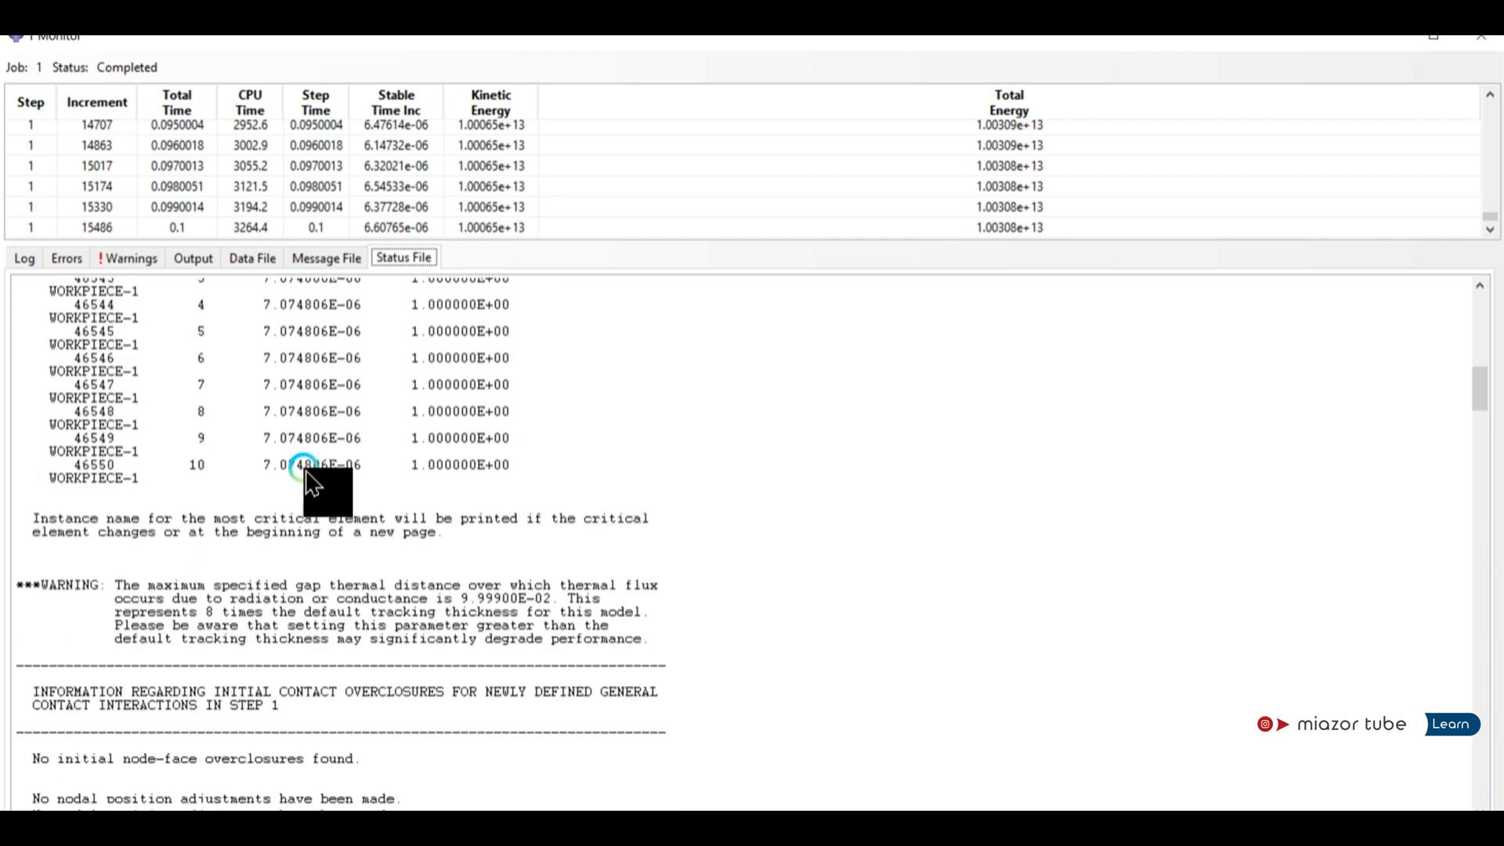
scroll(down, 3)
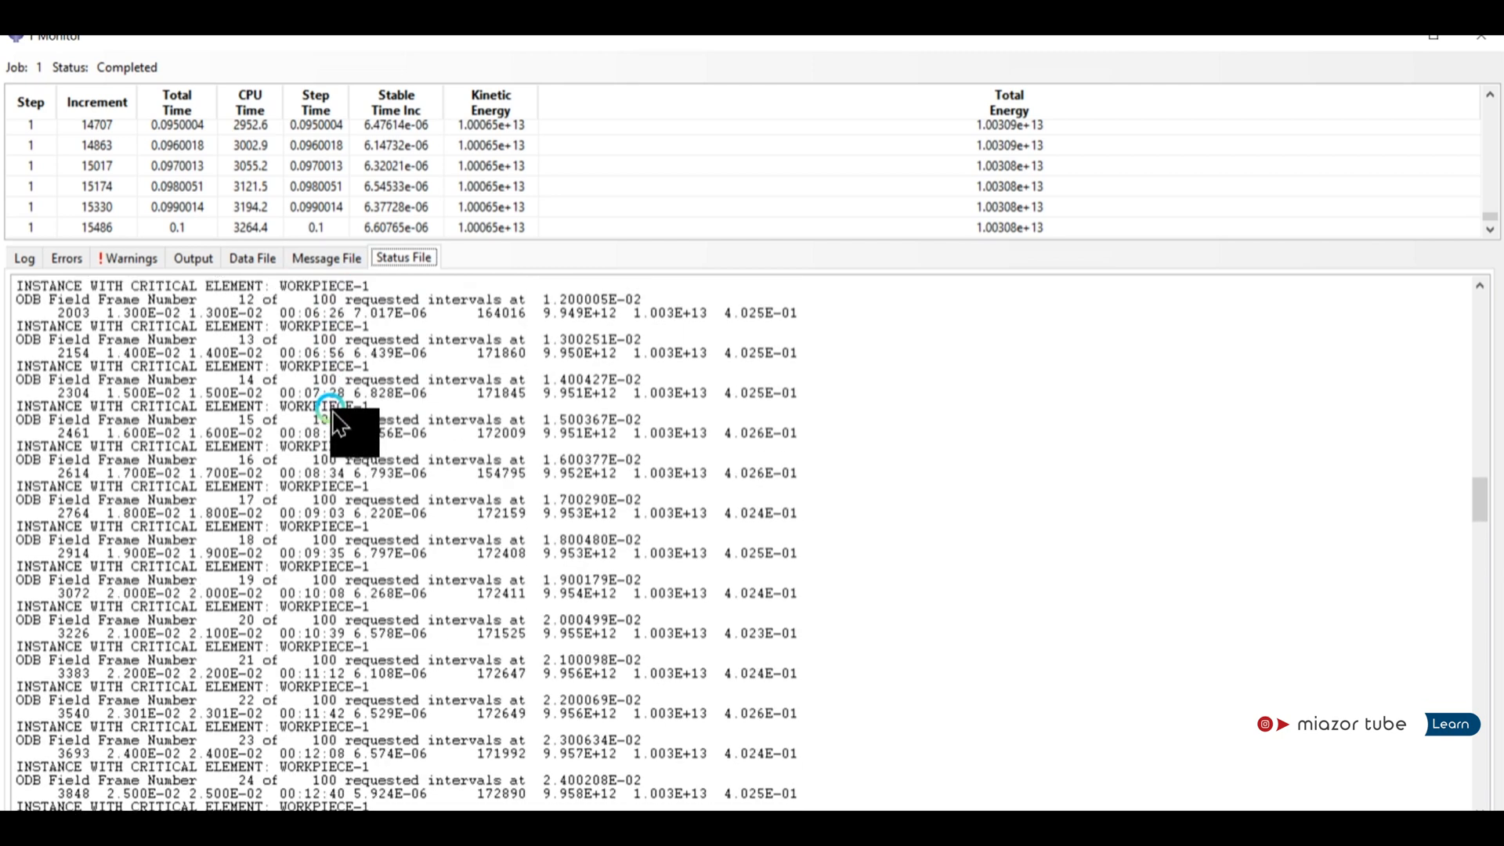
scroll(down, 3)
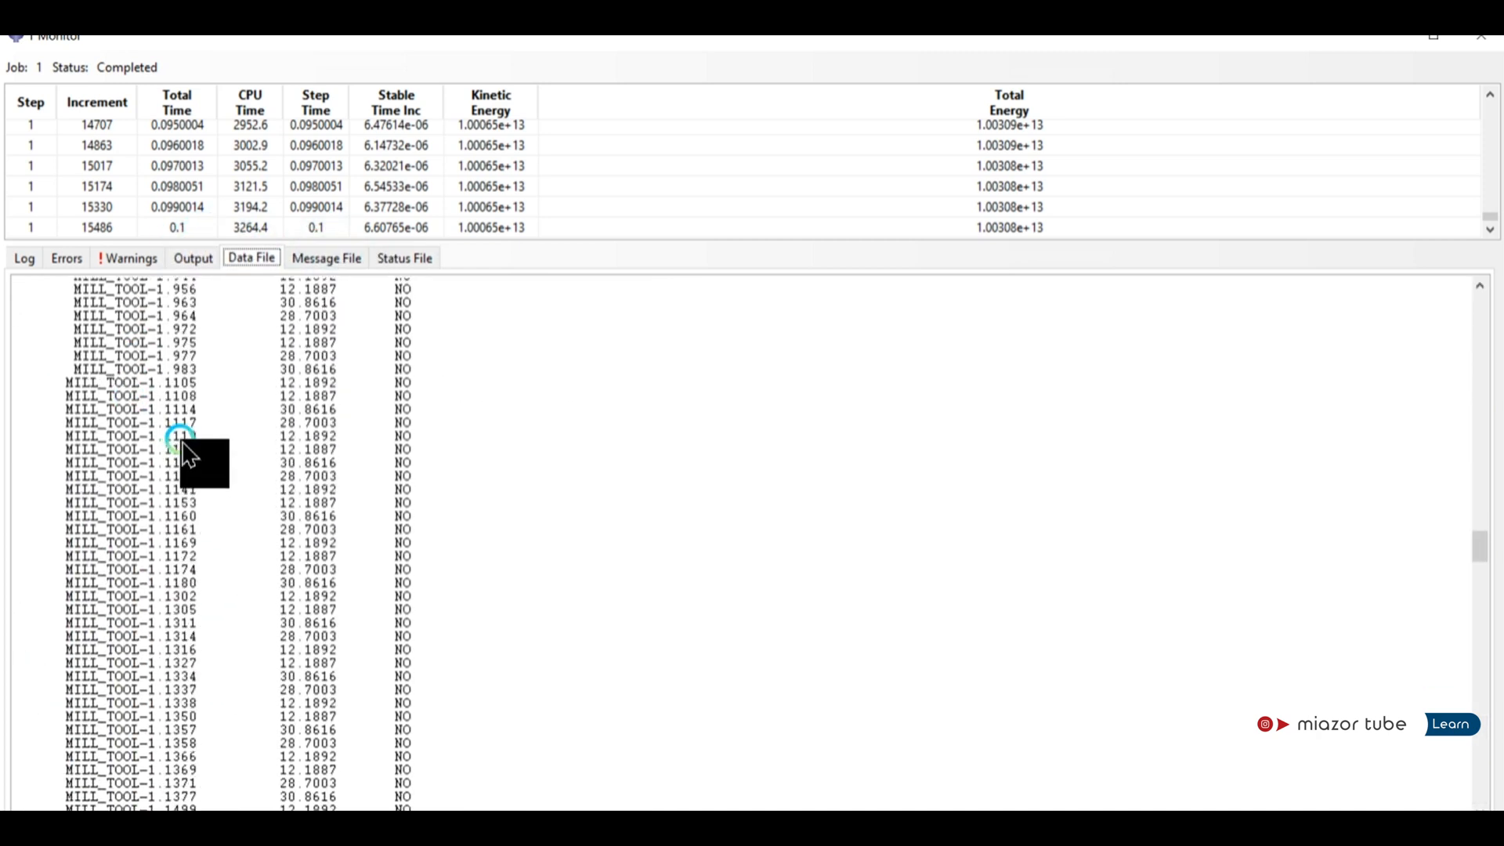
Scroll back up through the data file's material, section and coupling definitions.
scroll(down, 3)
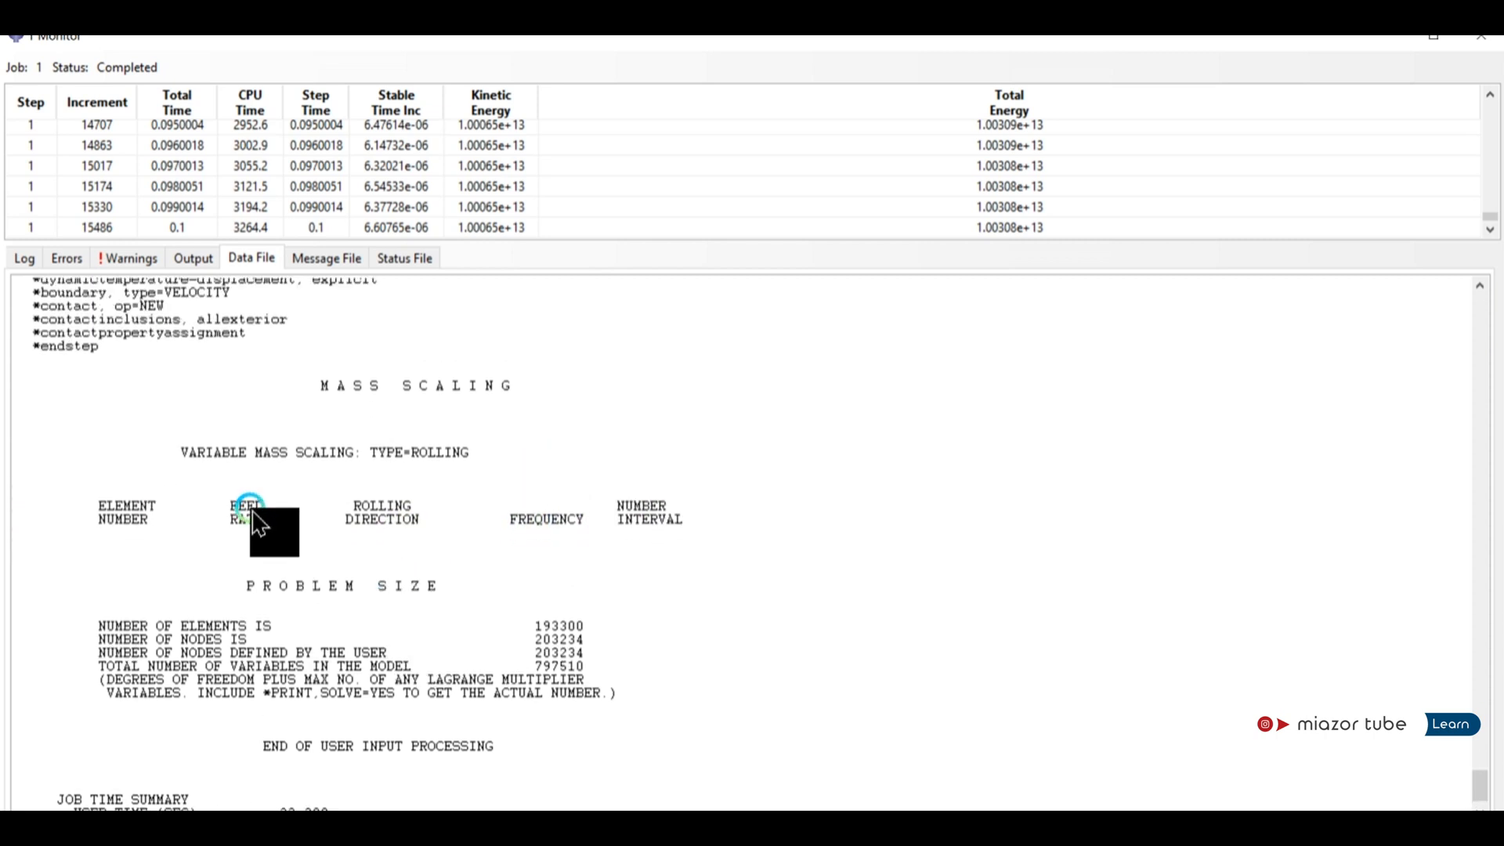
mouse_move(393, 533)
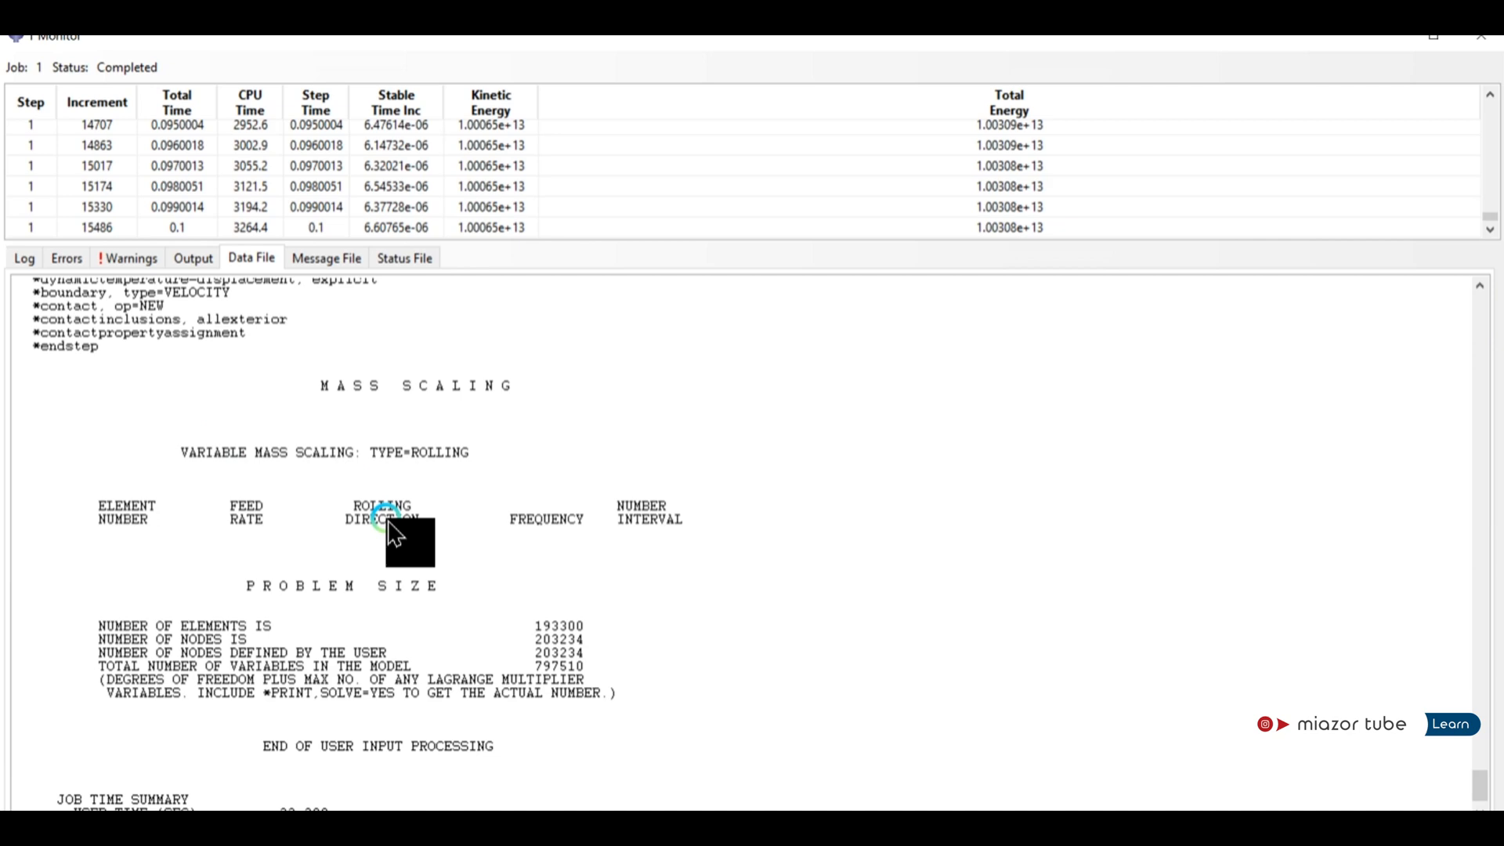
scroll(up, 3)
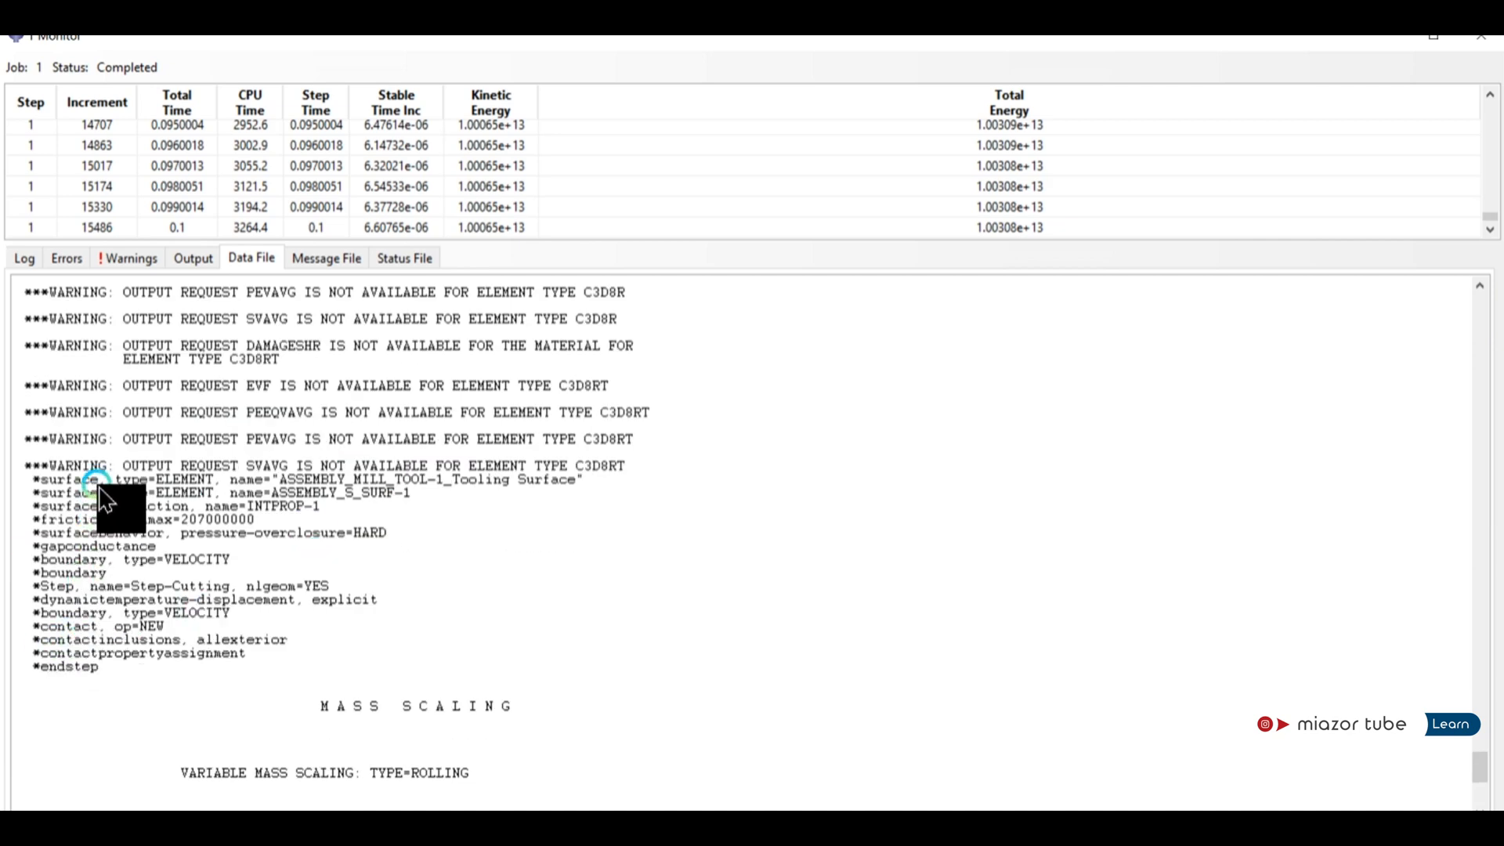
scroll(down, 3)
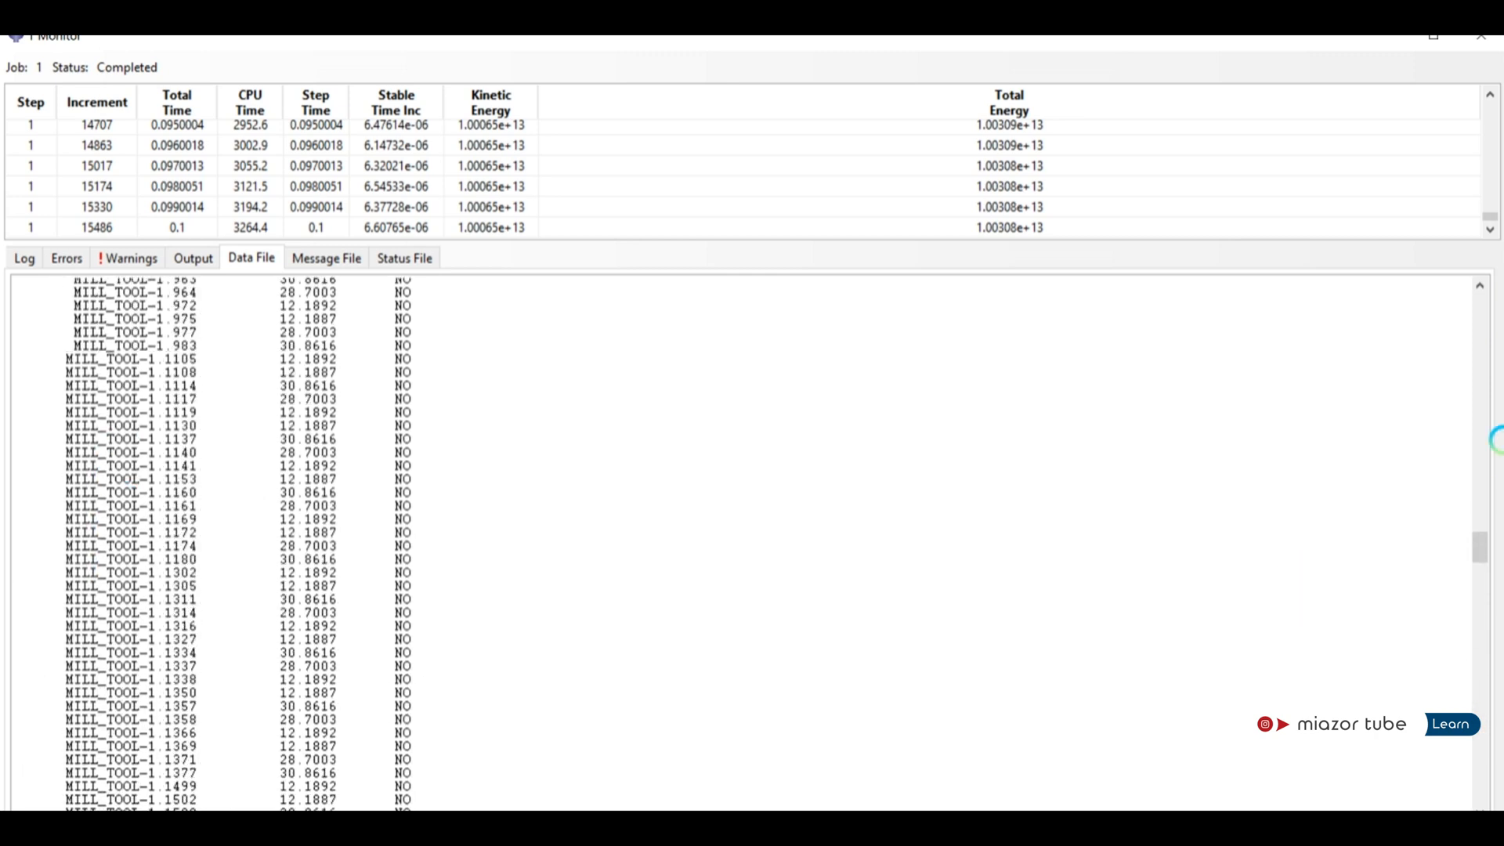
scroll(up, 3)
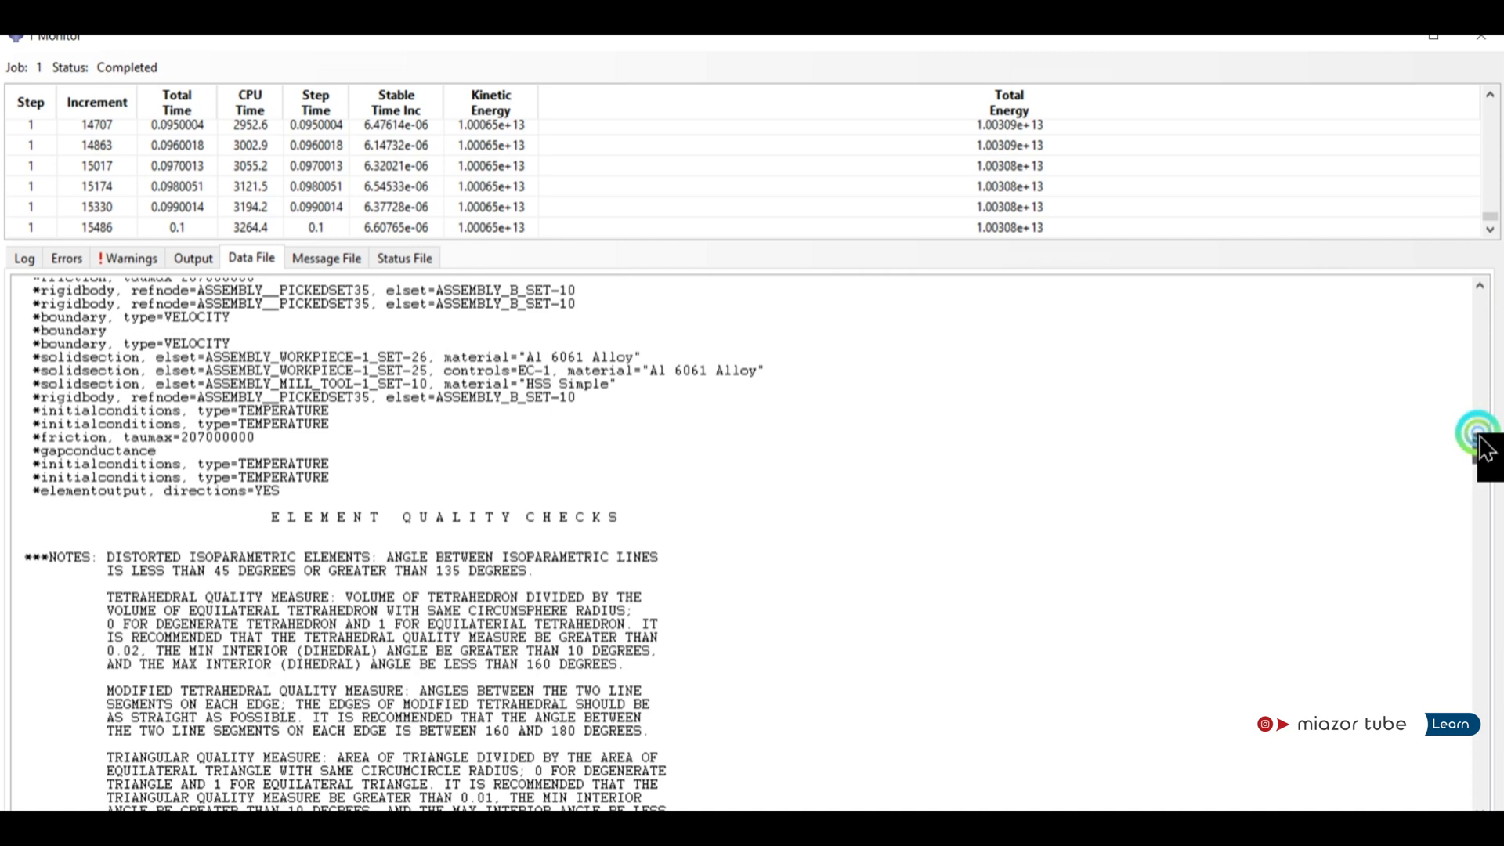
scroll(up, 3)
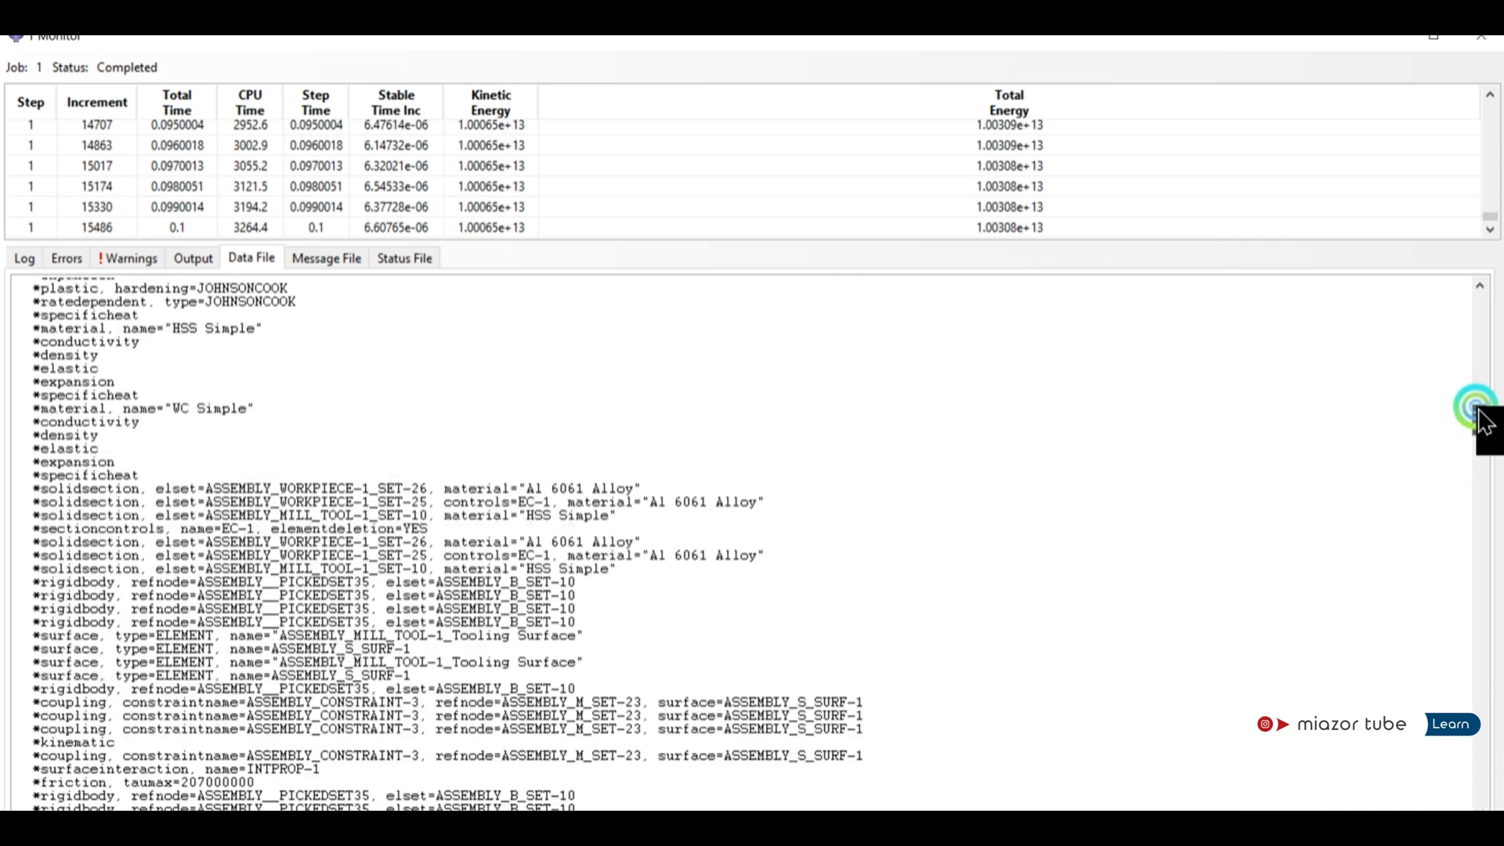
scroll(up, 3)
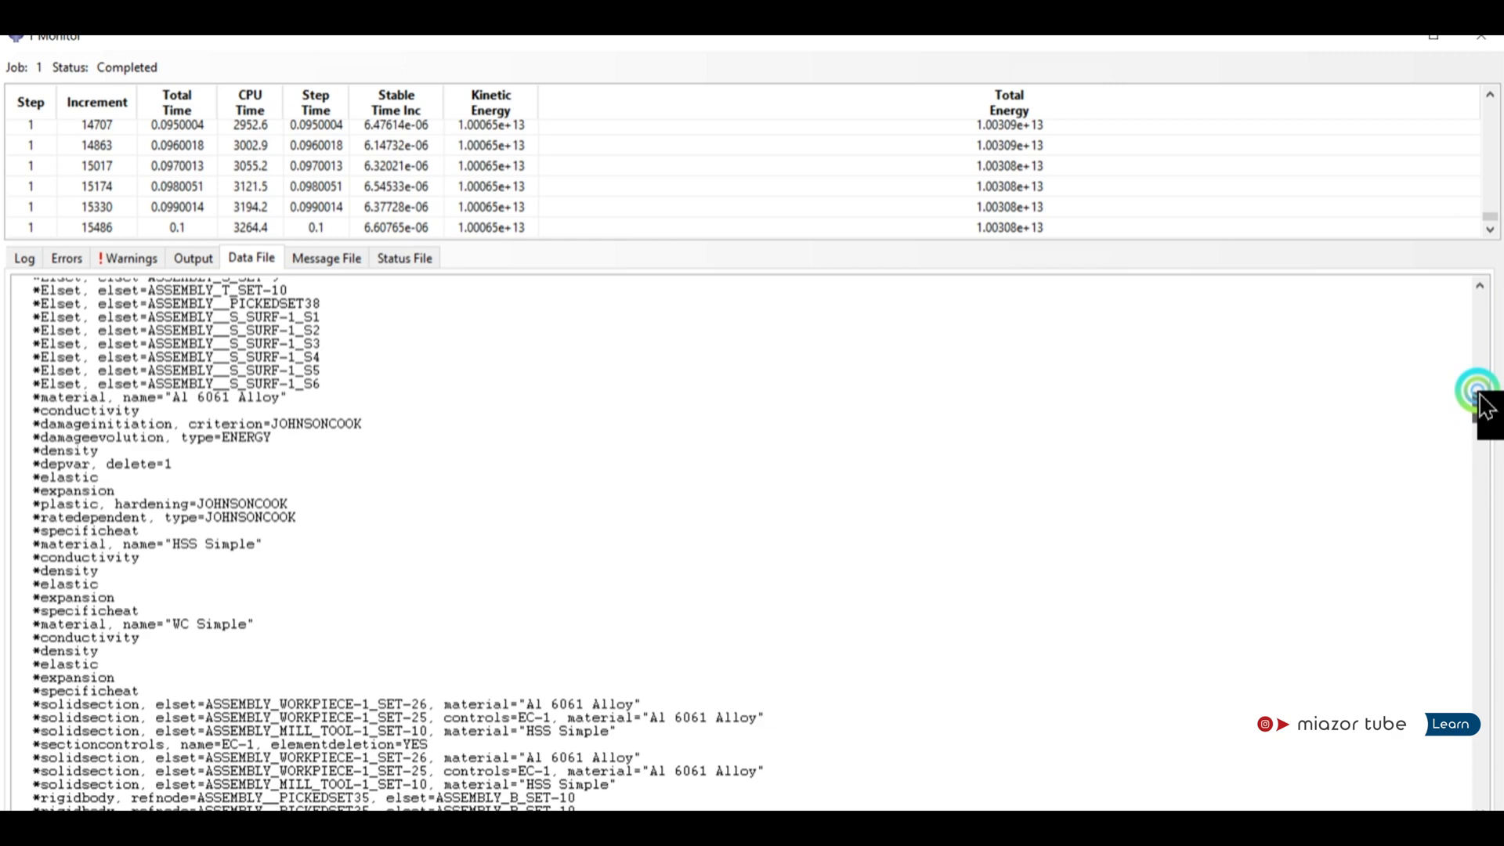
scroll(up, 3)
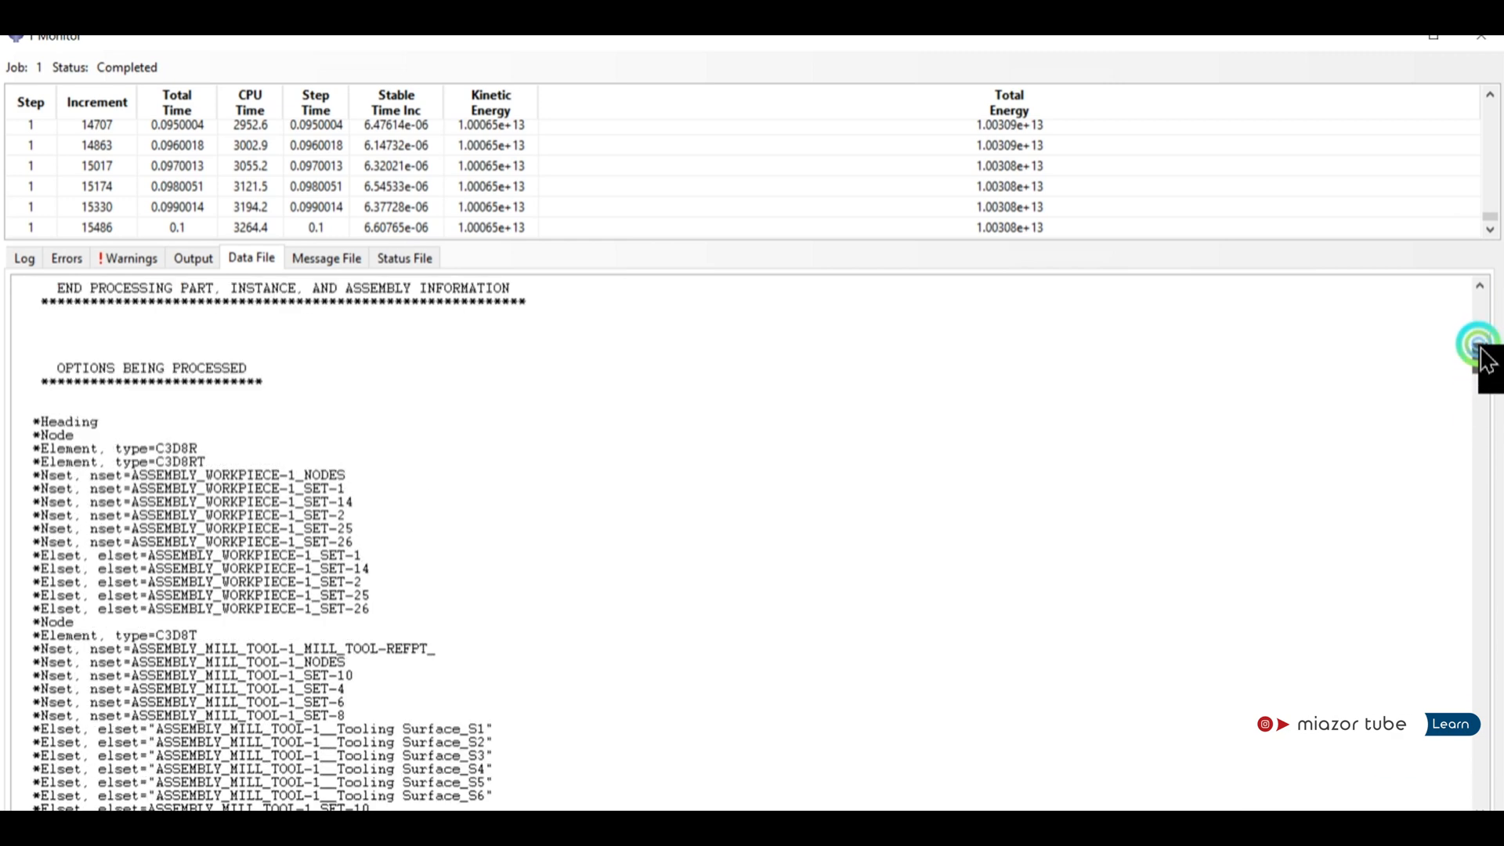
scroll(up, 3)
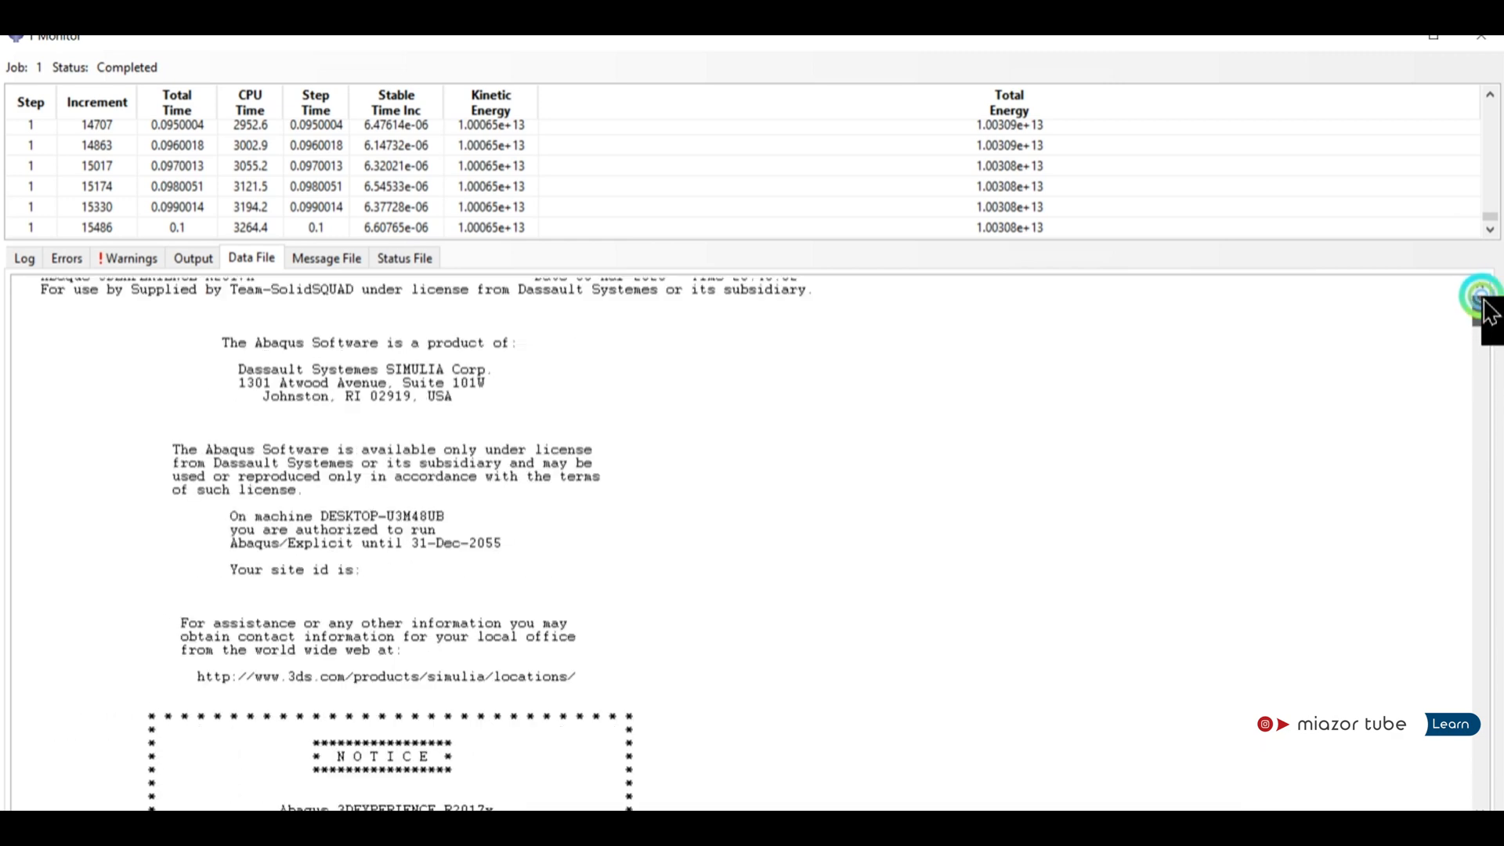
scroll(up, 3)
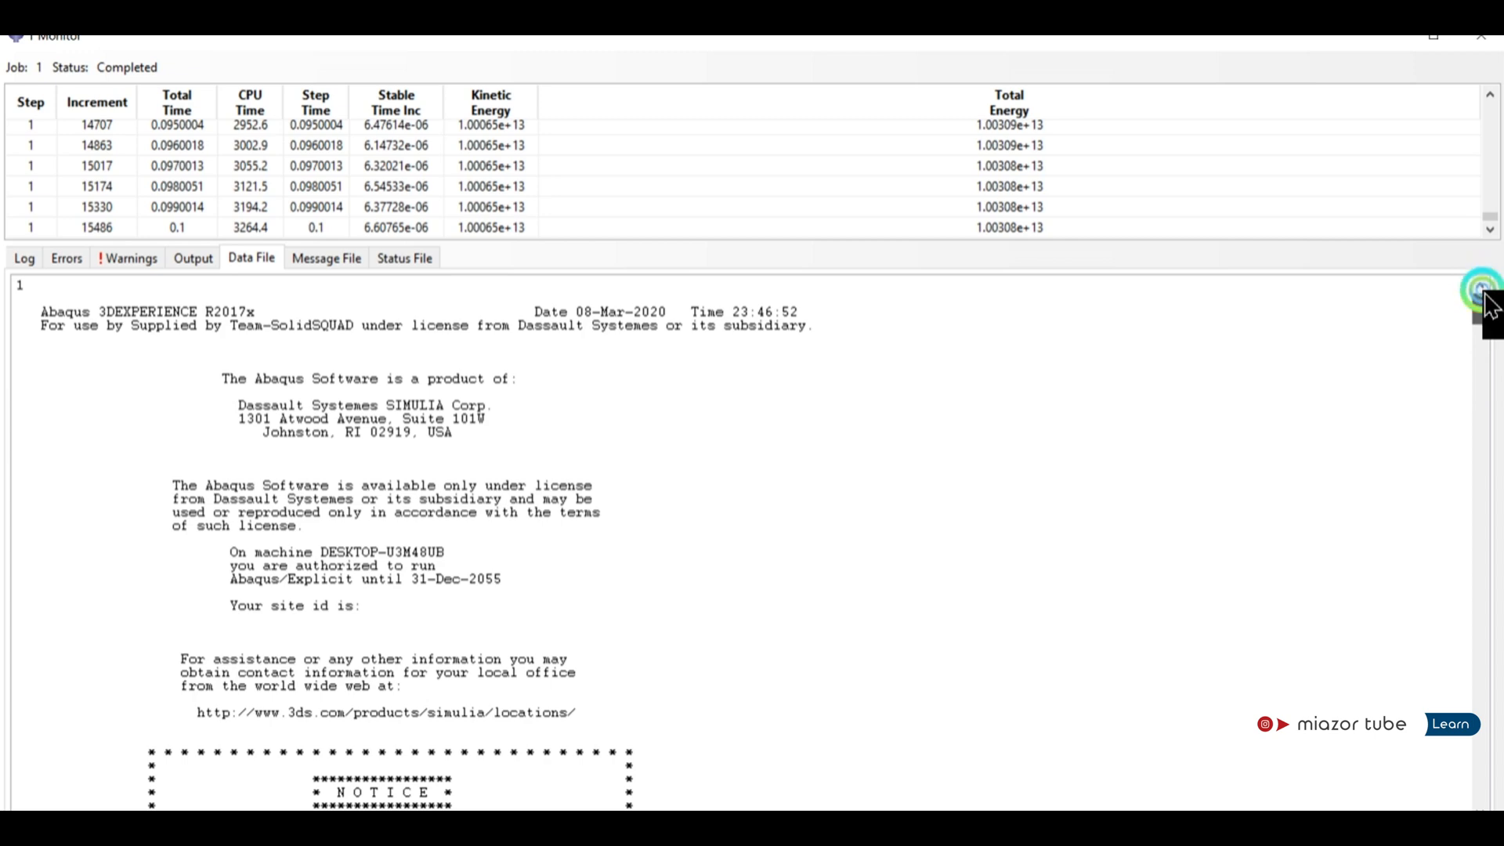
Scroll down to the *Step section with *variablemassscaling type=ROLLING, feedrate=500.
scroll(down, 3)
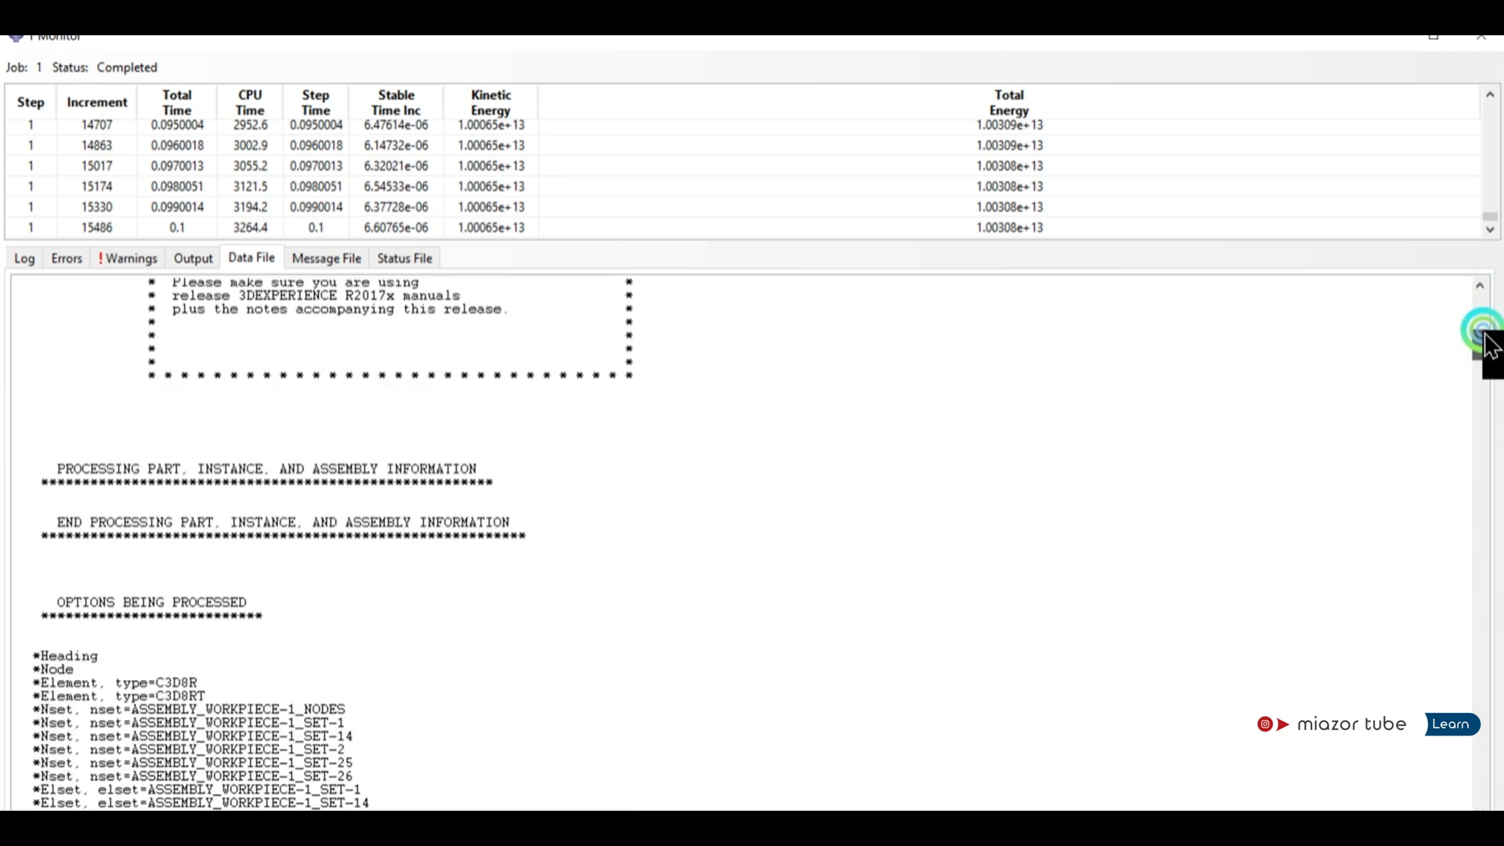
scroll(down, 3)
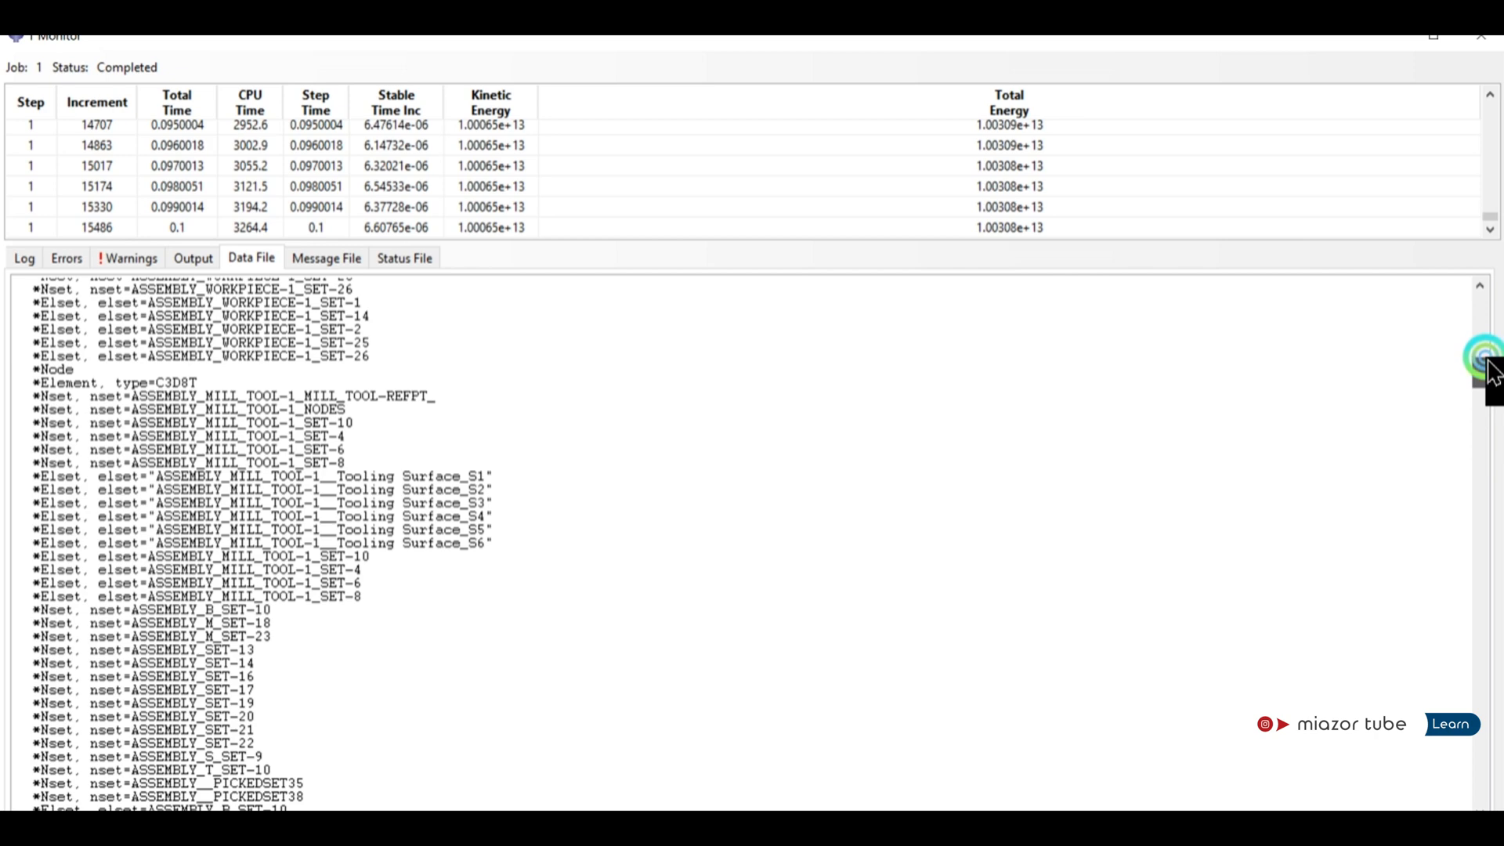
scroll(down, 3)
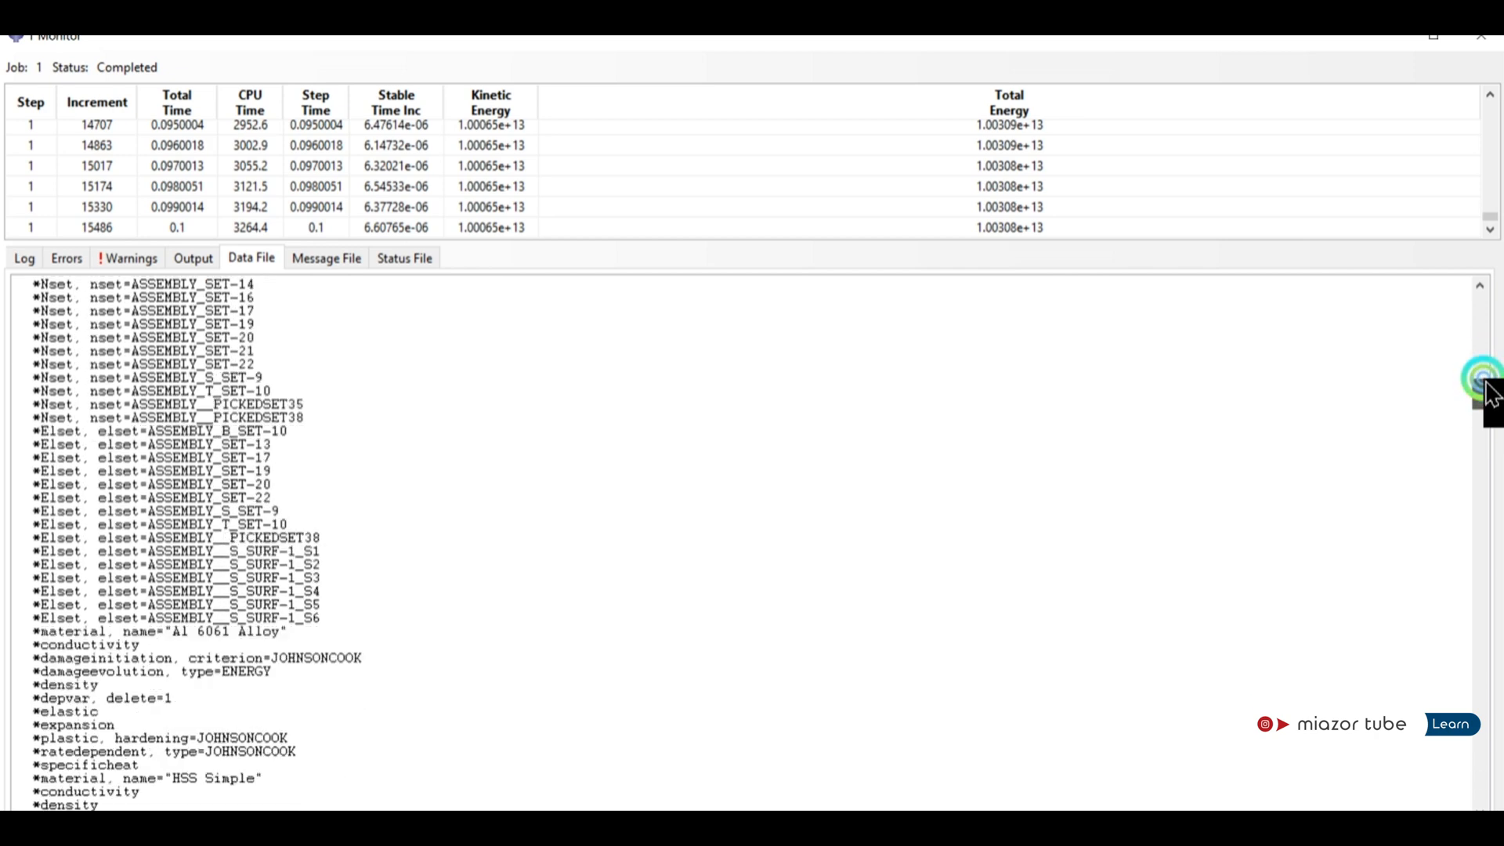
scroll(down, 3)
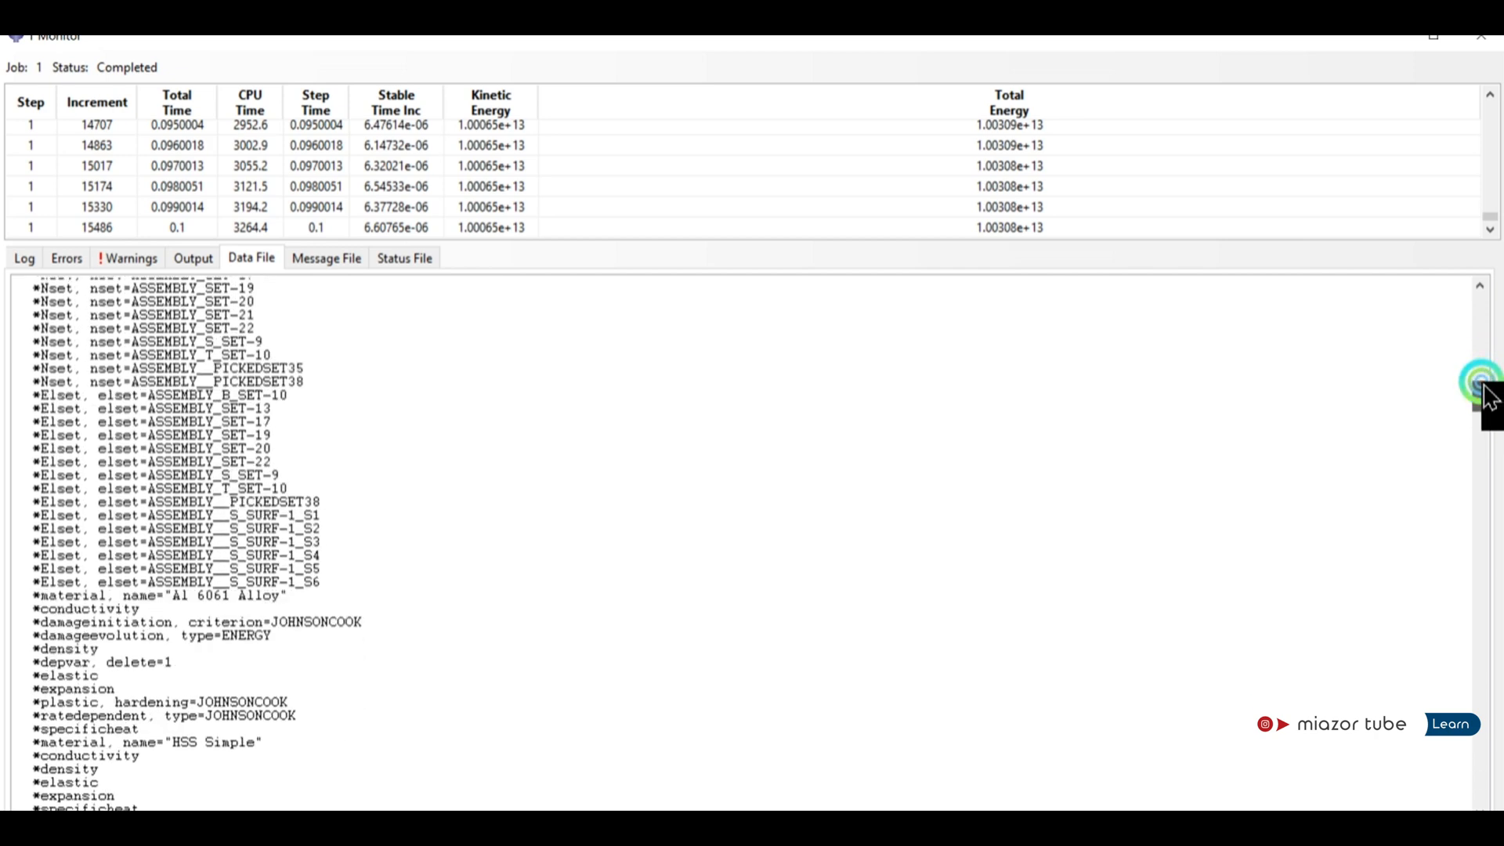
scroll(down, 3)
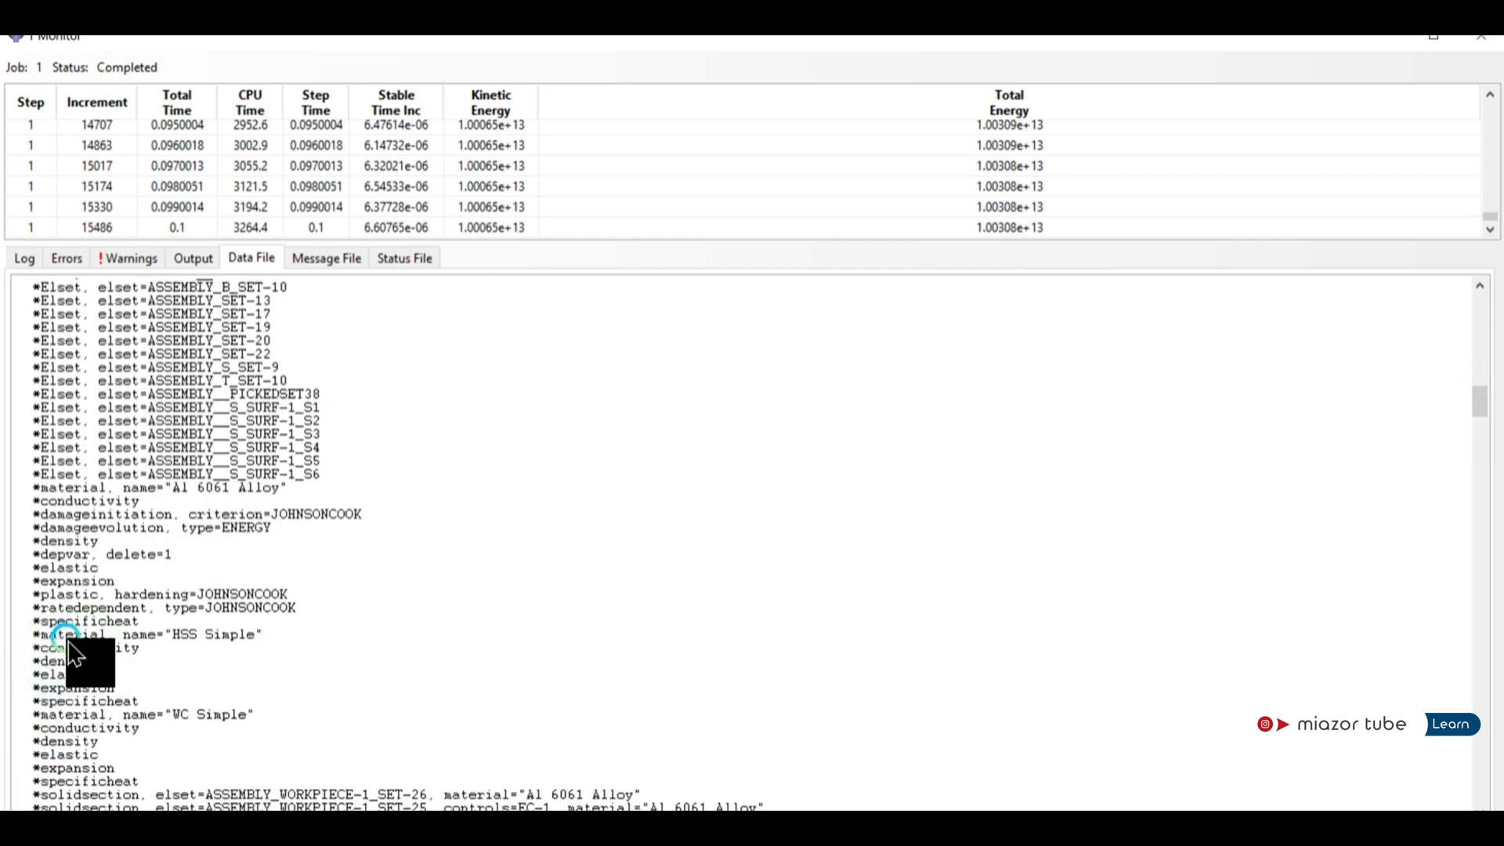
scroll(down, 3)
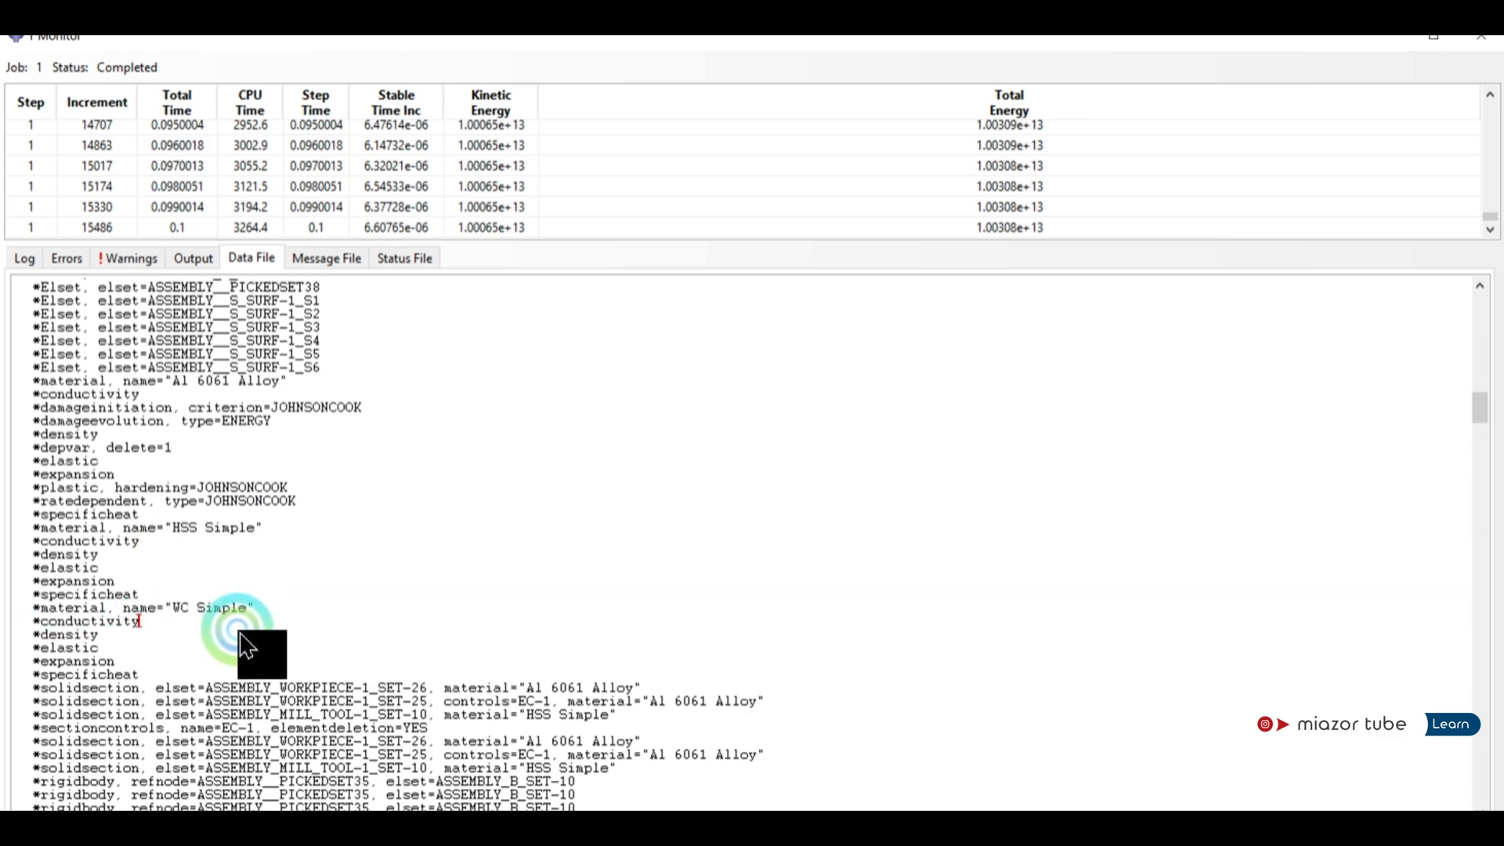
scroll(down, 3)
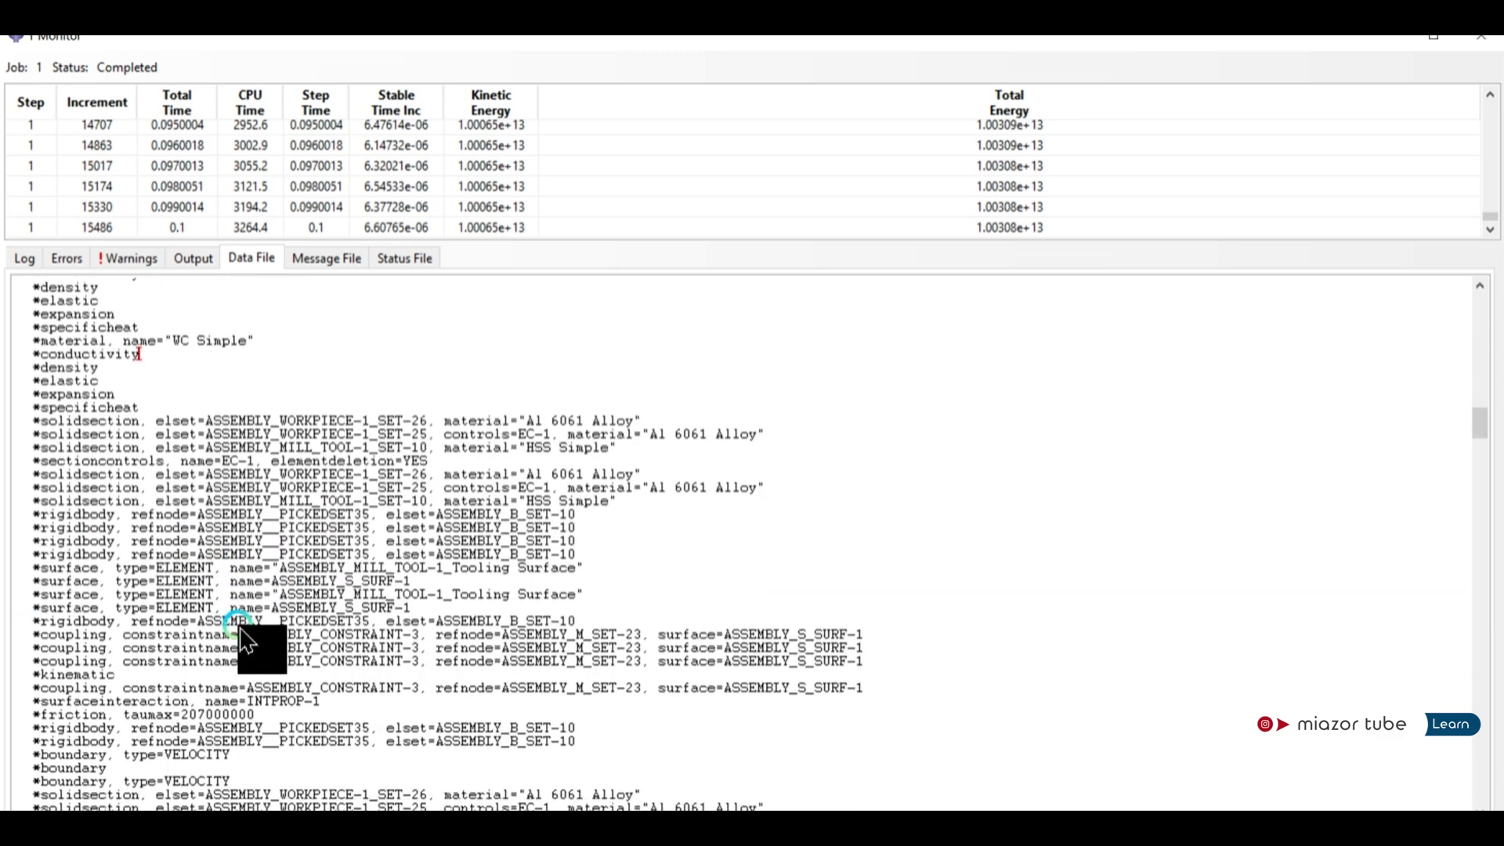
scroll(down, 3)
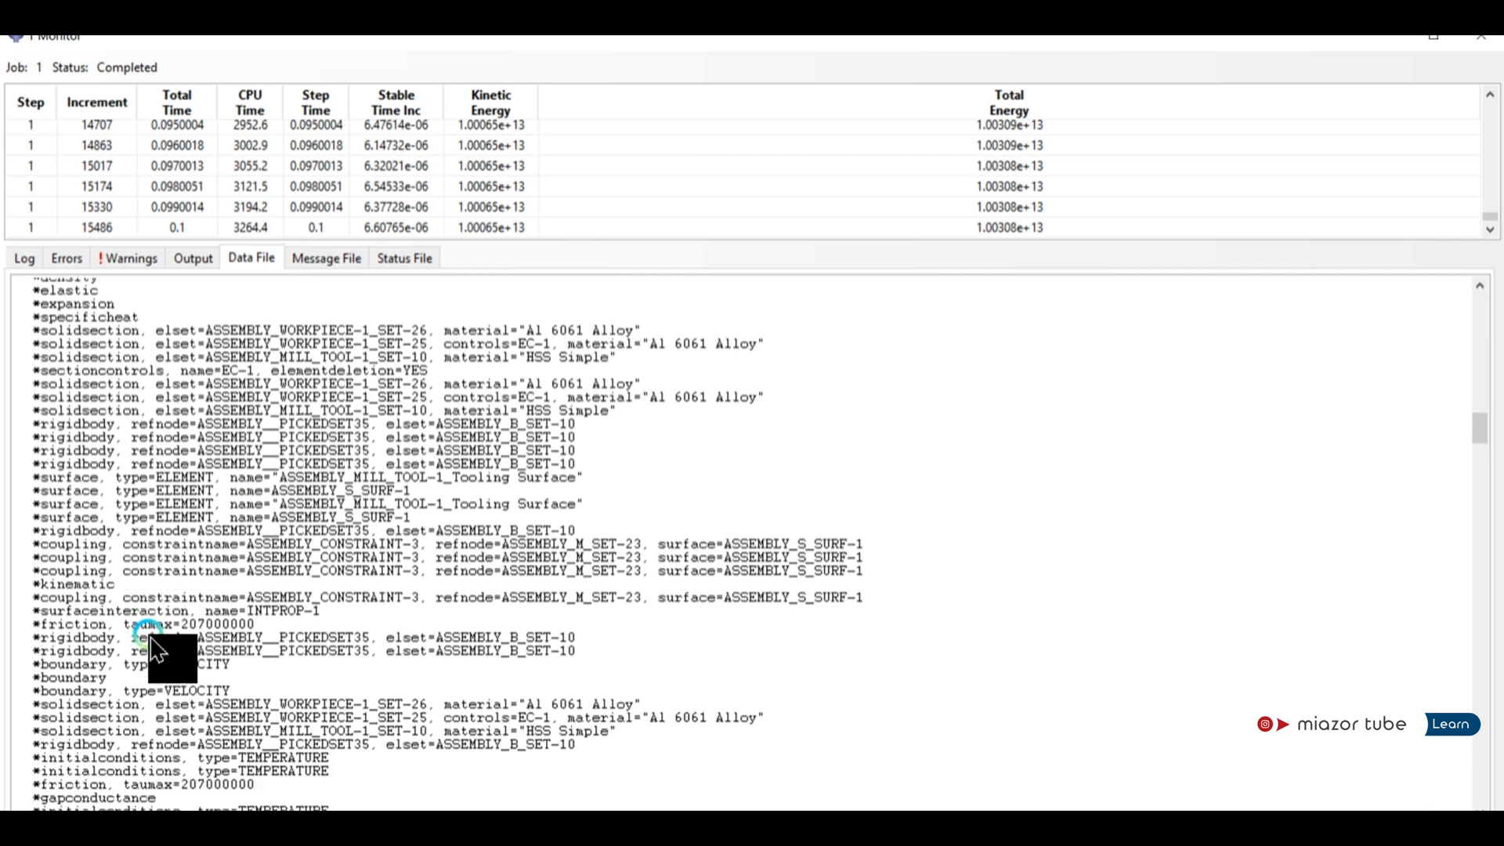
scroll(down, 3)
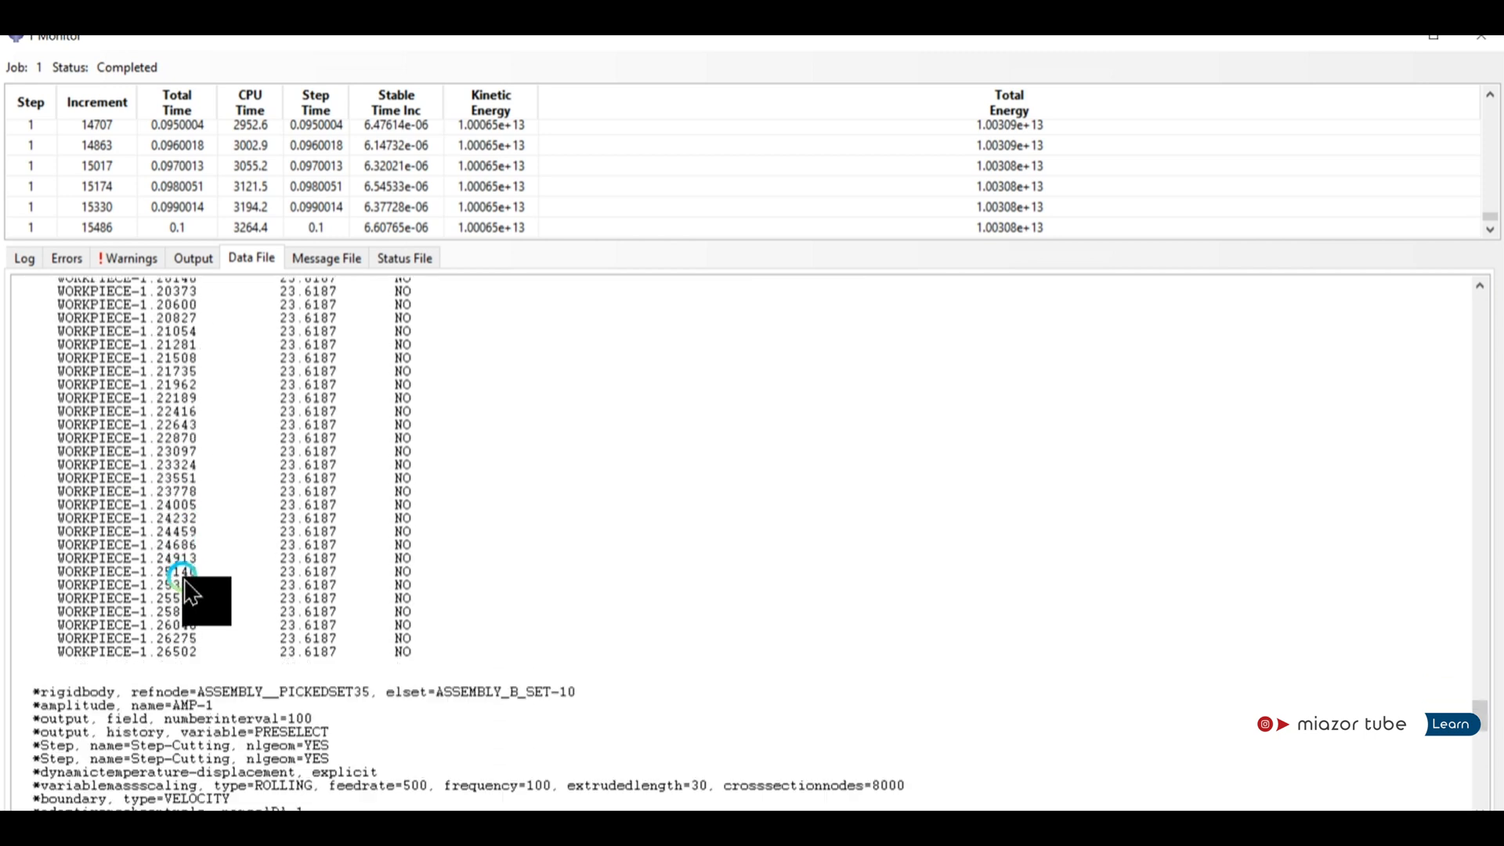
Scroll to and highlight the Step-Cutting rolling mass scaling line with feedrate 500.
scroll(down, 3)
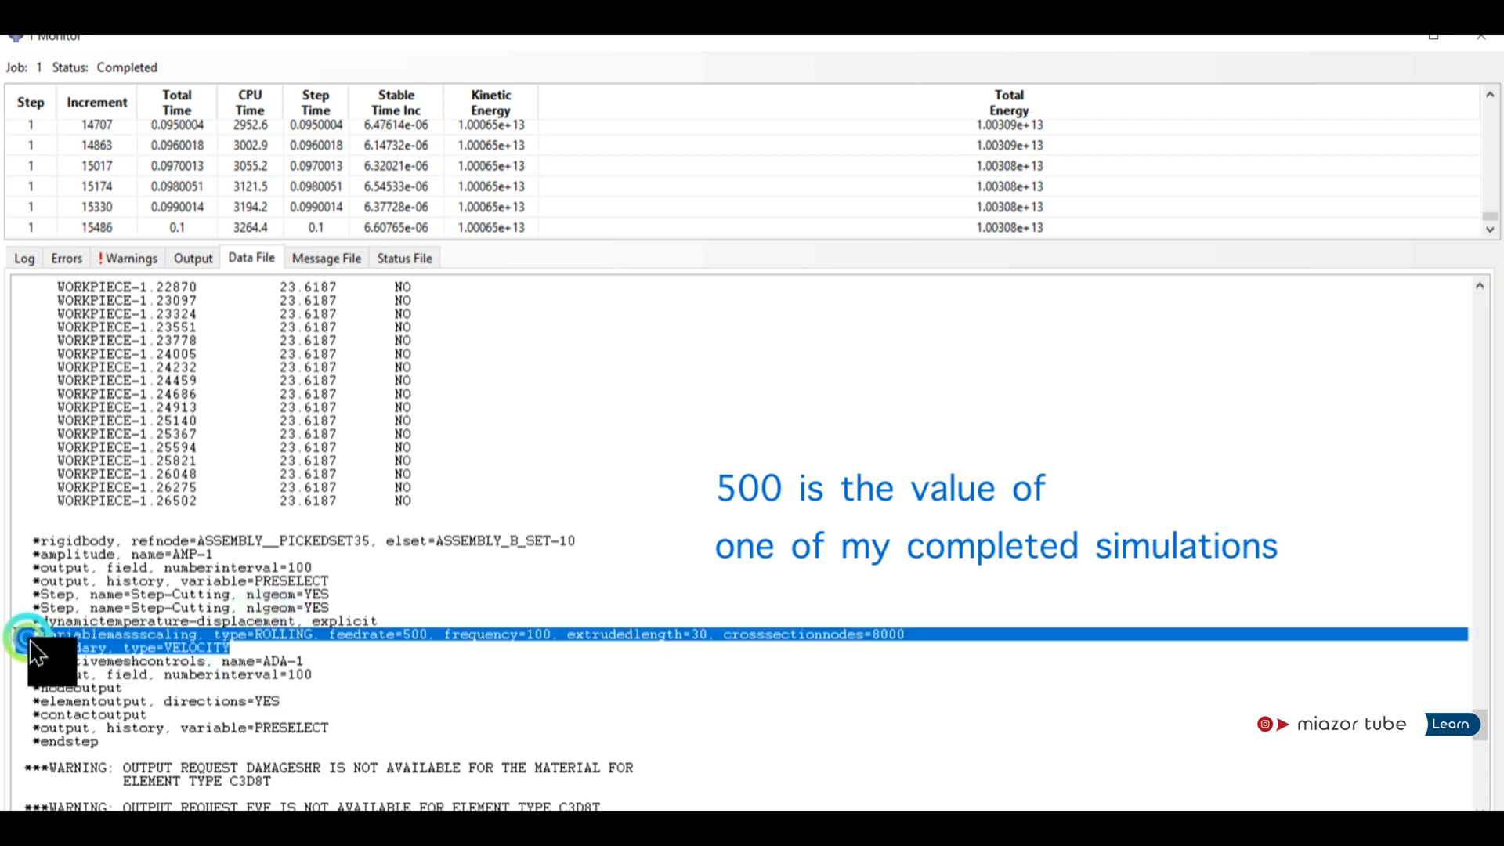
mouse_move(105, 657)
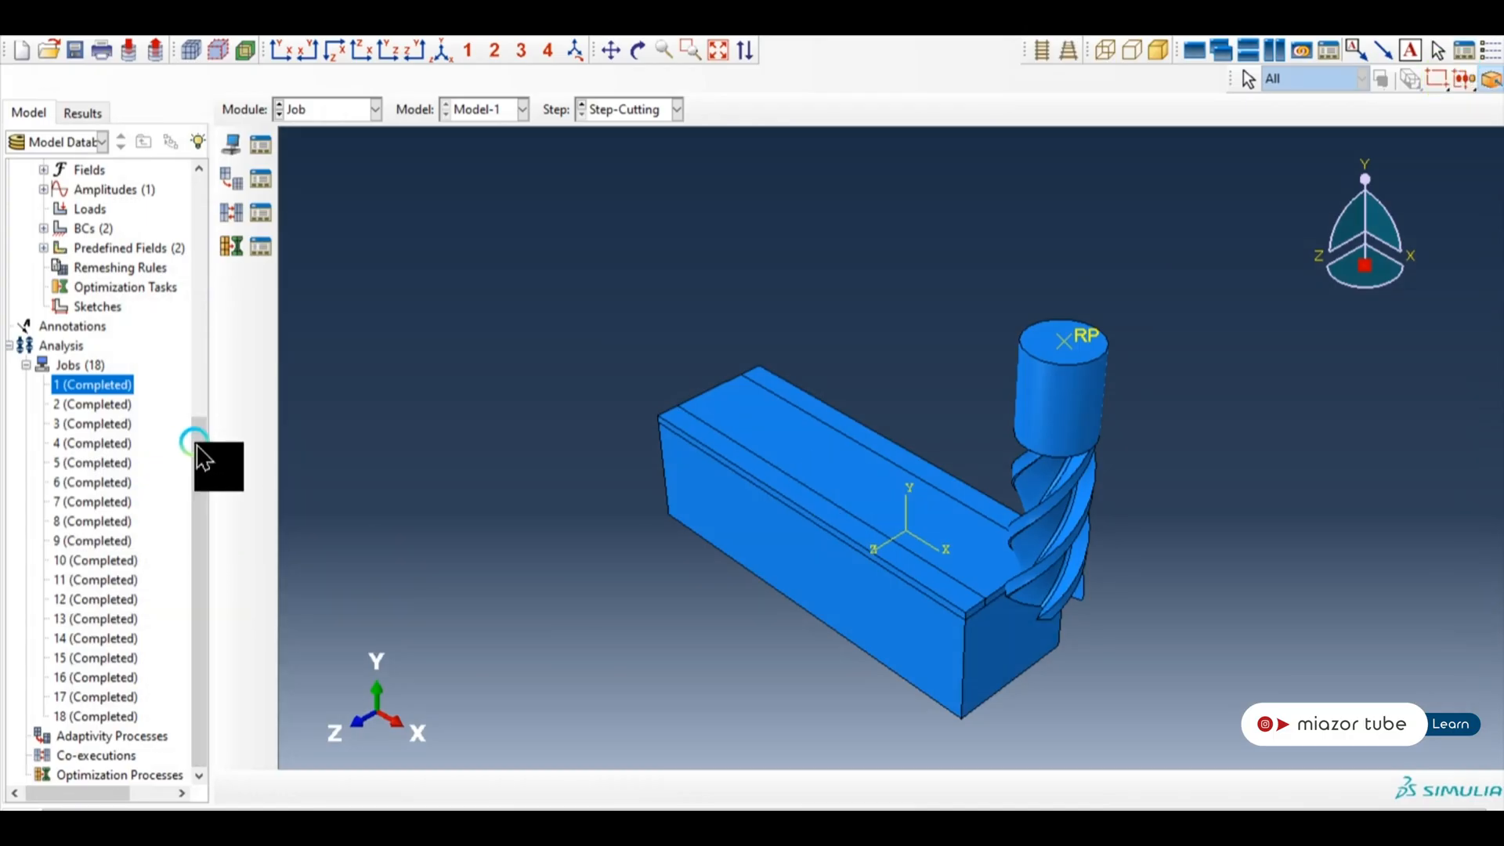
Expand BC-2's states and open its modified Step-Cutting velocities (V1 -580, VR2 -1047.2) for editing.
scroll(up, 3)
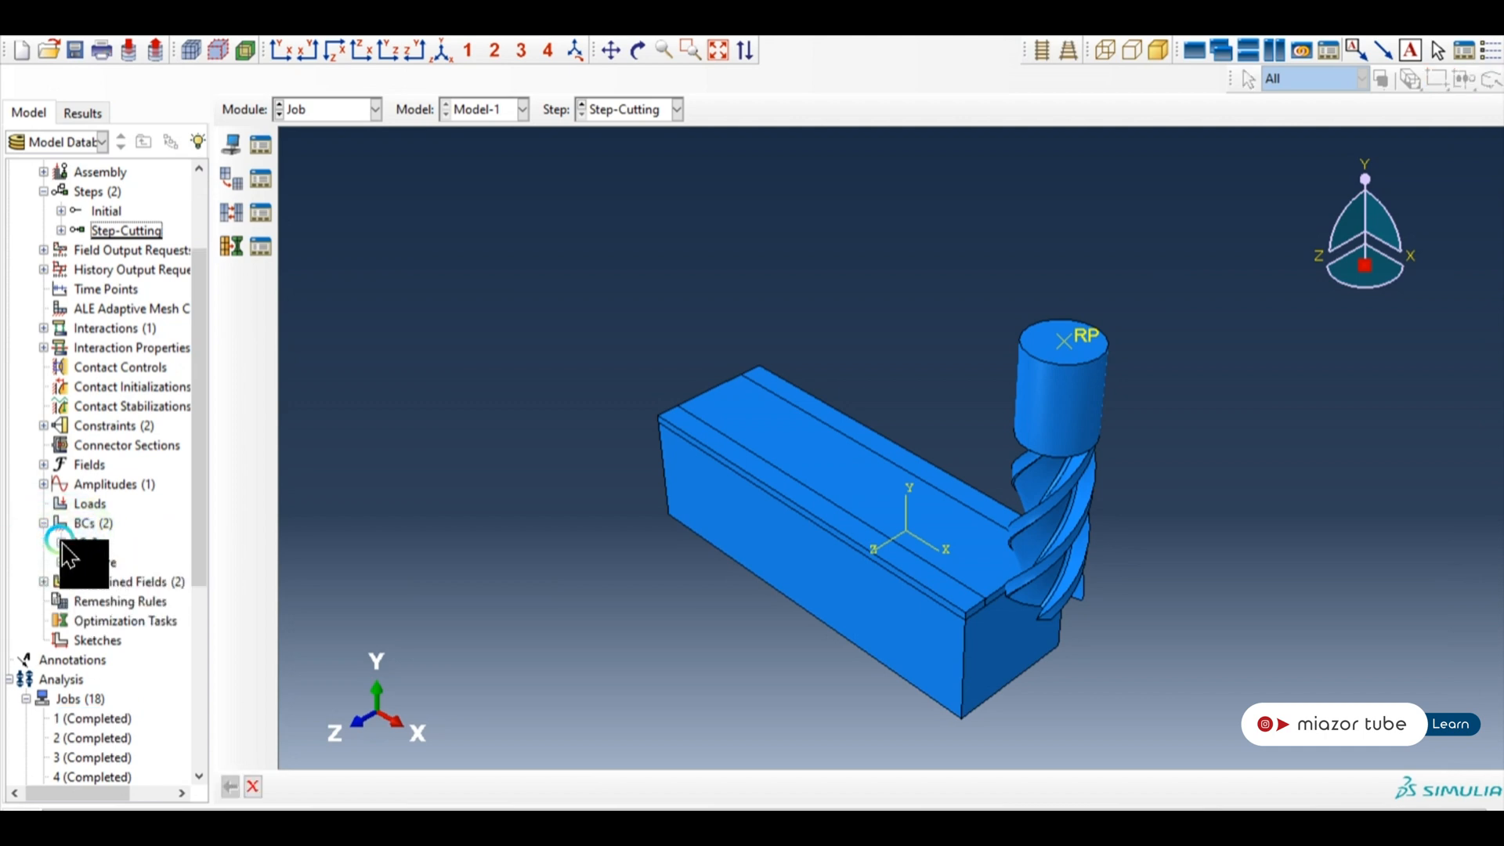
click(85, 542)
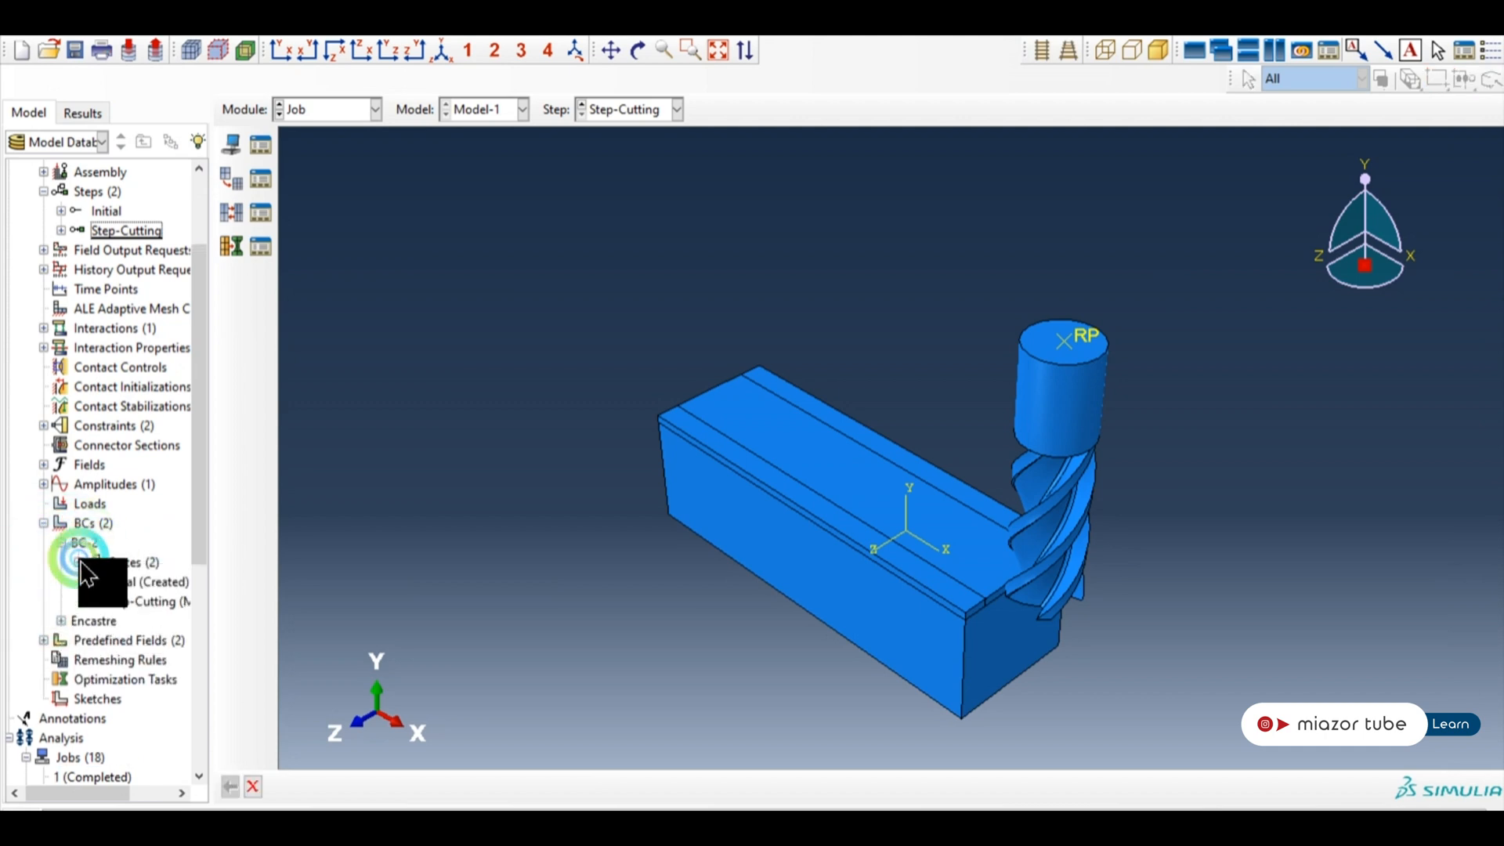
click(86, 602)
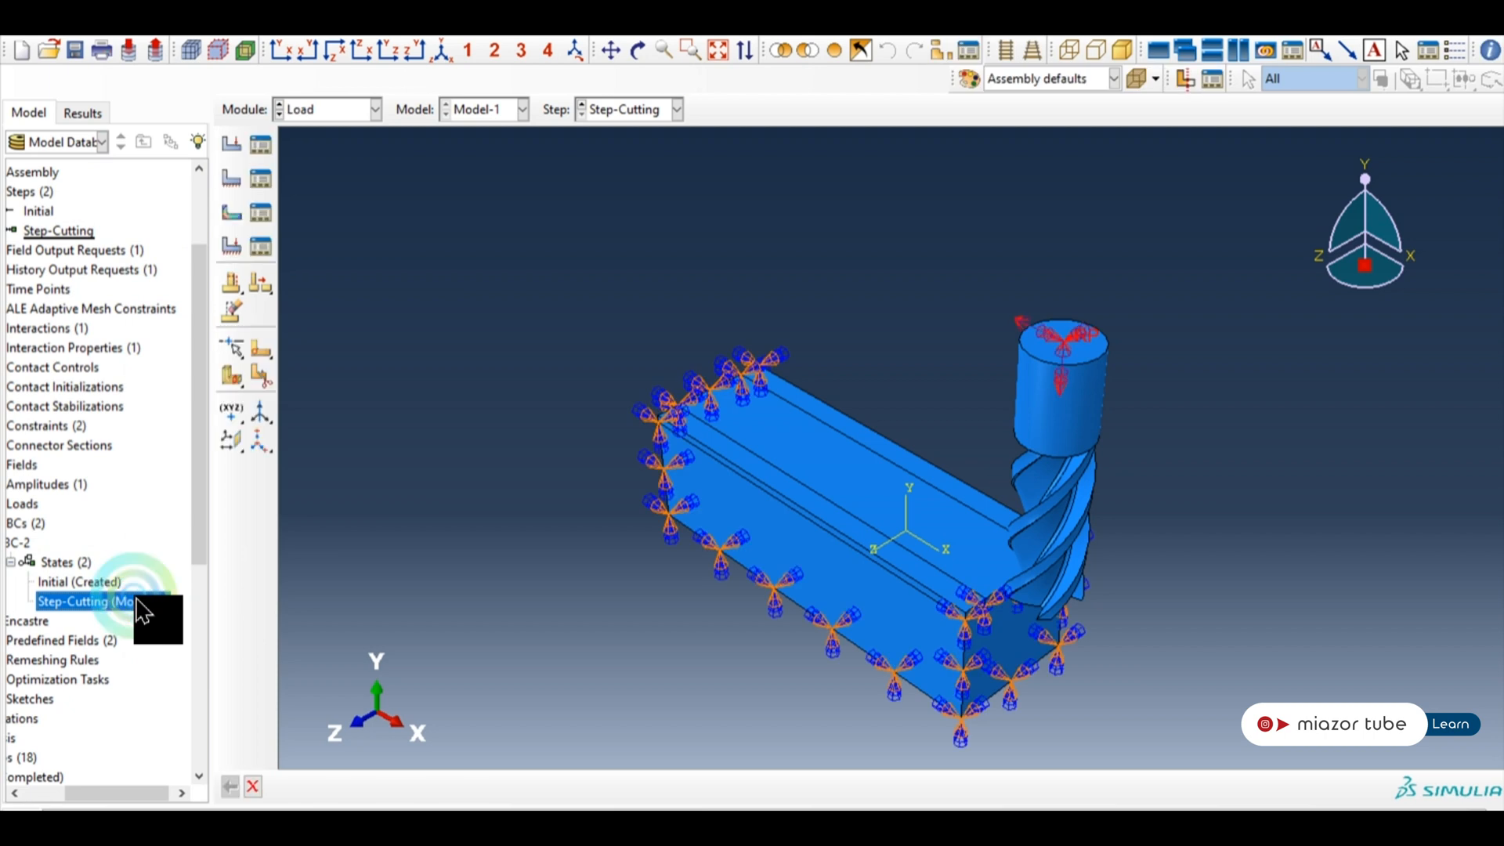
double_click(86, 602)
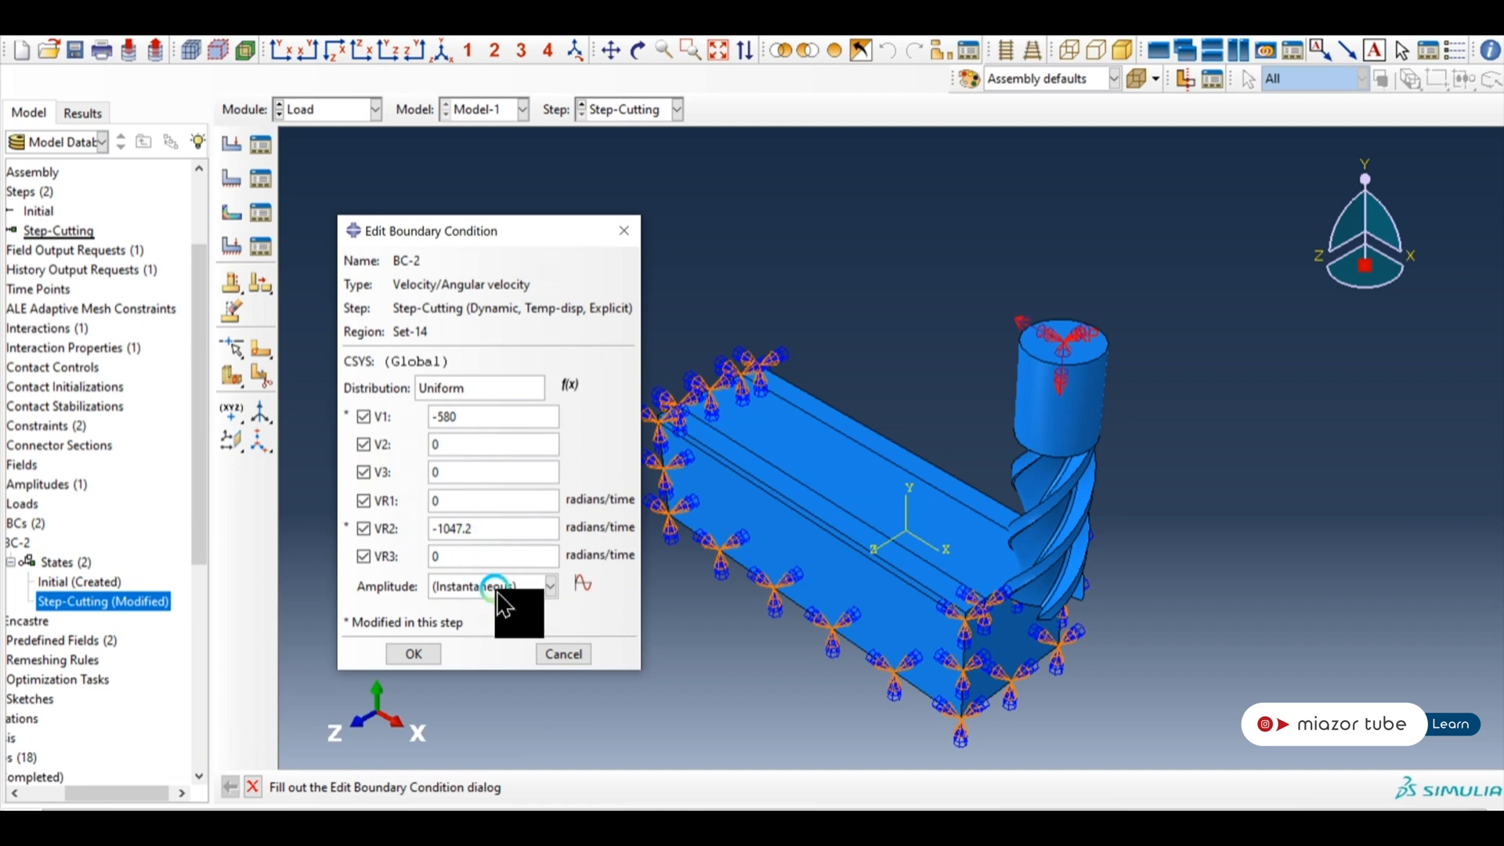
mouse_move(130, 461)
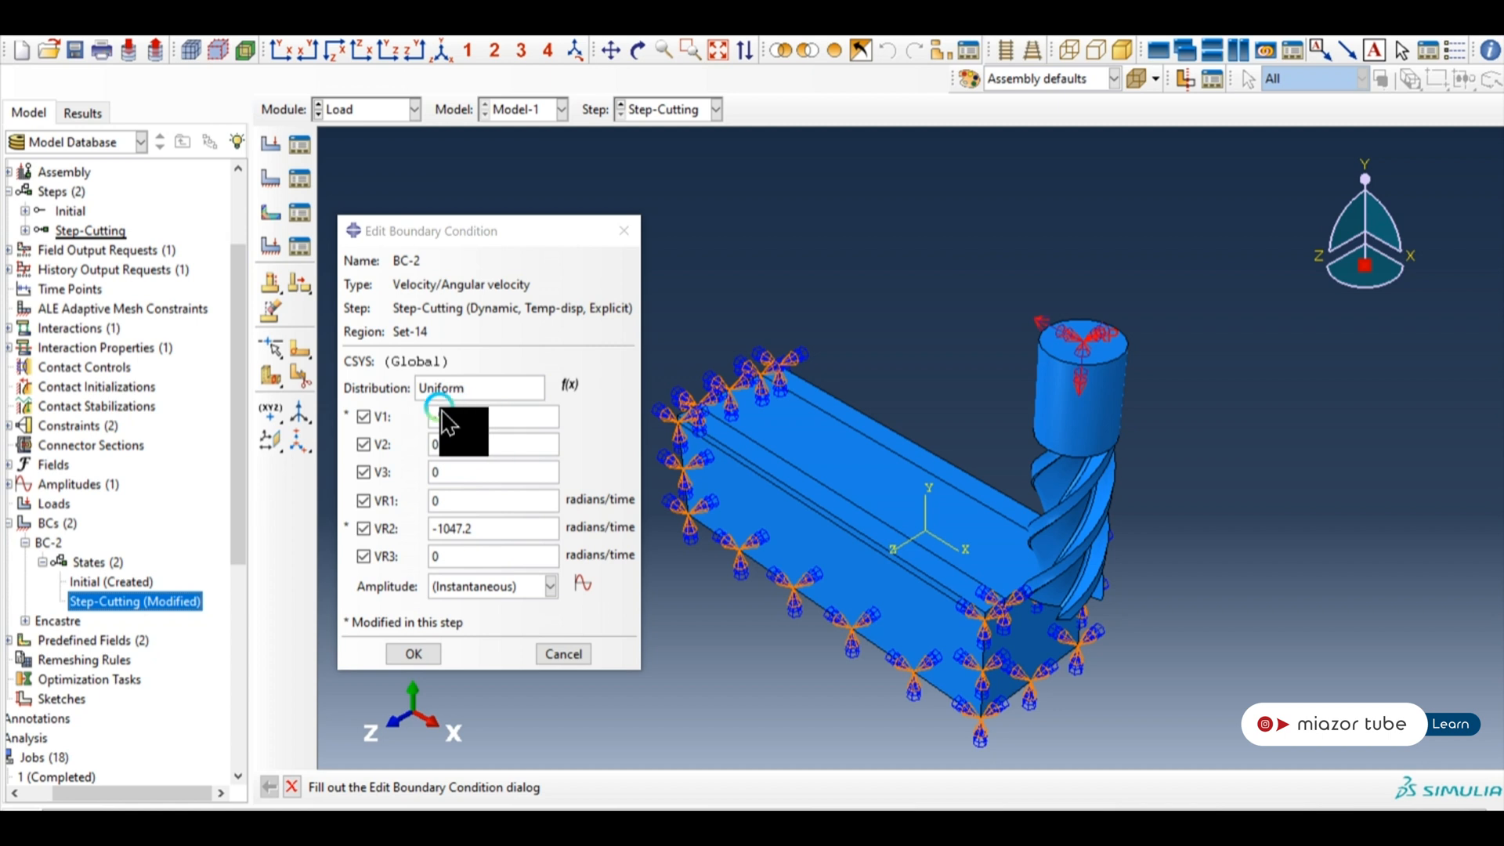
Re-enter V1 as -580 in BC-2 to verify it, then close the editor unchanged.
text(-580)
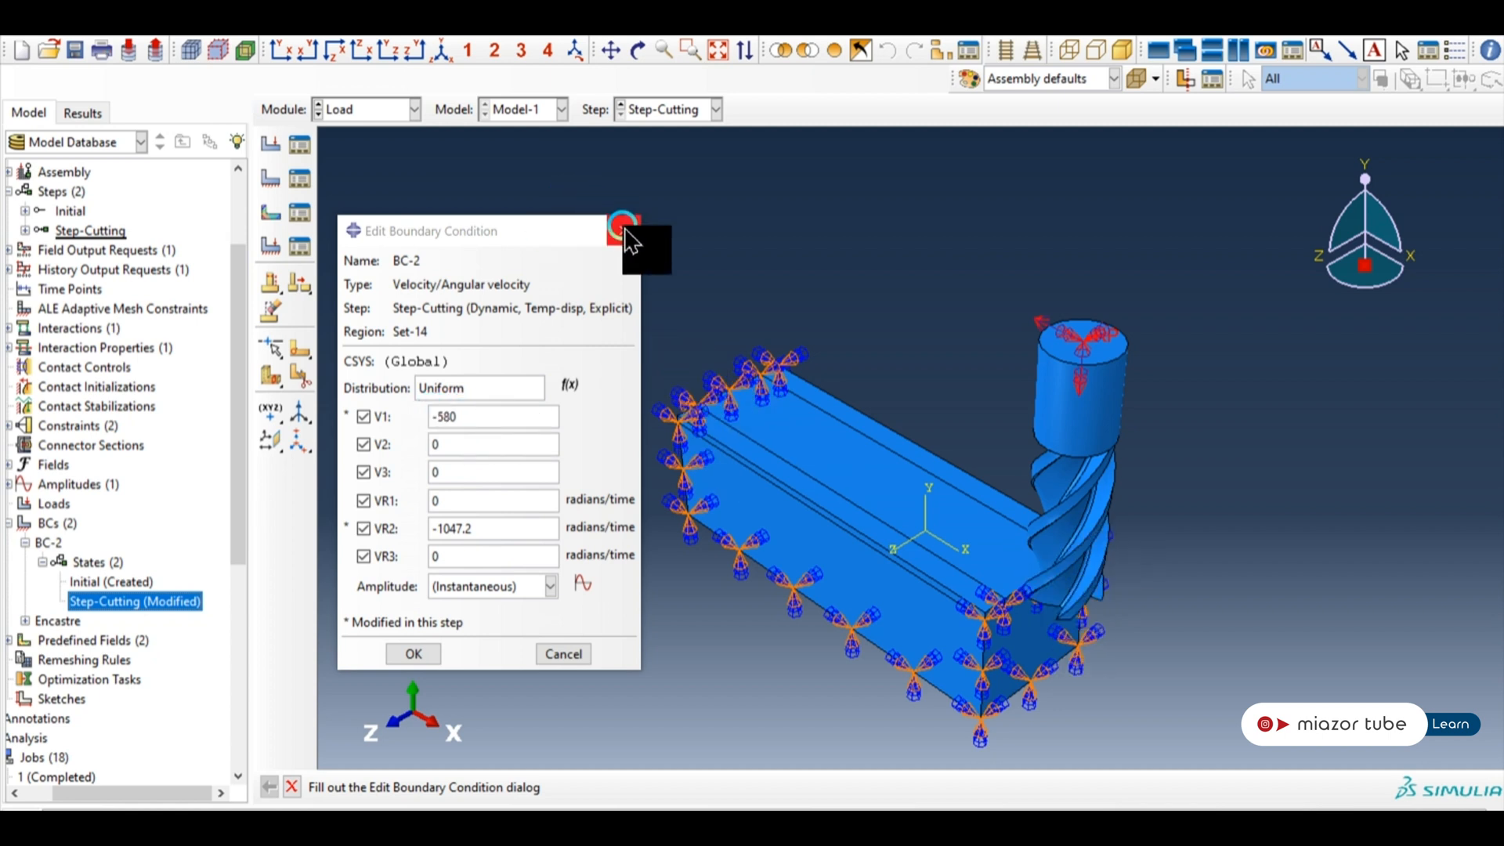
click(412, 653)
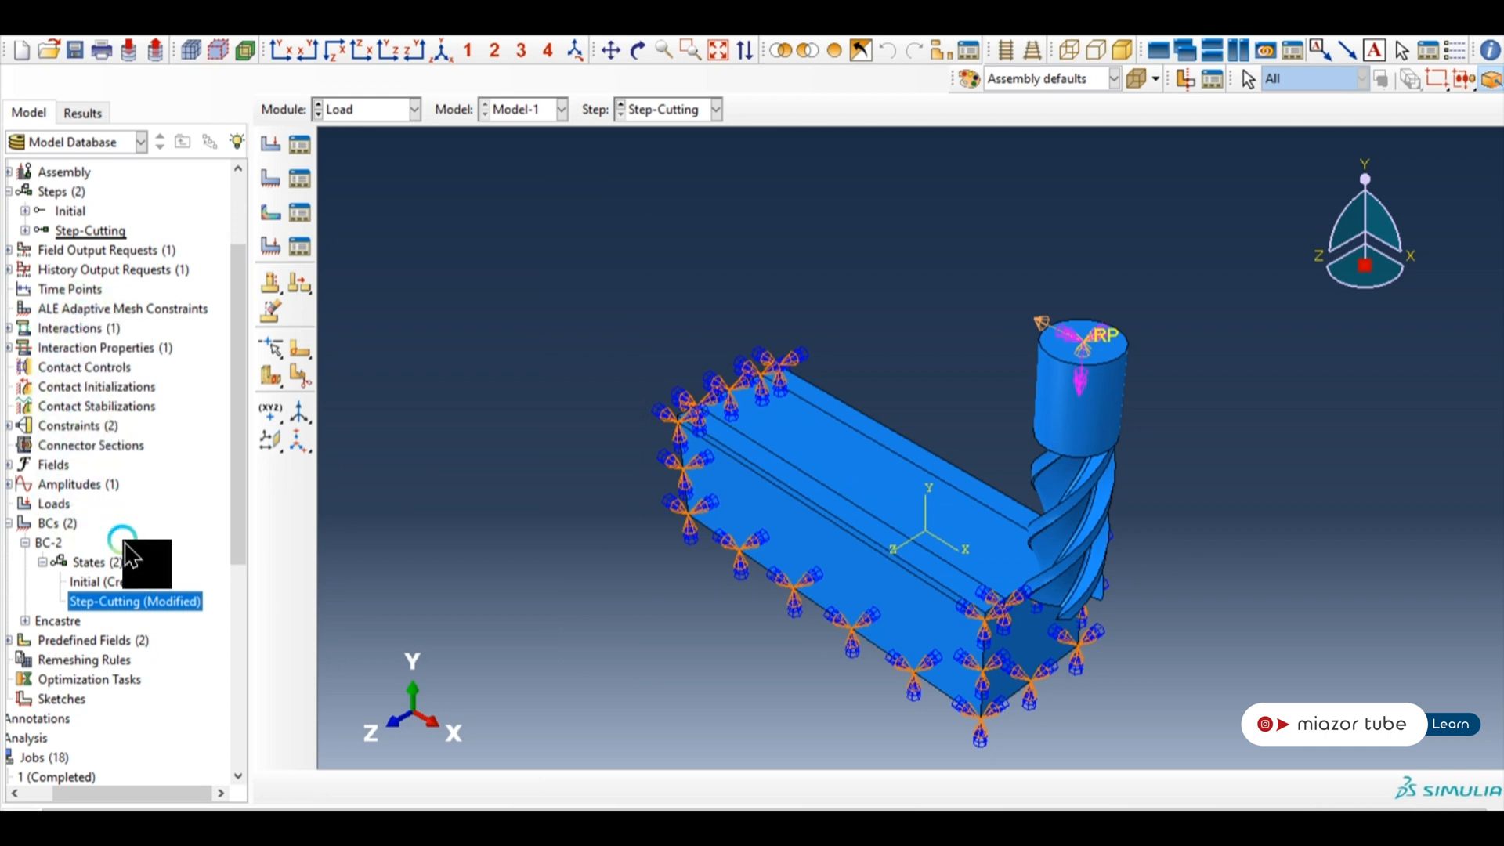
Review Step-Cutting's Basic settings showing time period 0.1 with Nlgeom on, then accept.
double_click(91, 231)
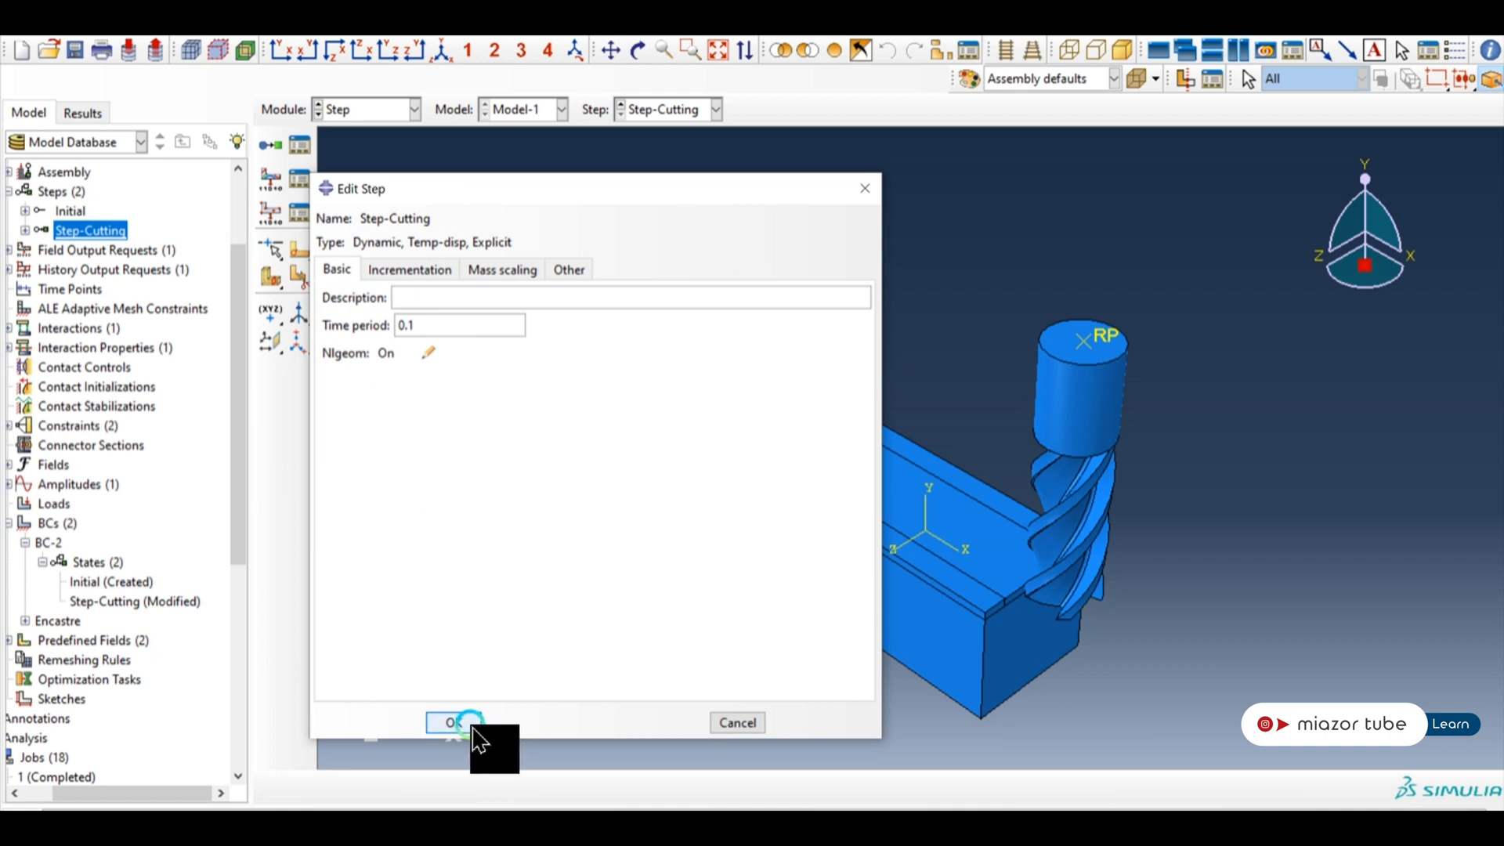
click(451, 722)
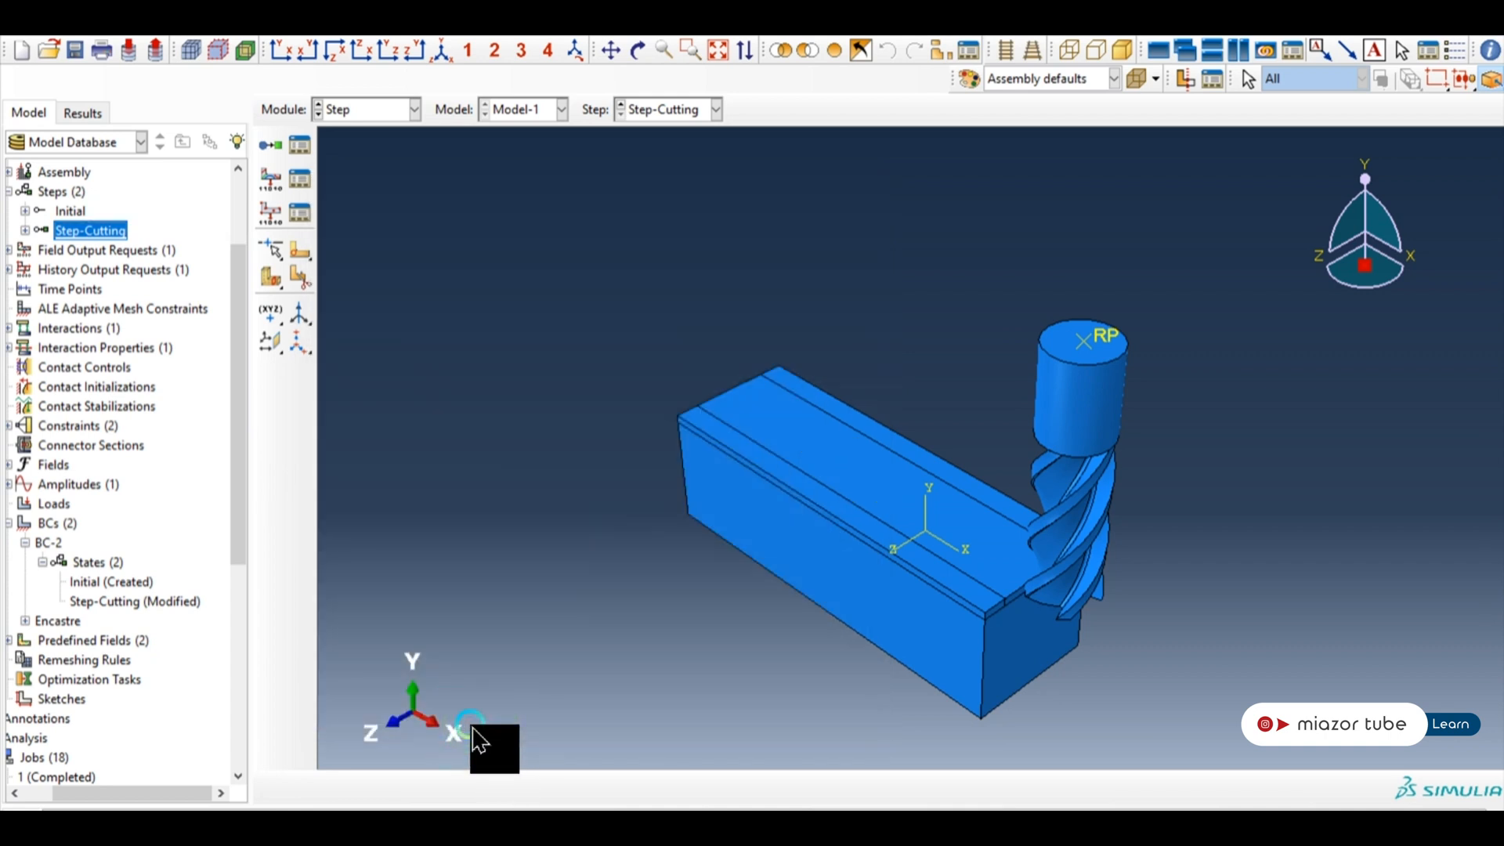